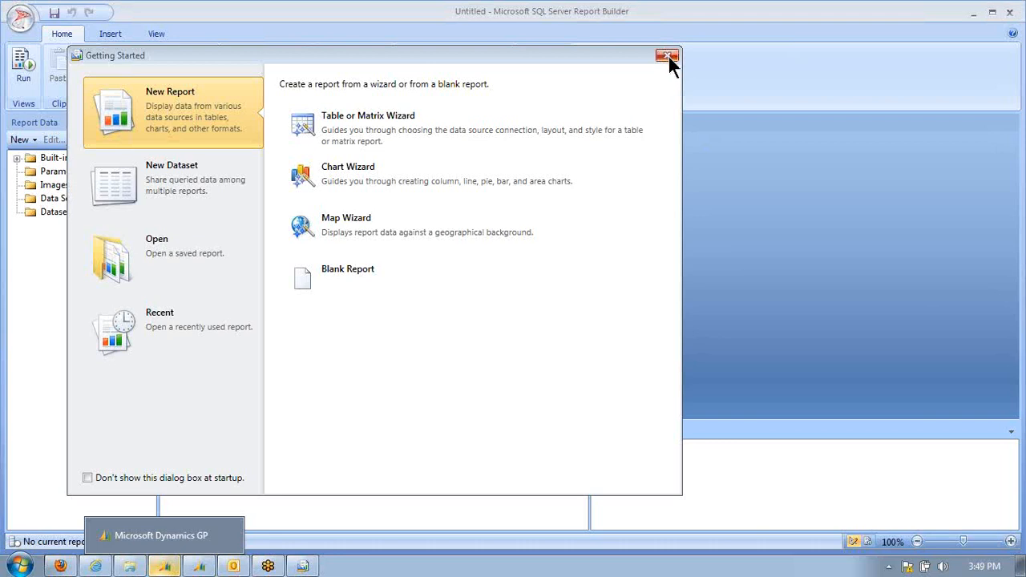
Step: Close the Getting Started dialog to start from a blank report
{"action": "left_click", "coordinate": [665, 56]}
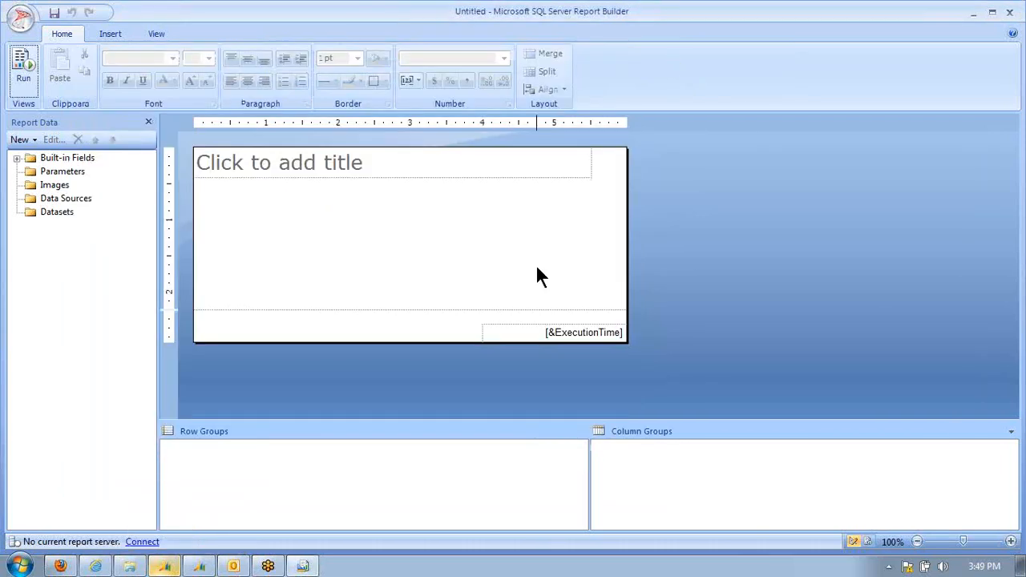
{"action": "mouse_move", "coordinate": [465, 282]}
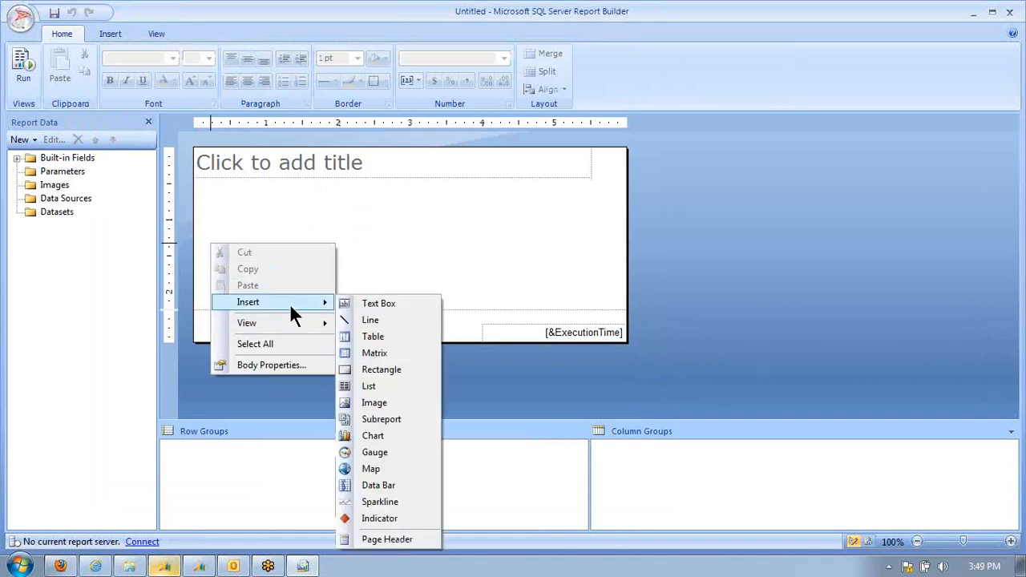
{"action": "mouse_move", "coordinate": [375, 452]}
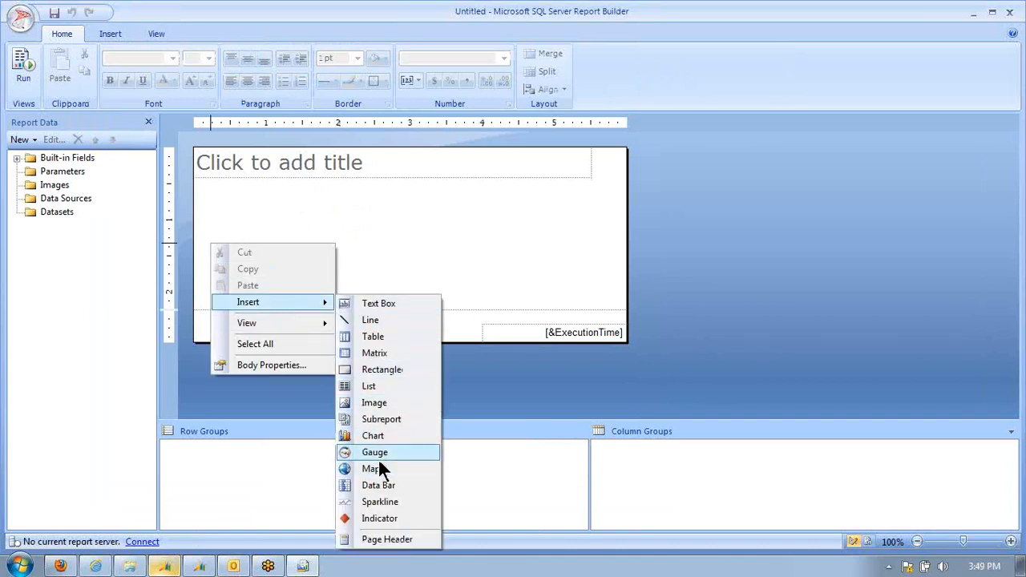
Step: Insert a gauge with an embedded dataset on the shared GPTWO data source
{"action": "left_click", "coordinate": [371, 452]}
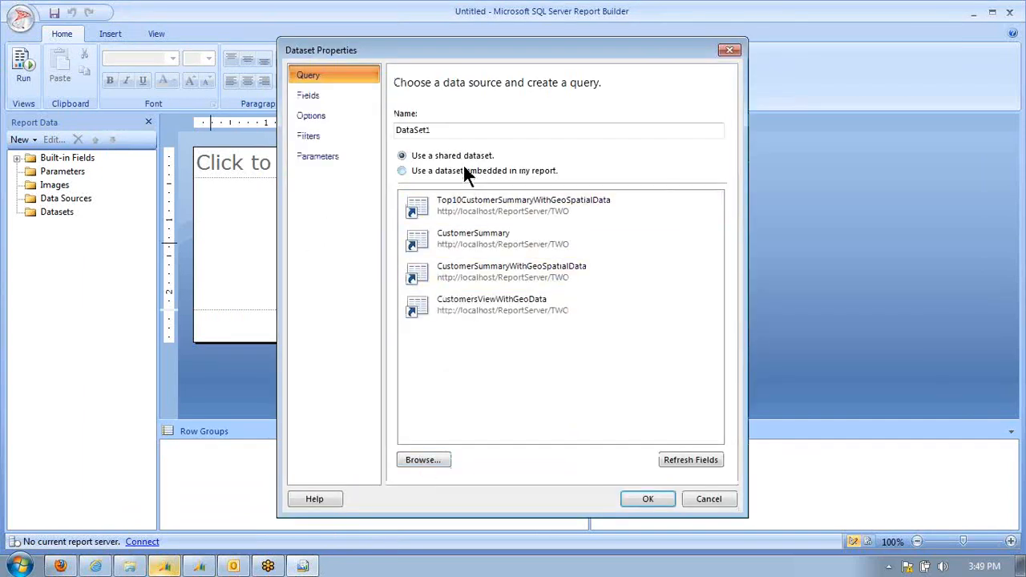
{"action": "left_click", "coordinate": [401, 170]}
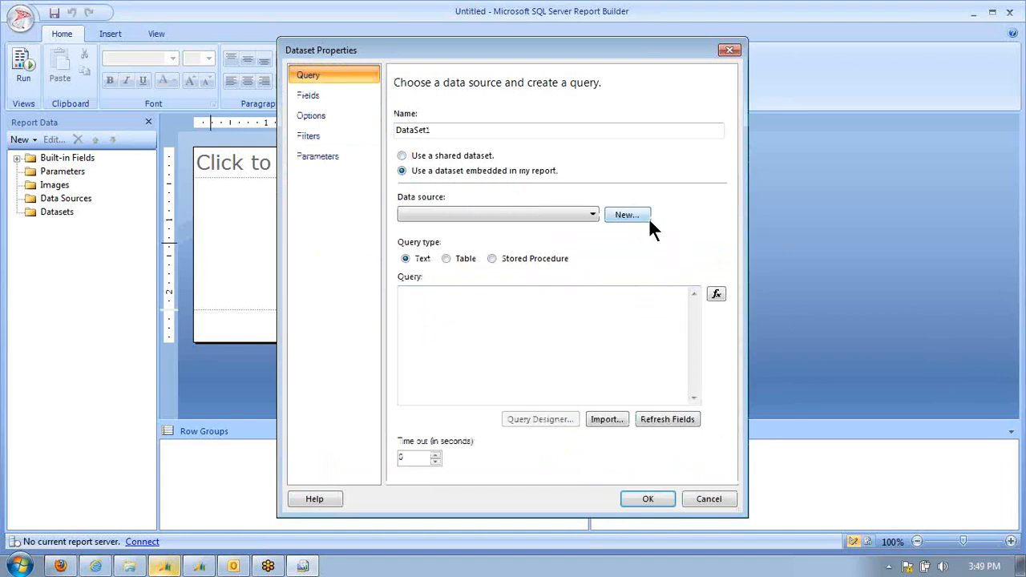
{"action": "left_click", "coordinate": [626, 215]}
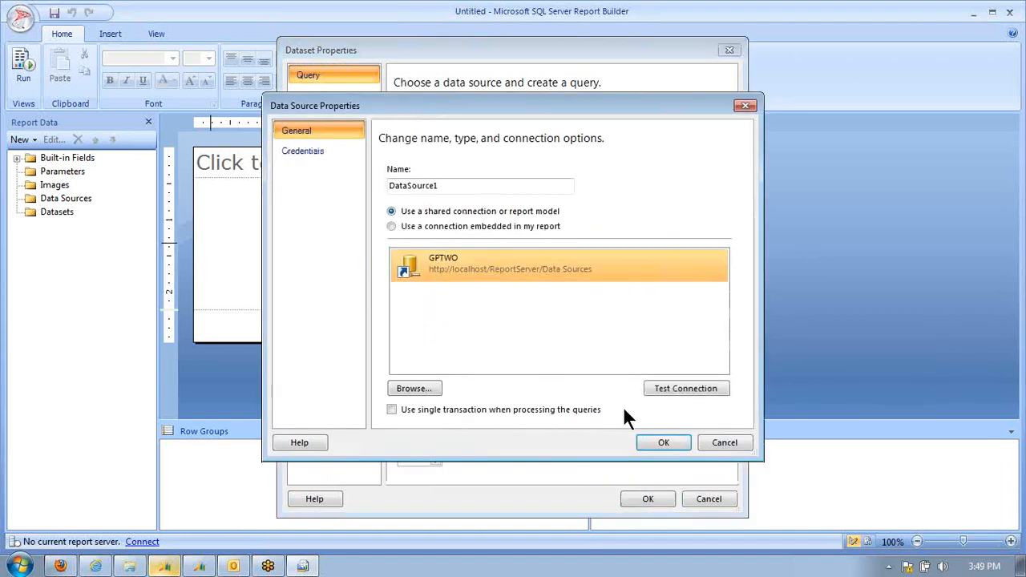
{"action": "left_click", "coordinate": [664, 442]}
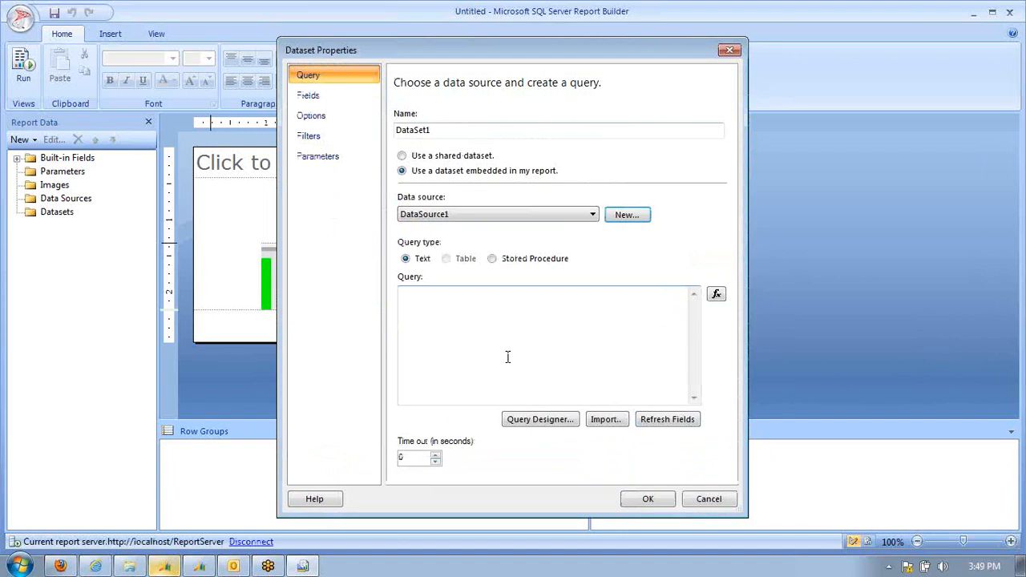
{"action": "mouse_move", "coordinate": [492, 349]}
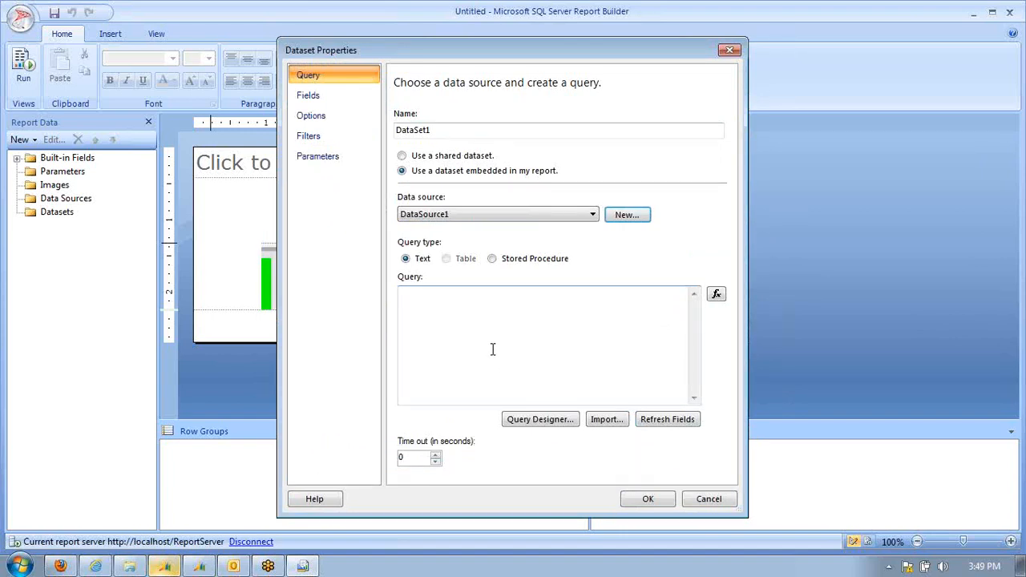
{"action": "mouse_move", "coordinate": [460, 279]}
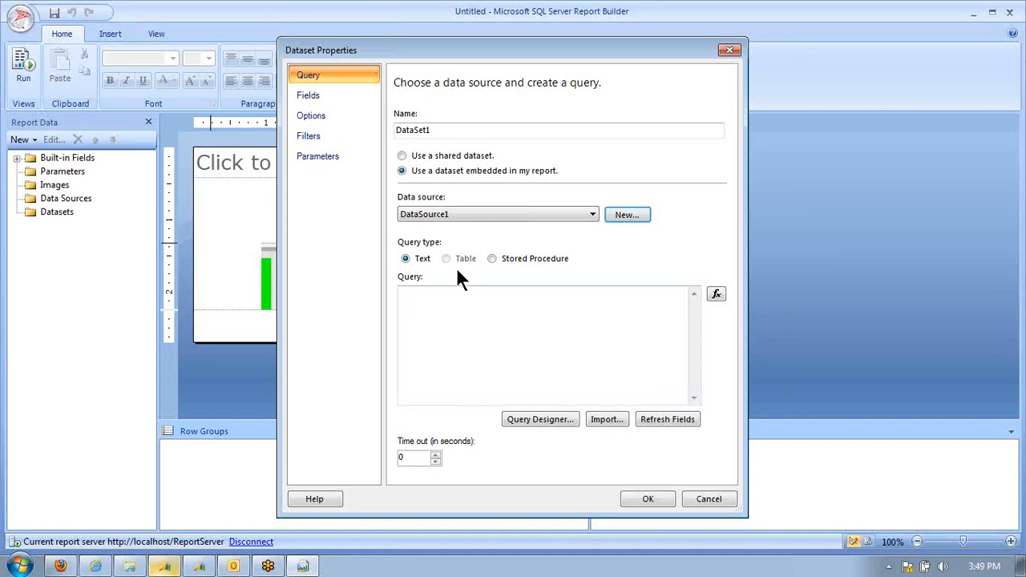
Step: In Query Designer select the cash requirements view fields (TotalCash, TotalPayables) for the dataset
{"action": "left_click", "coordinate": [540, 420]}
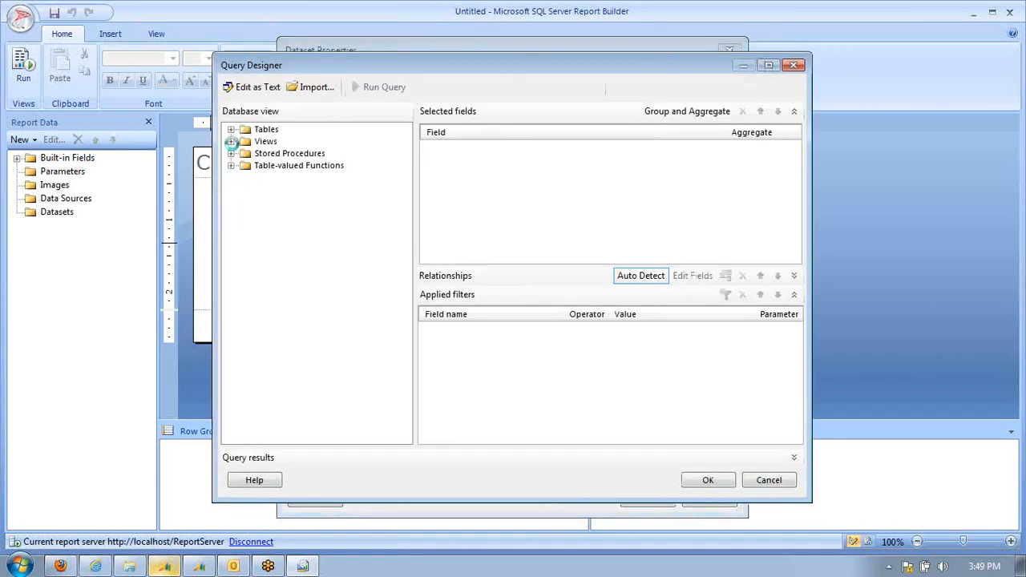
{"action": "left_click", "coordinate": [231, 141]}
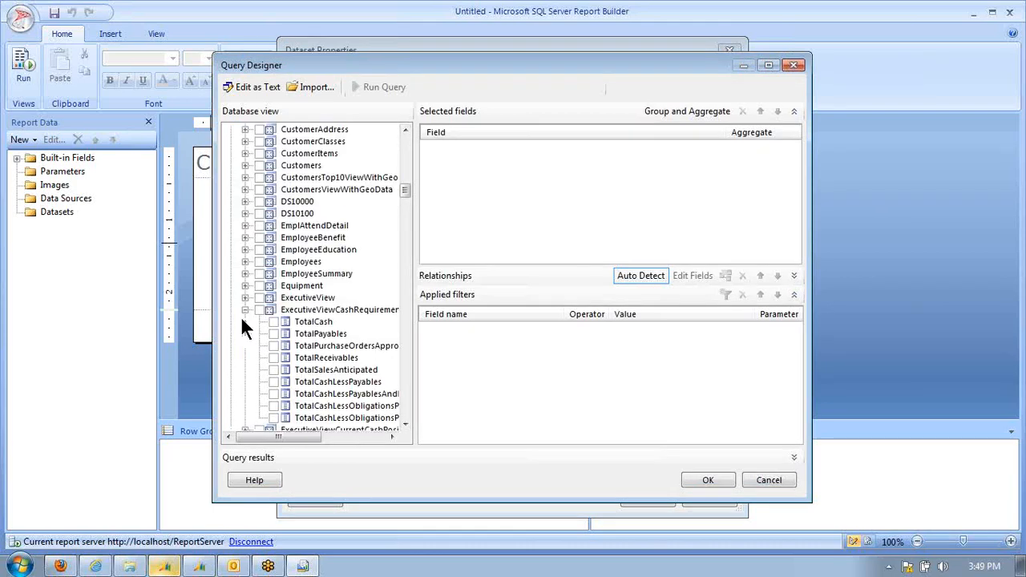
{"action": "mouse_move", "coordinate": [265, 322]}
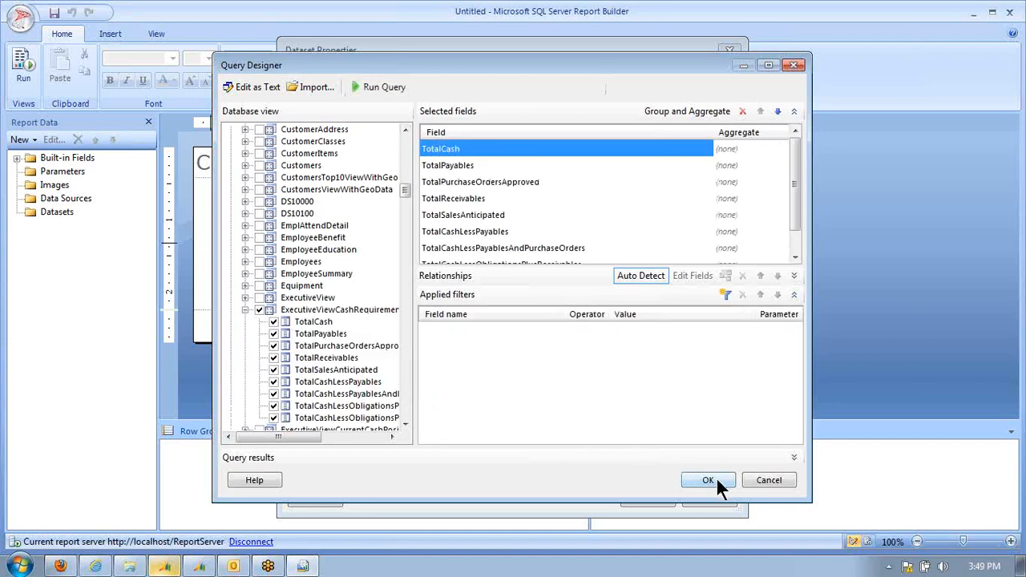
{"action": "left_click", "coordinate": [708, 481]}
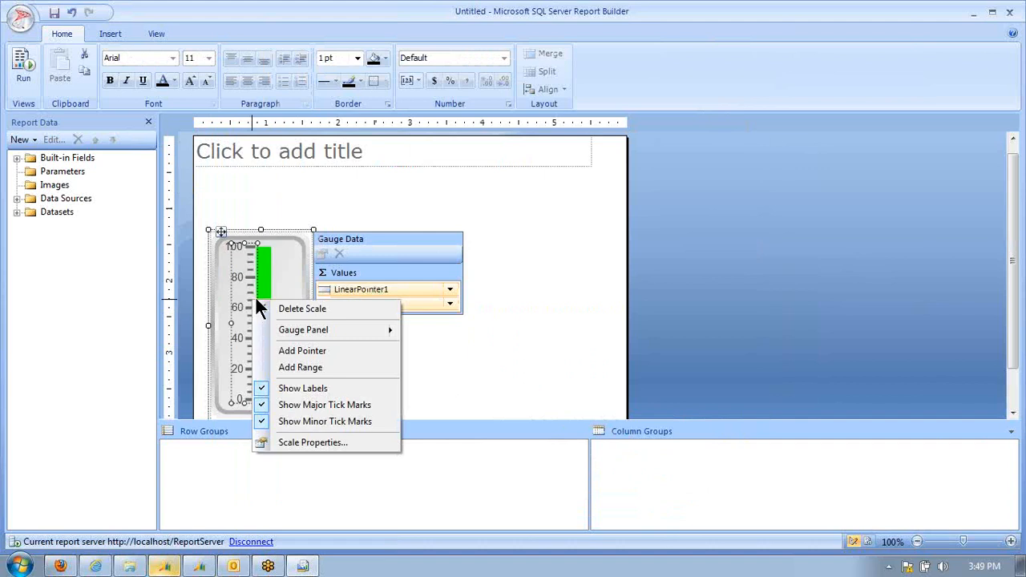
{"action": "mouse_move", "coordinate": [303, 330]}
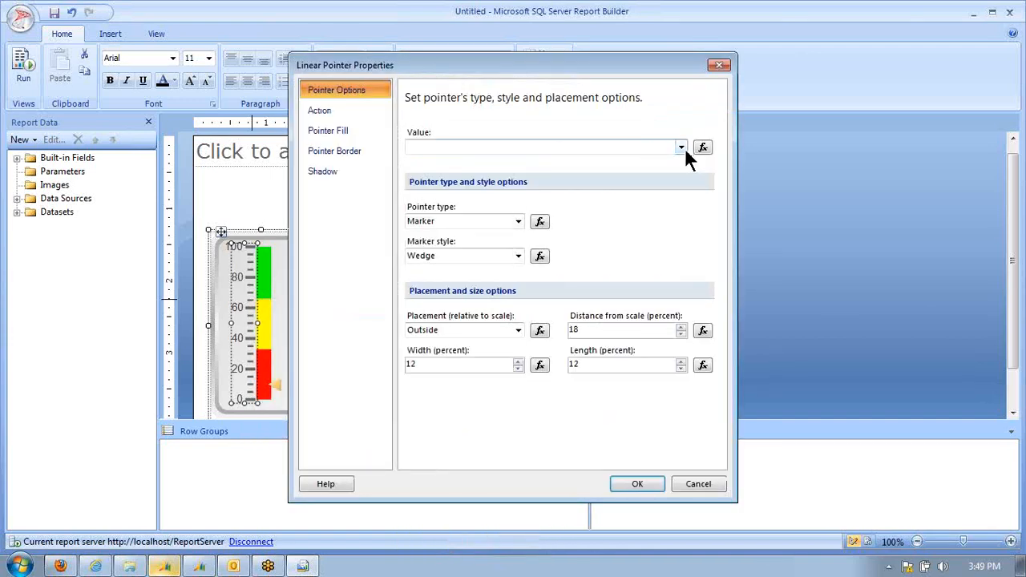
Step: Bind the gauge pointer value to [Sum(TotalCash)]
{"action": "left_click", "coordinate": [680, 147]}
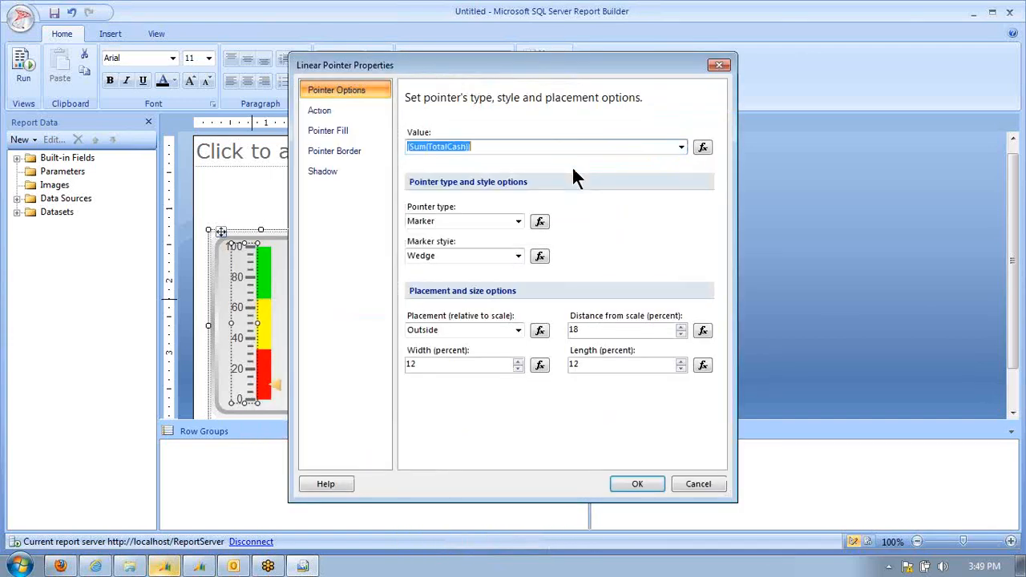
{"action": "mouse_move", "coordinate": [638, 484]}
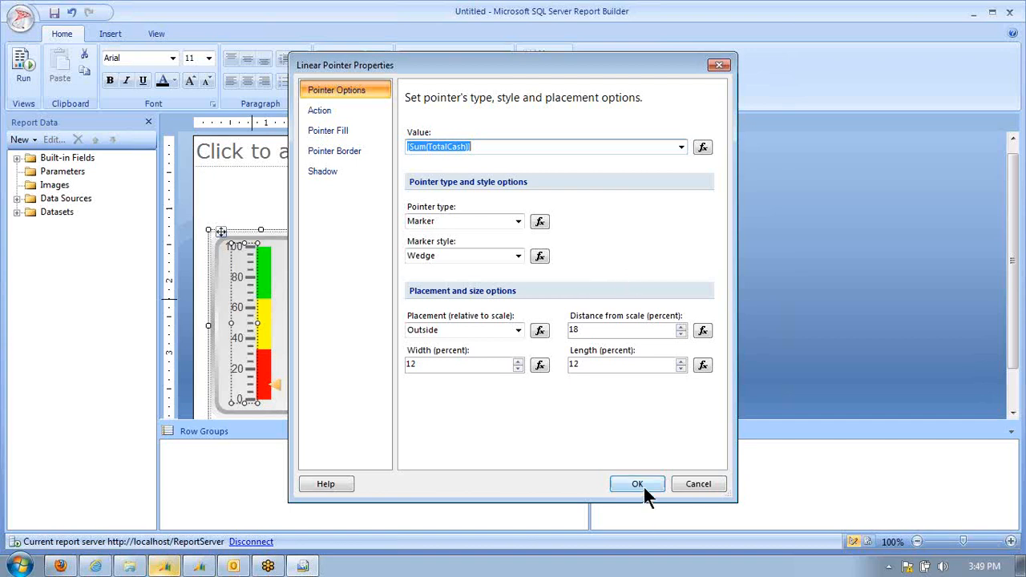
{"action": "left_click", "coordinate": [638, 484]}
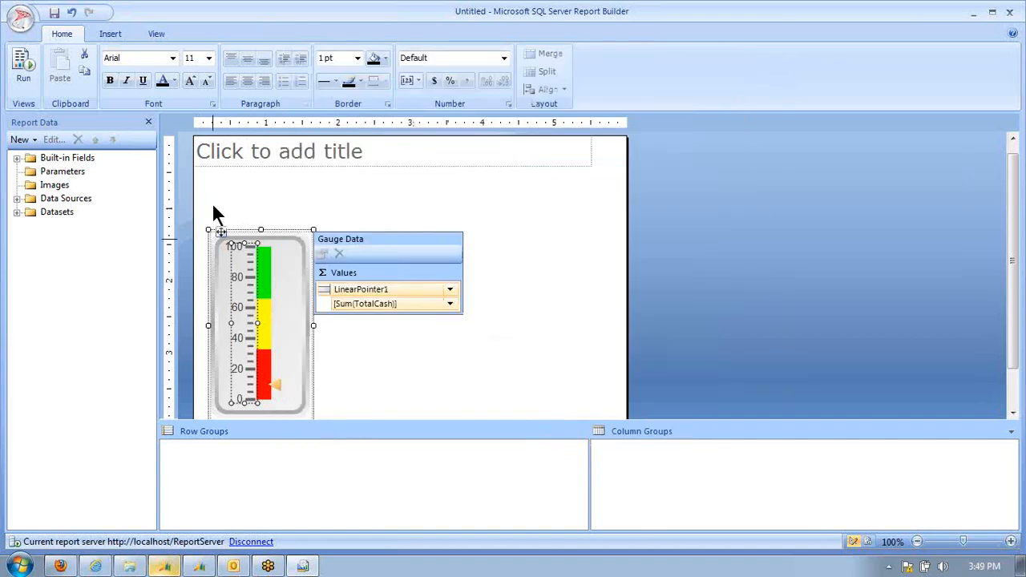
Step: Caption the gauge 'Total Cash' and title the report 'Executive Dashboard'
{"action": "right_click", "coordinate": [218, 217]}
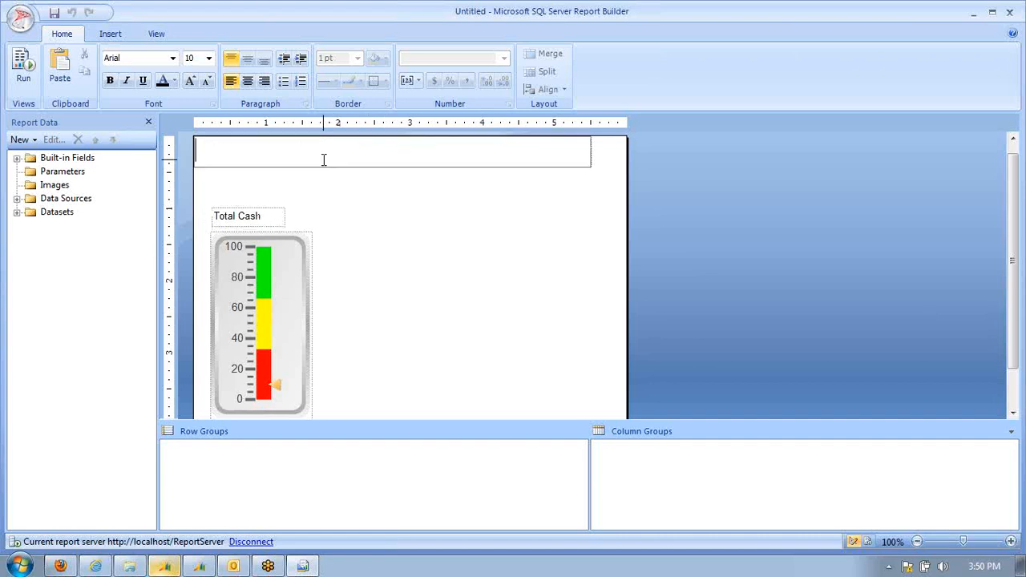
{"action": "type", "text": "E"}
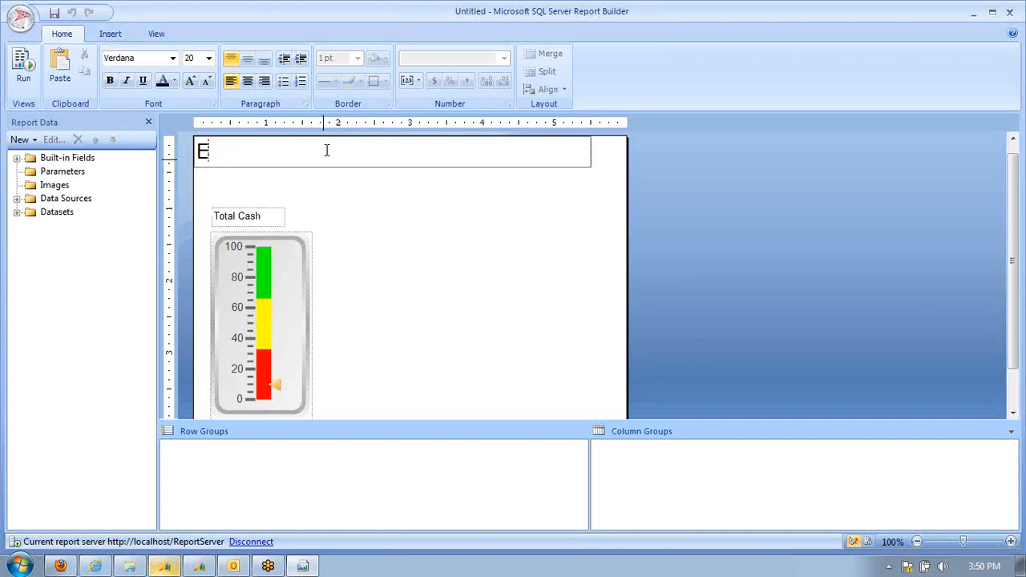
{"action": "type", "text": "xecutive Das"}
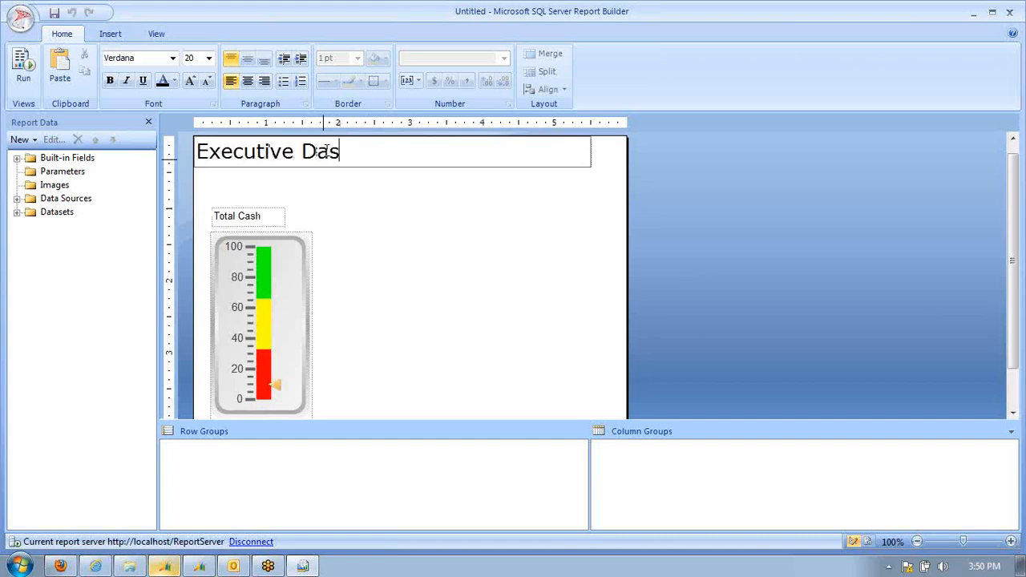
{"action": "type", "text": "hboard"}
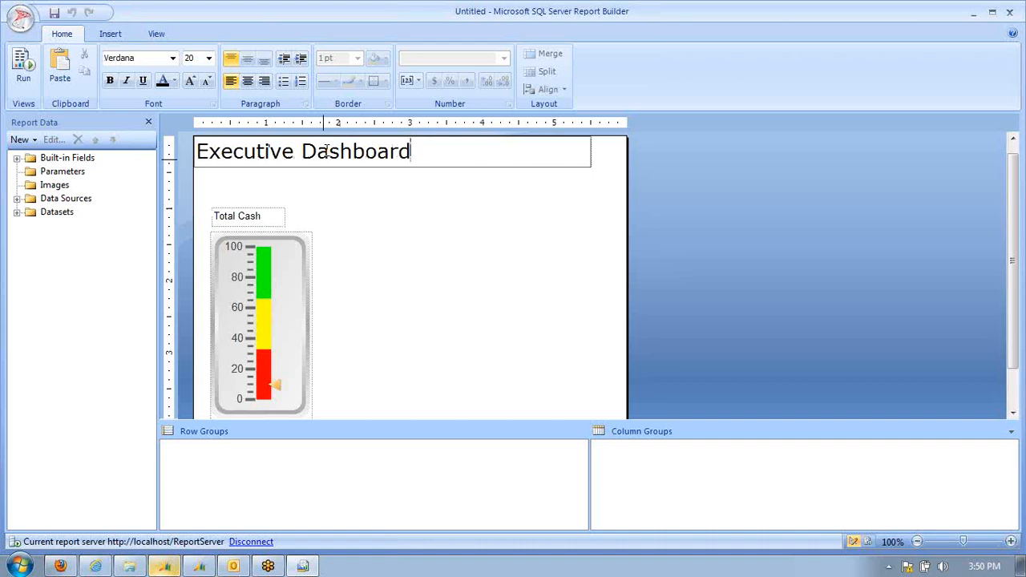
Step: Set the Total Cash gauge scale maximum to 30000000
{"action": "right_click", "coordinate": [240, 321]}
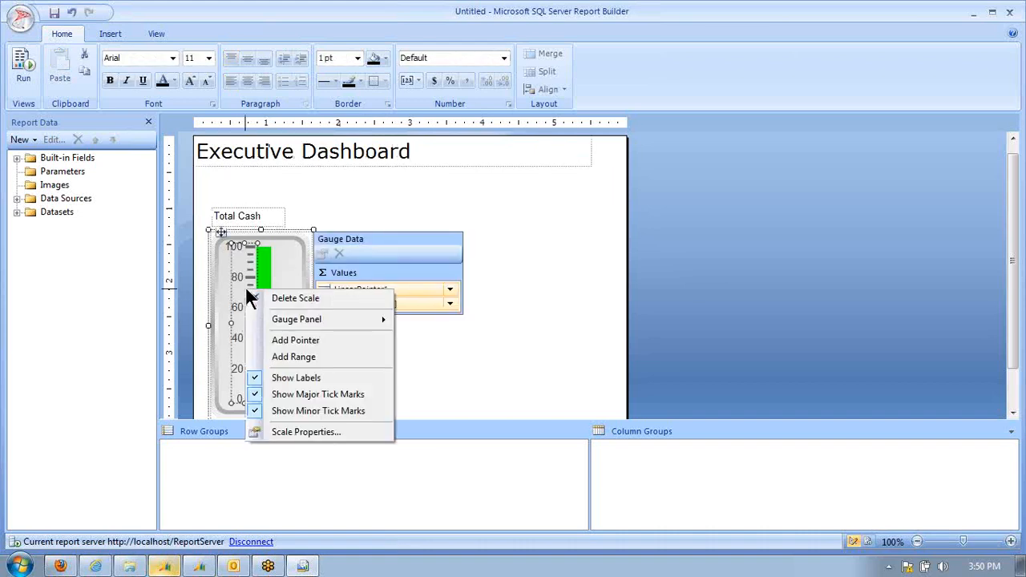
{"action": "mouse_move", "coordinate": [296, 319]}
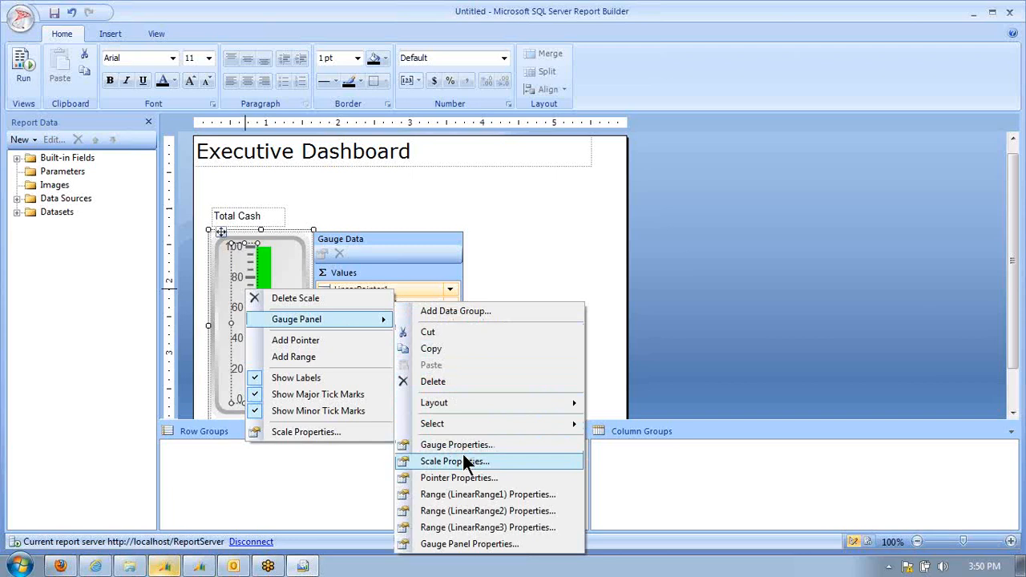
{"action": "left_click", "coordinate": [450, 461]}
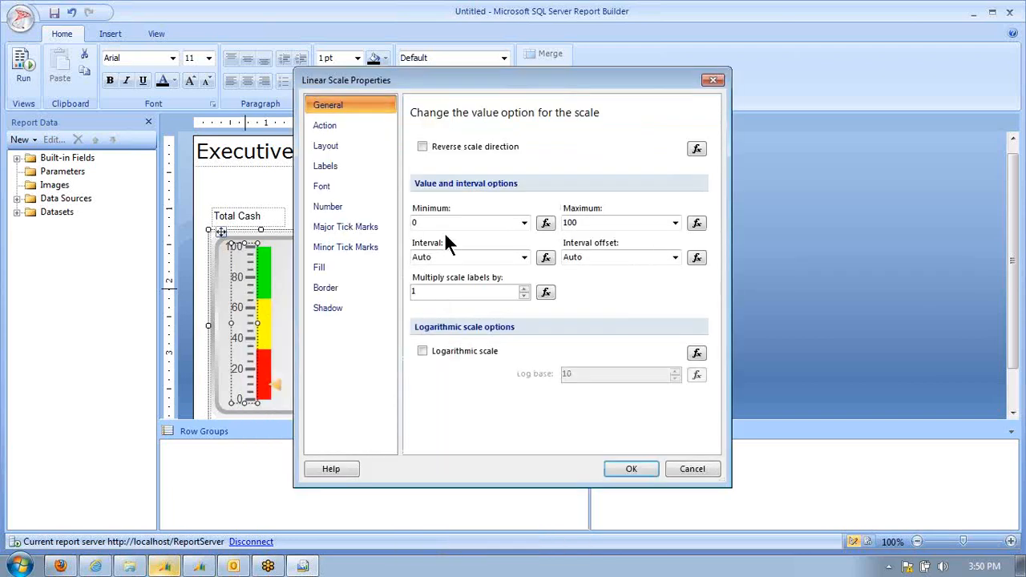
{"action": "type", "text": "3"}
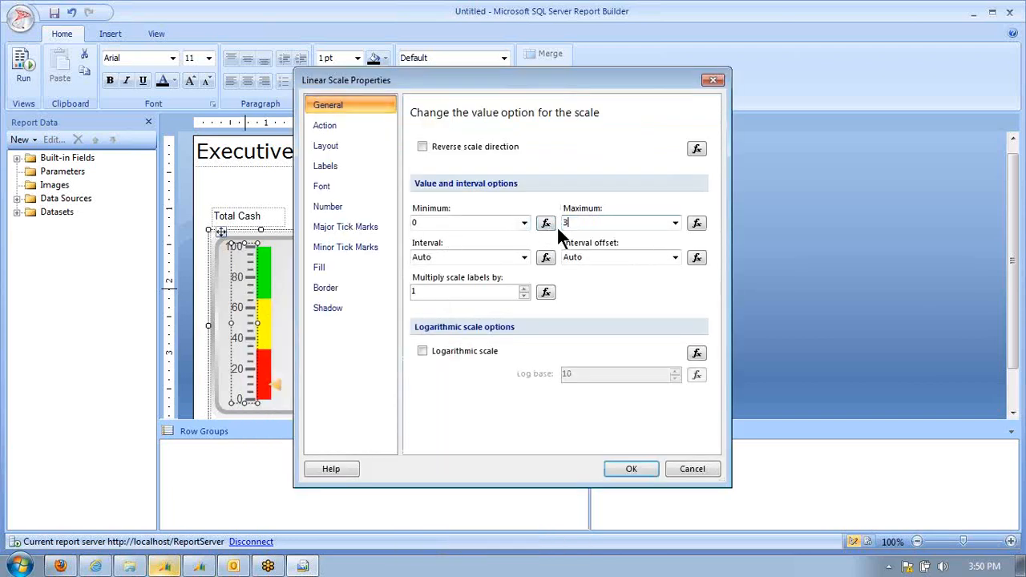
{"action": "type", "text": "30000000"}
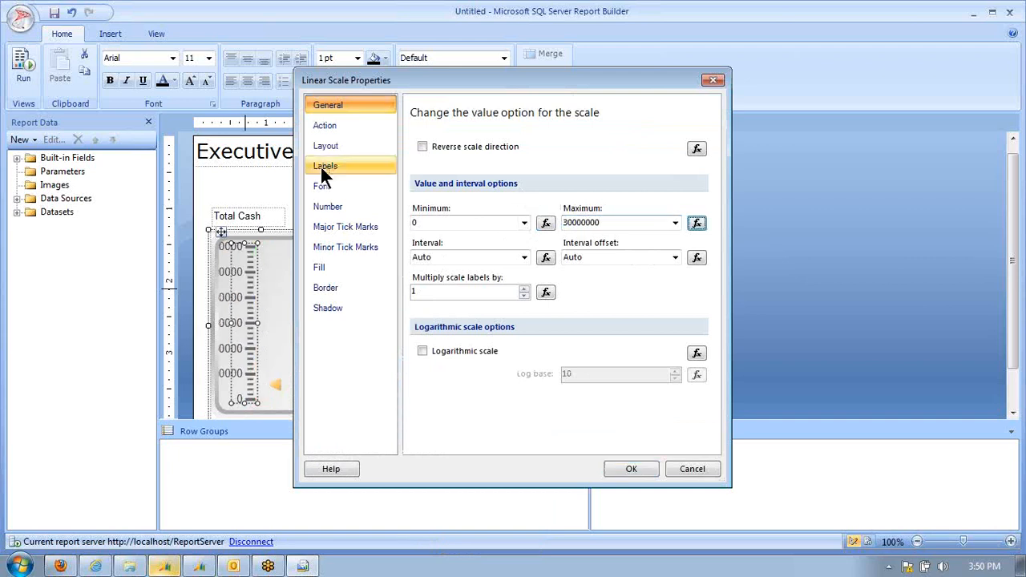
Step: Format the scale labels as numbers with 0 decimals shown in millions
{"action": "left_click", "coordinate": [327, 205]}
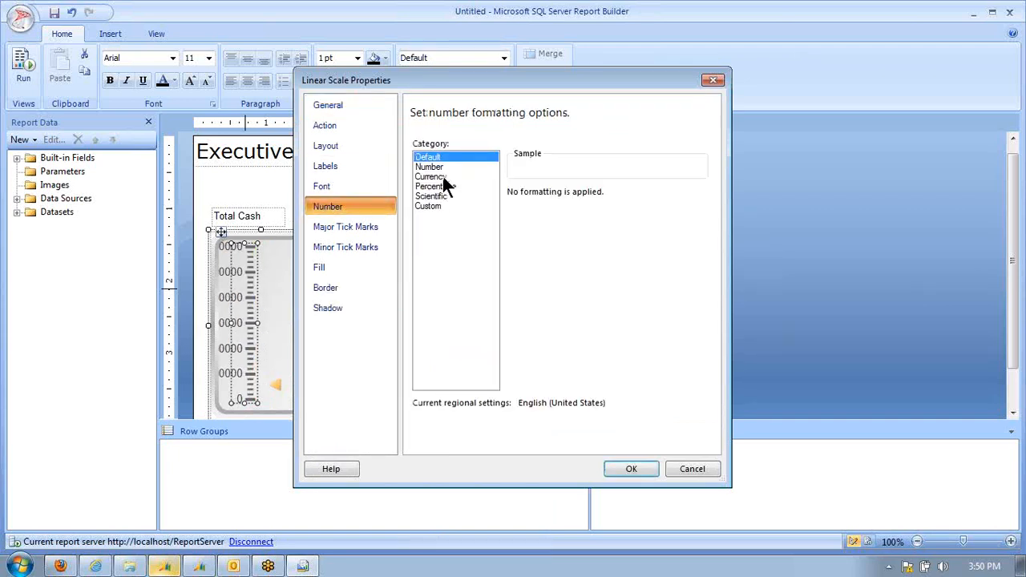
{"action": "left_click", "coordinate": [429, 166]}
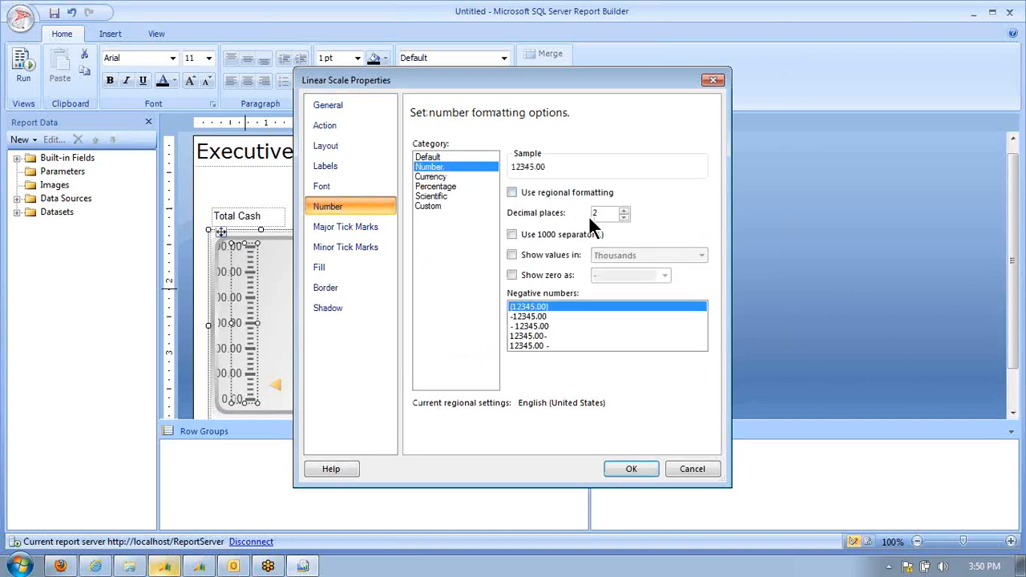
{"action": "left_click", "coordinate": [624, 208]}
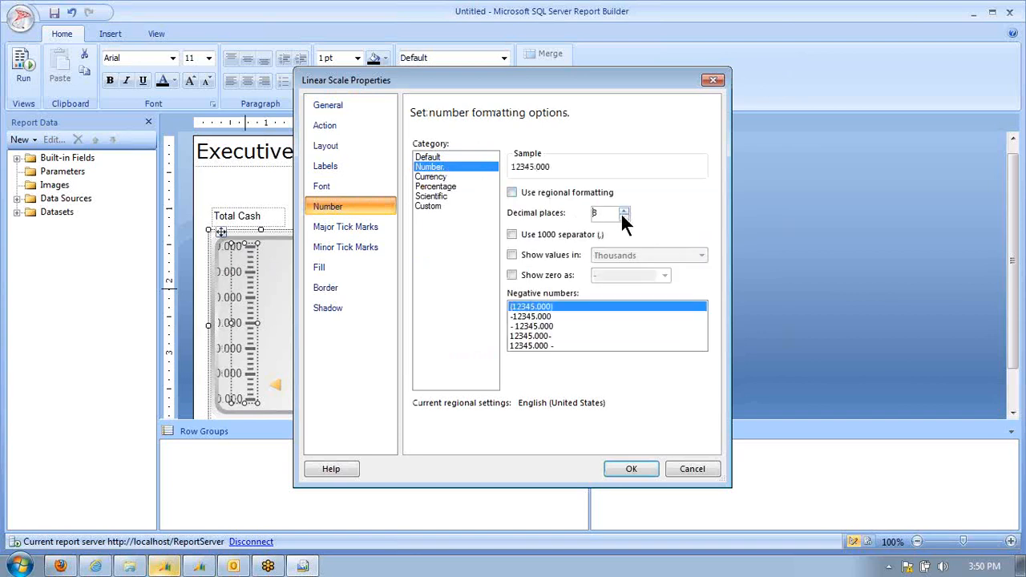
{"action": "left_click", "coordinate": [623, 218]}
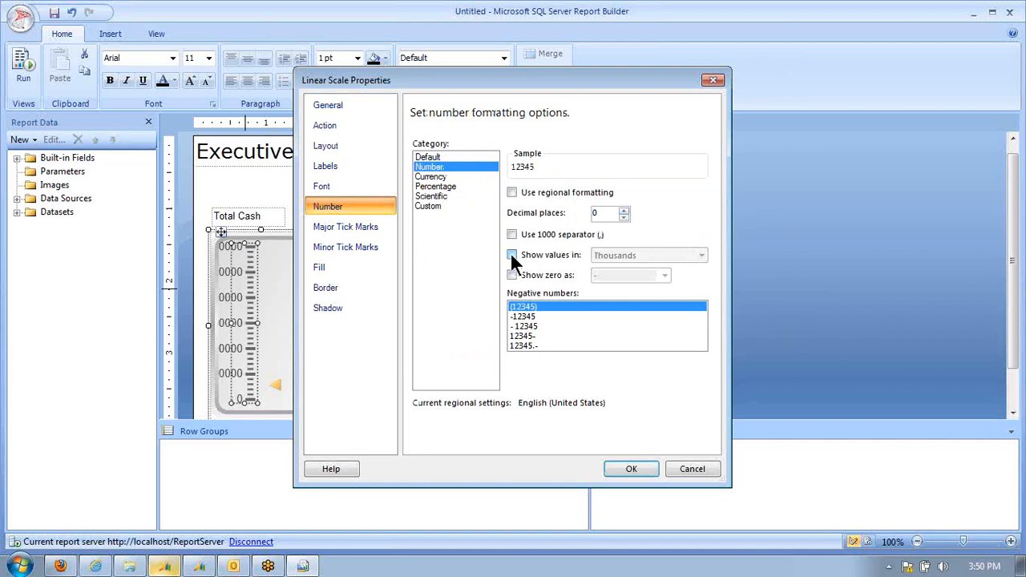
{"action": "left_click", "coordinate": [513, 255]}
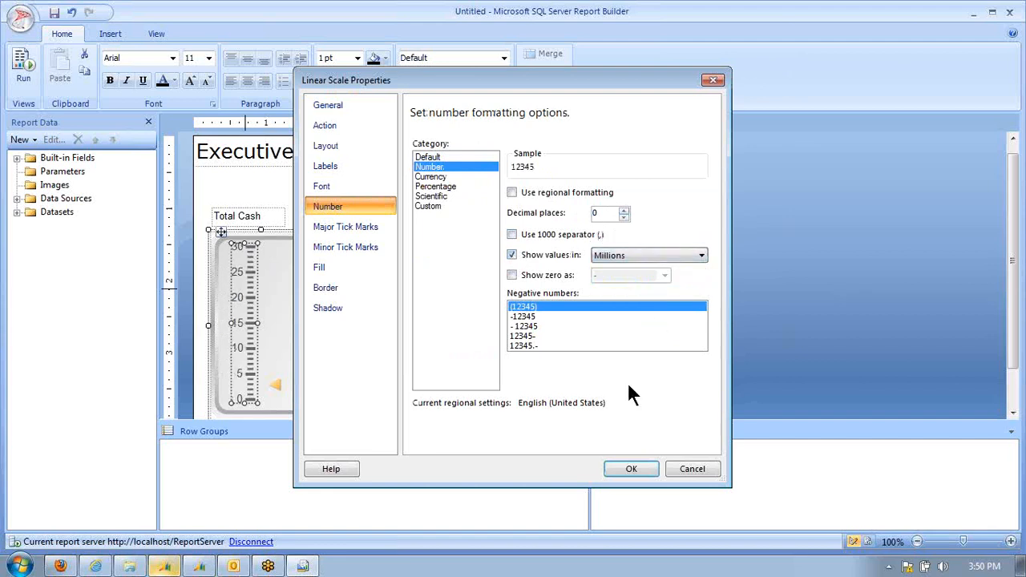
{"action": "left_click", "coordinate": [632, 468]}
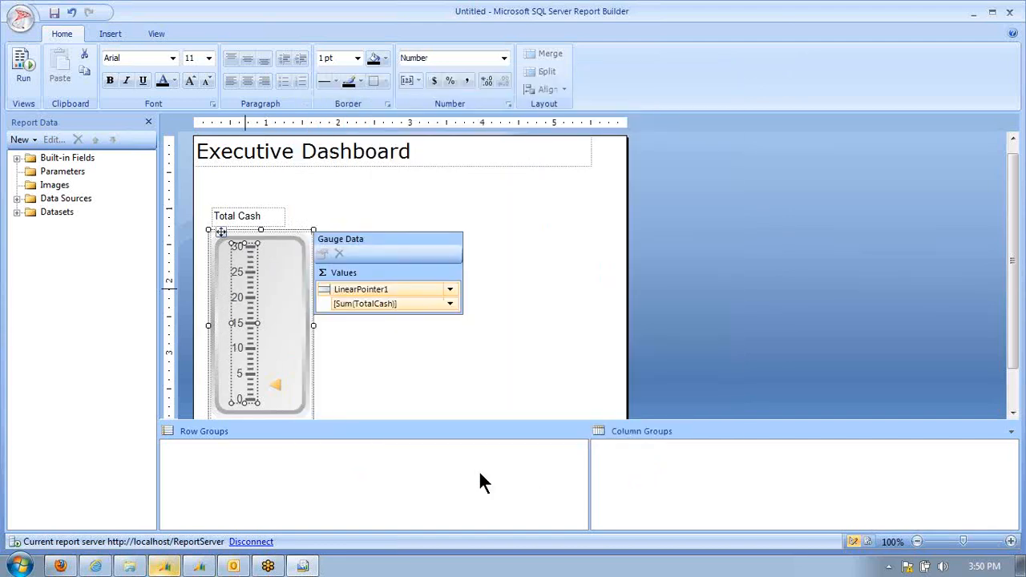
{"action": "mouse_move", "coordinate": [243, 301]}
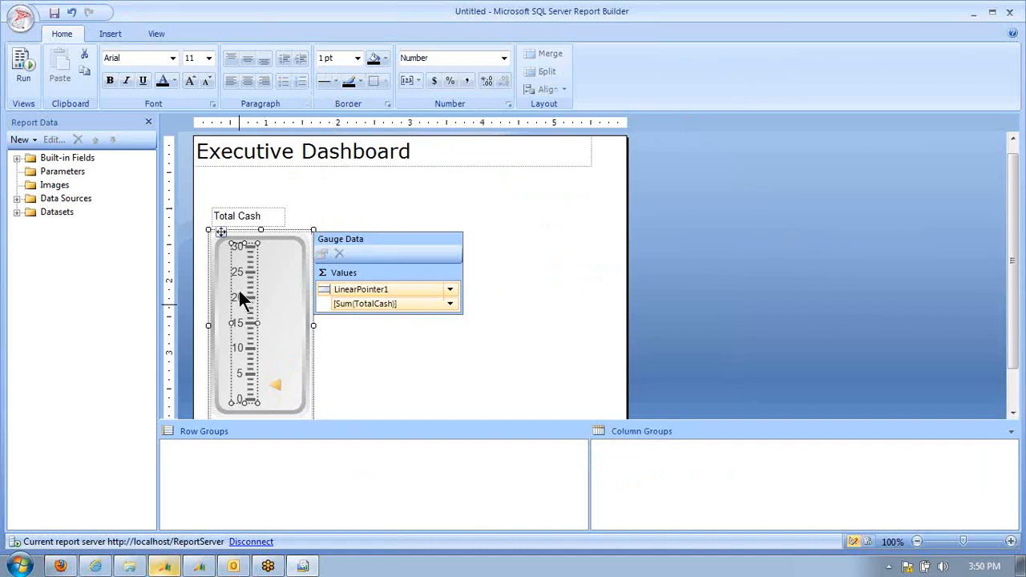
Step: Set the red range (LinearRange2) to end at scale value 10000000
{"action": "right_click", "coordinate": [244, 300]}
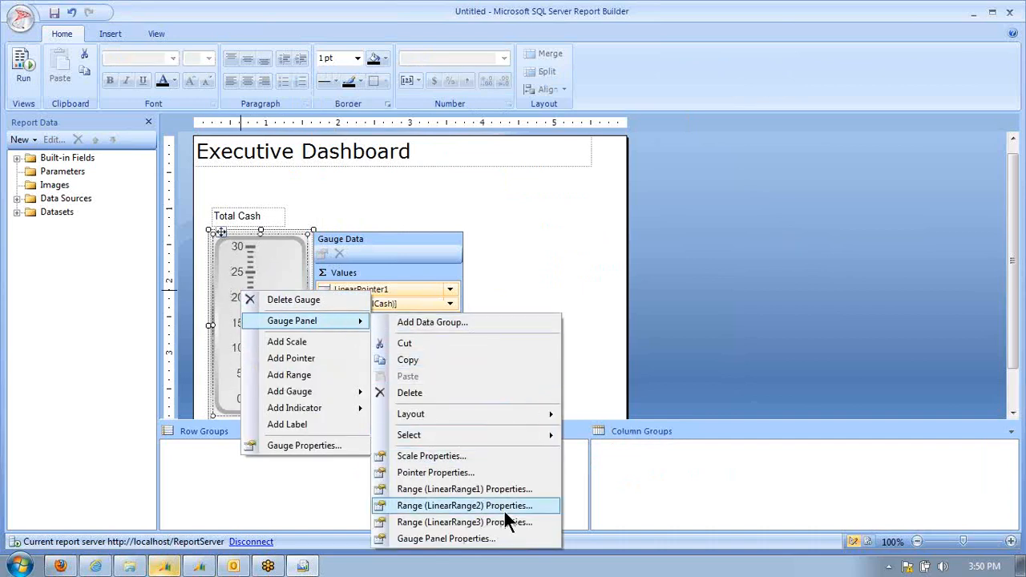
{"action": "left_click", "coordinate": [463, 489]}
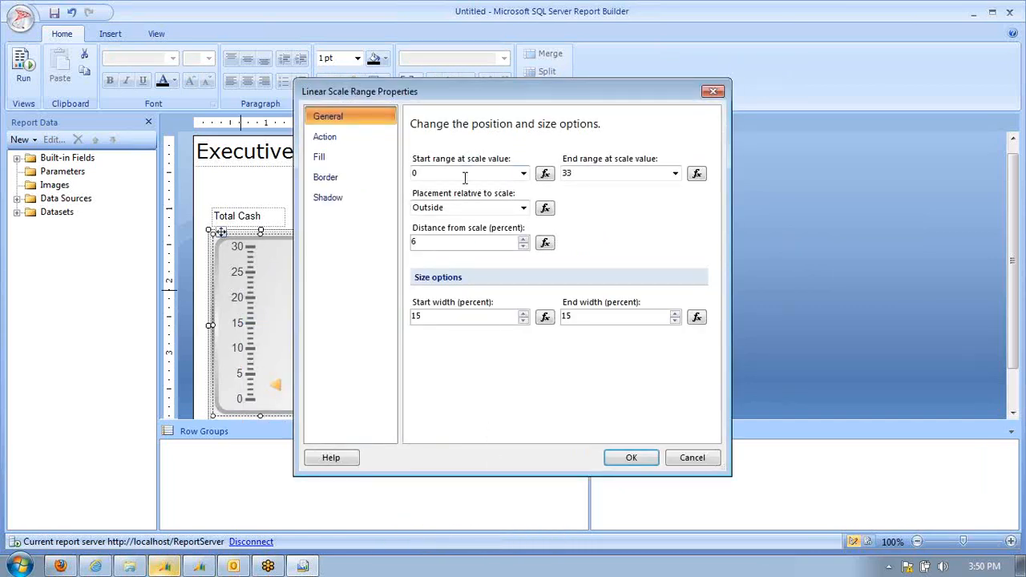
{"action": "left_click", "coordinate": [463, 174]}
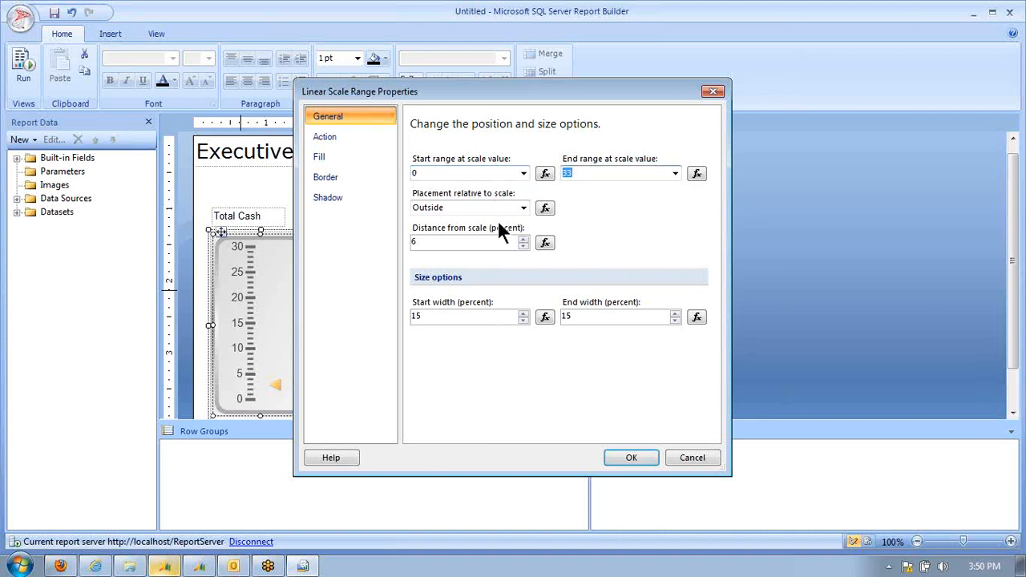
{"action": "type", "text": "10000000"}
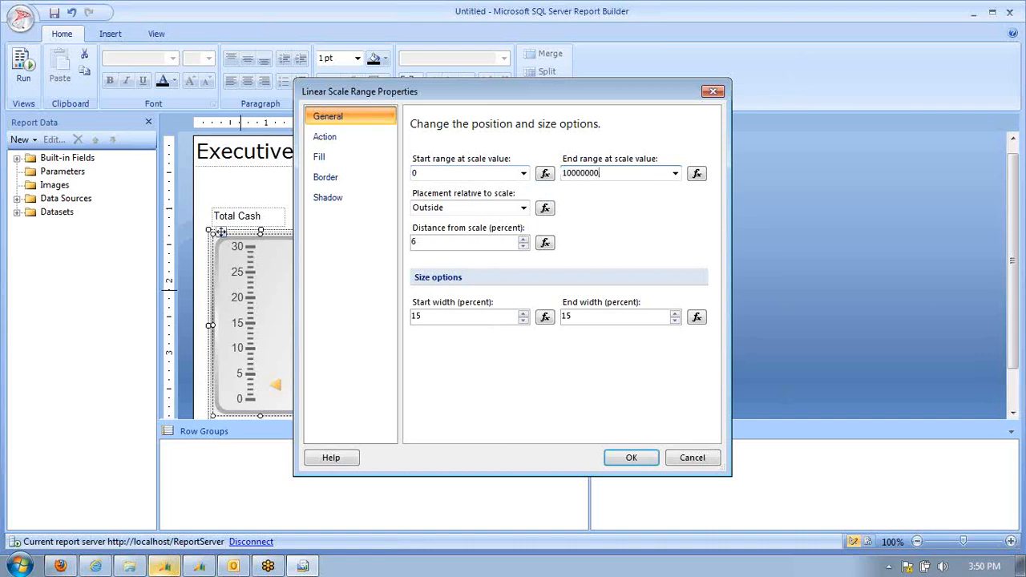
{"action": "left_click", "coordinate": [632, 457]}
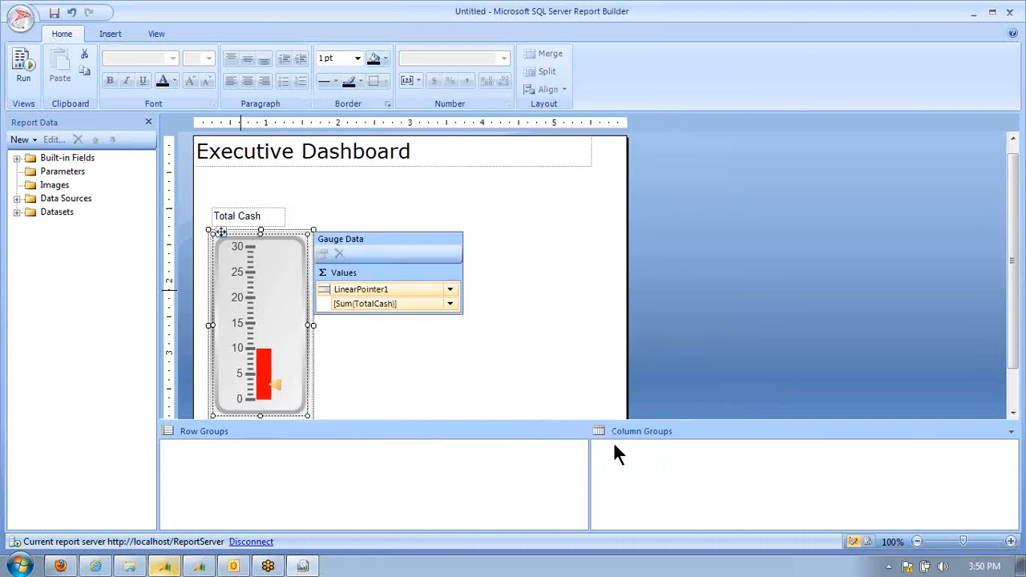
{"action": "mouse_move", "coordinate": [261, 331]}
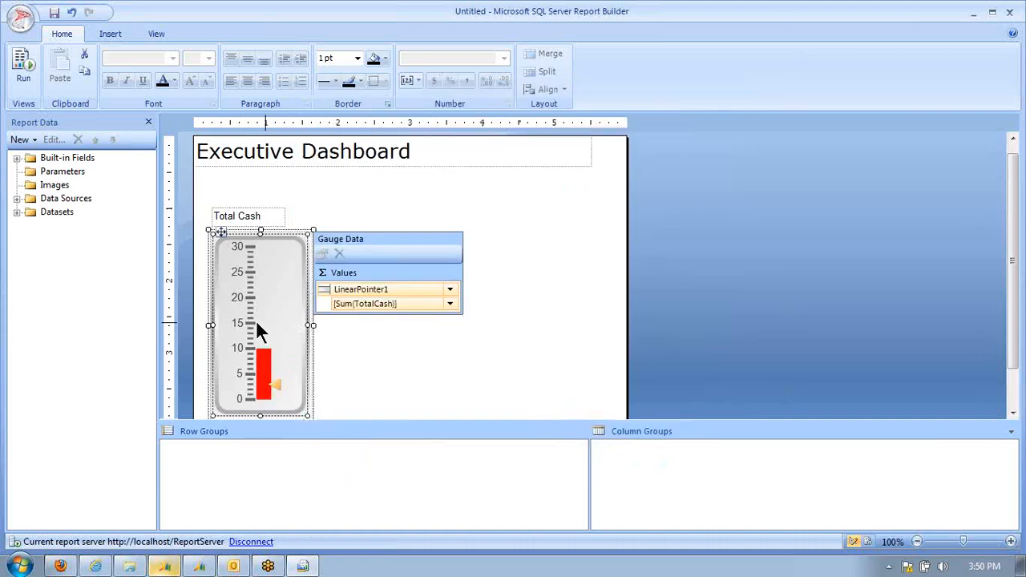
Step: Set the second colour range to start at 10000000 and end at 20000000
{"action": "right_click", "coordinate": [260, 330]}
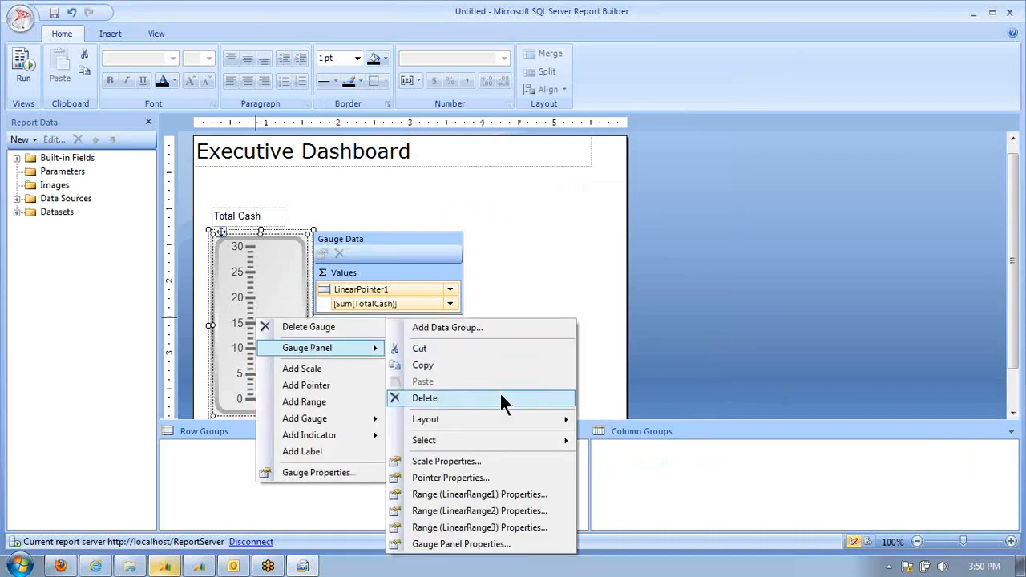
{"action": "left_click", "coordinate": [478, 493]}
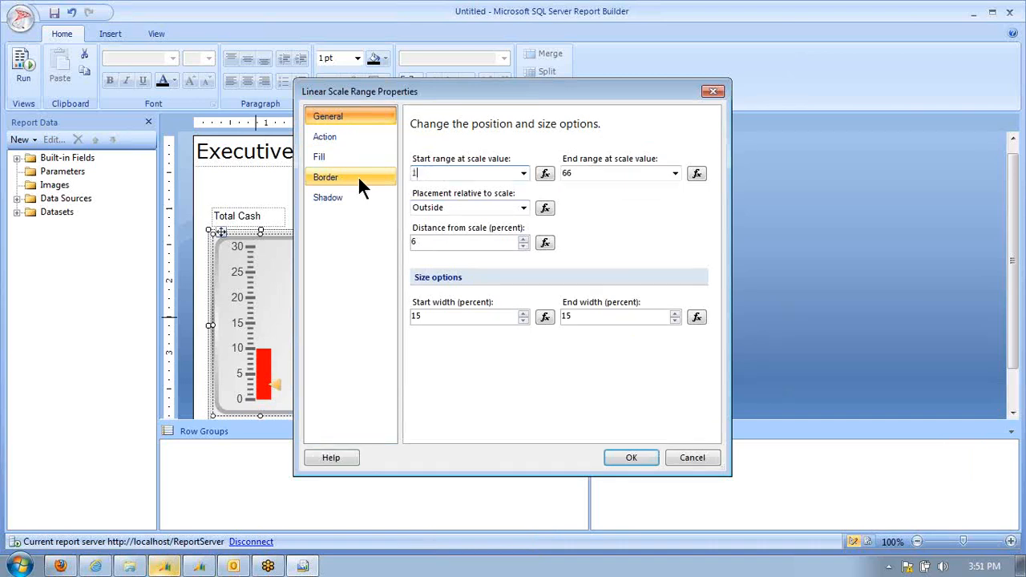
{"action": "type", "text": "0000000"}
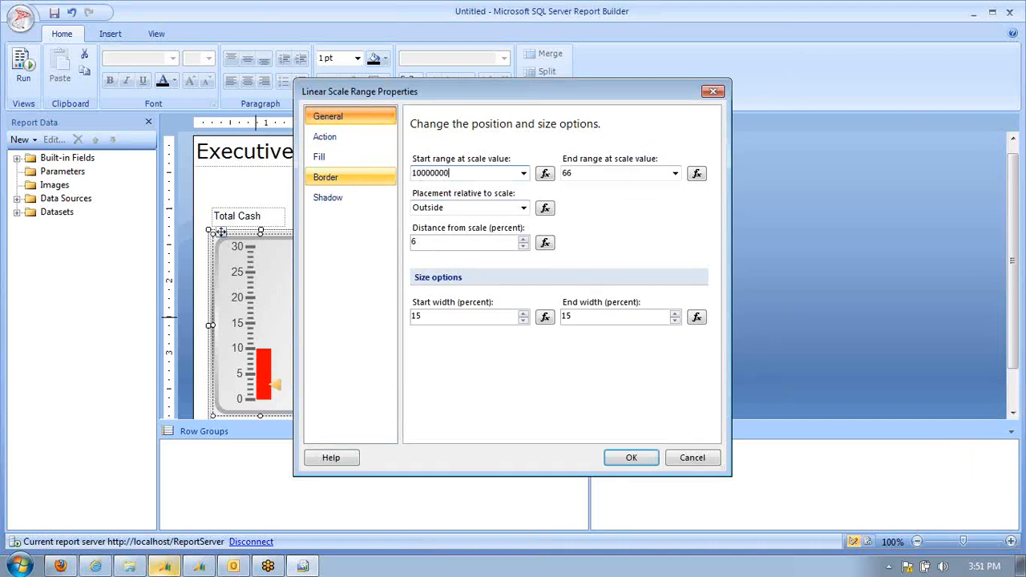
{"action": "type", "text": "200"}
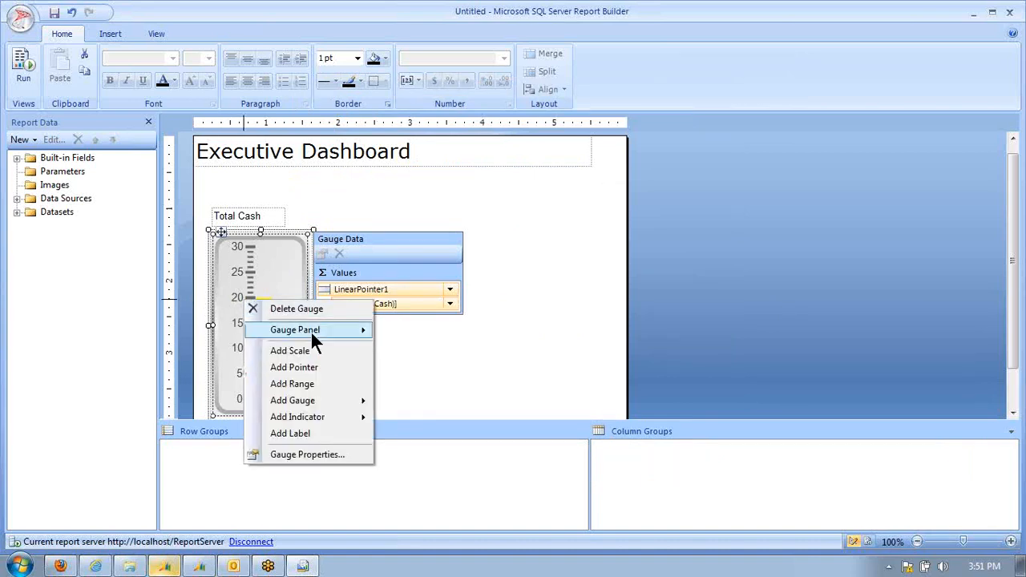
Step: Set LinearRange3 from 20000000 to 30000000, verify the gauge in a preview run, and return to design
{"action": "left_click", "coordinate": [291, 384]}
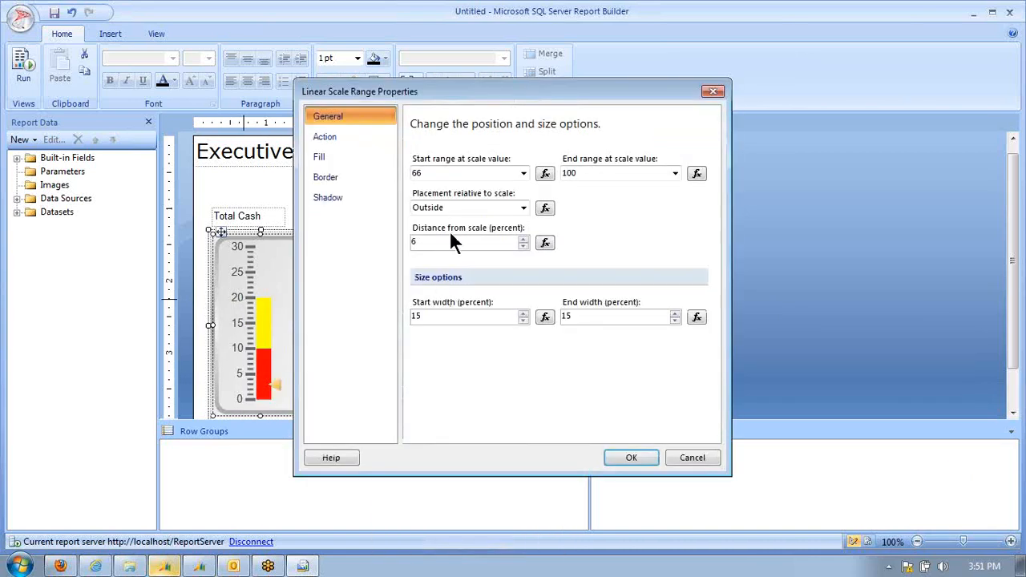
{"action": "type", "text": "2"}
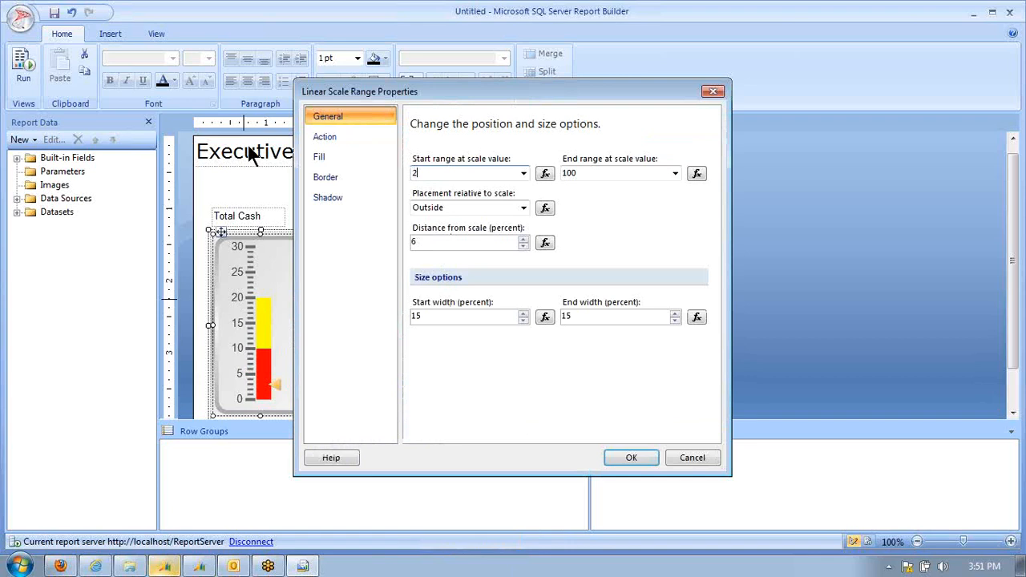
{"action": "type", "text": "0000000"}
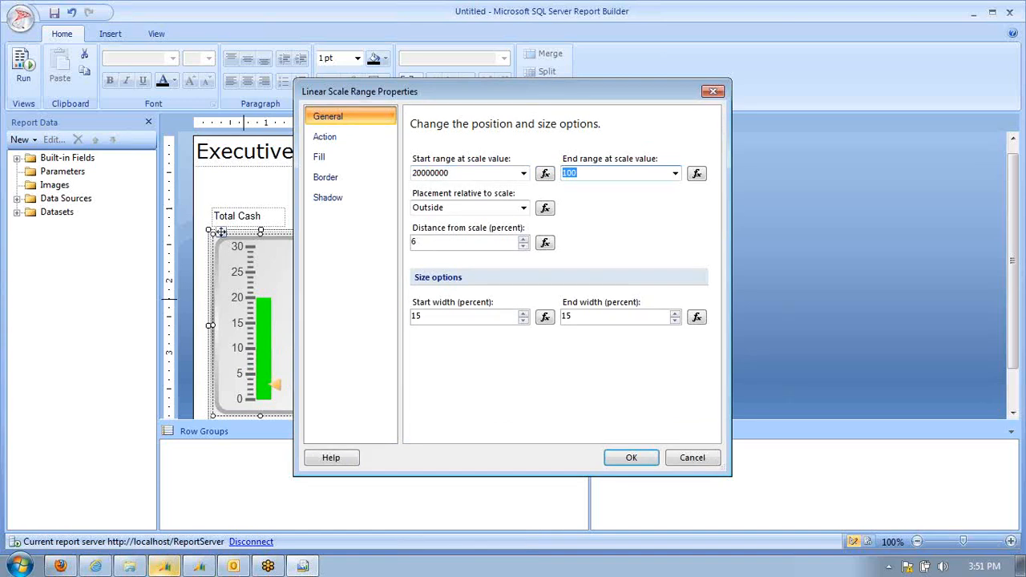
{"action": "mouse_move", "coordinate": [436, 211]}
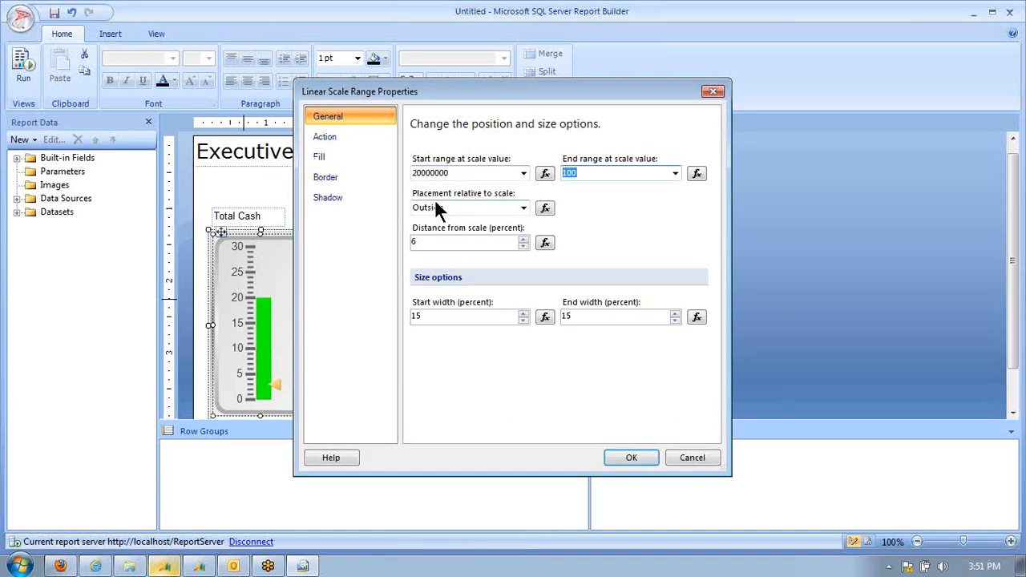
{"action": "mouse_move", "coordinate": [537, 192]}
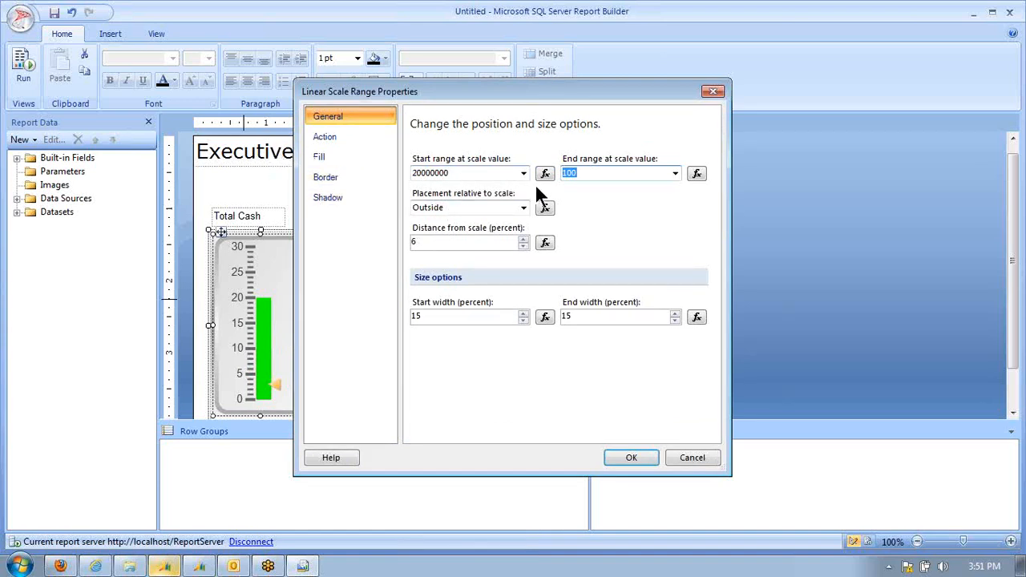
{"action": "type", "text": "3000"}
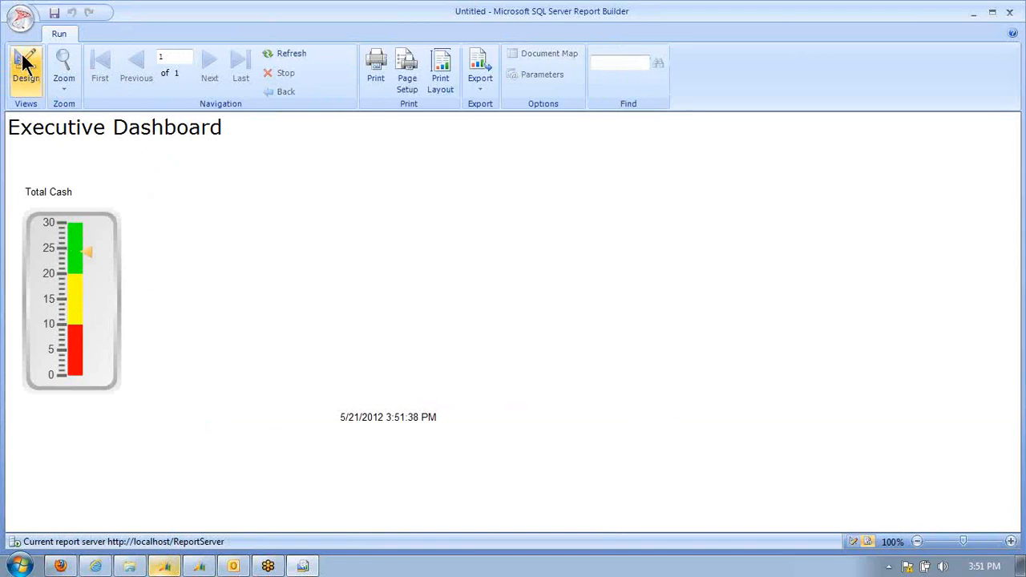
{"action": "left_click", "coordinate": [21, 62]}
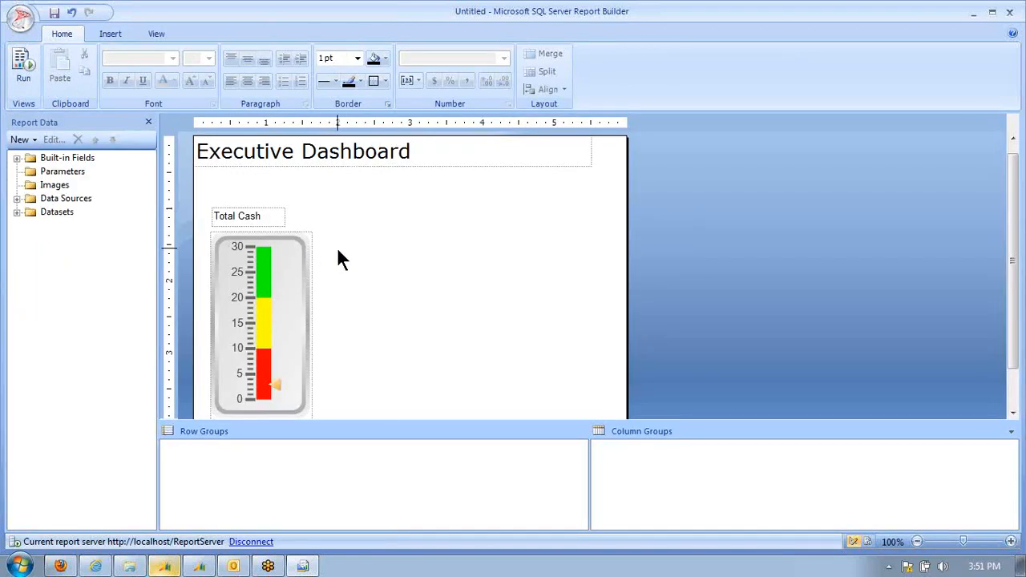
Step: Insert a second vertical linear gauge beside Total Cash
{"action": "right_click", "coordinate": [343, 259]}
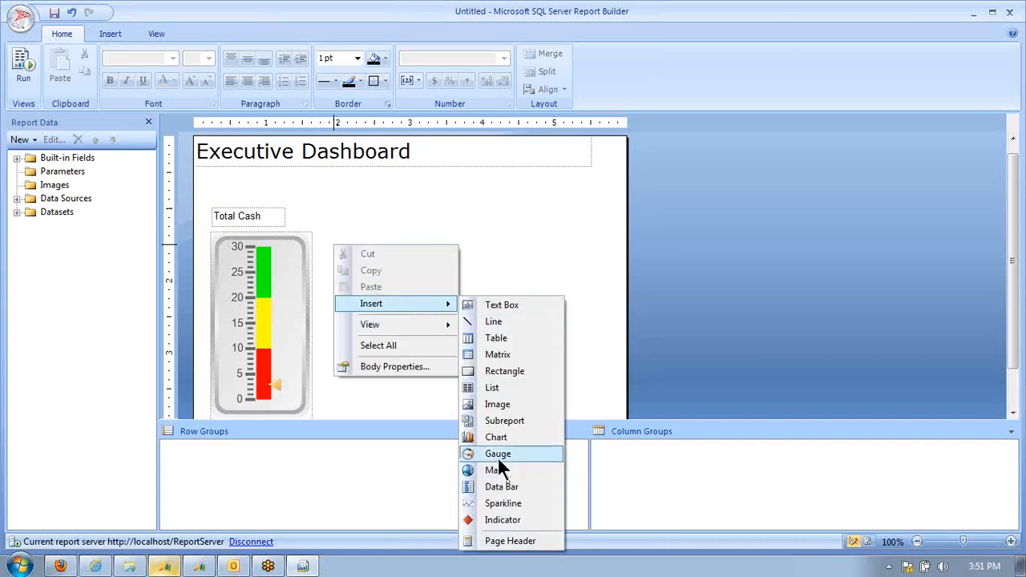
{"action": "left_click", "coordinate": [497, 454]}
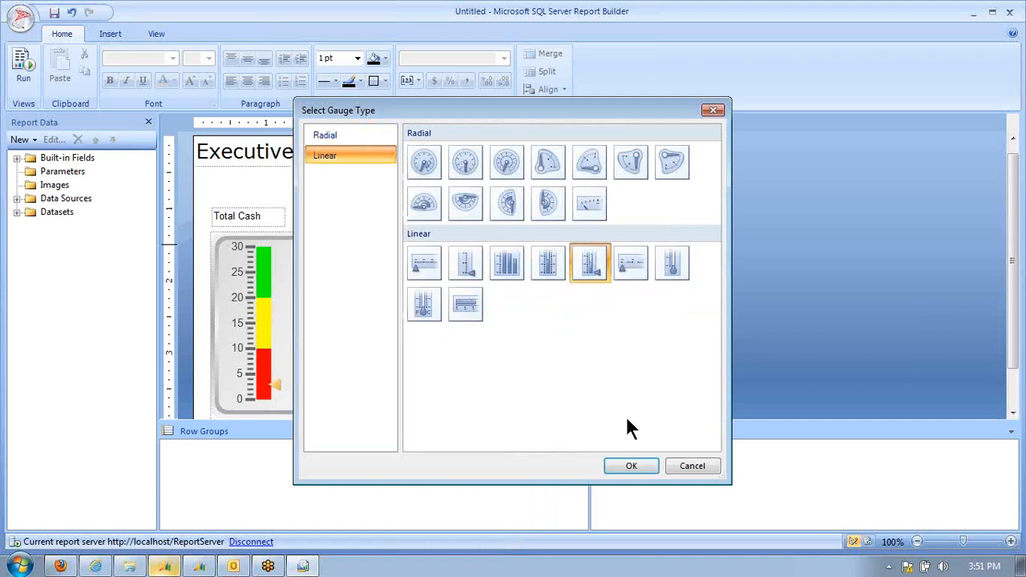
{"action": "left_click", "coordinate": [631, 465]}
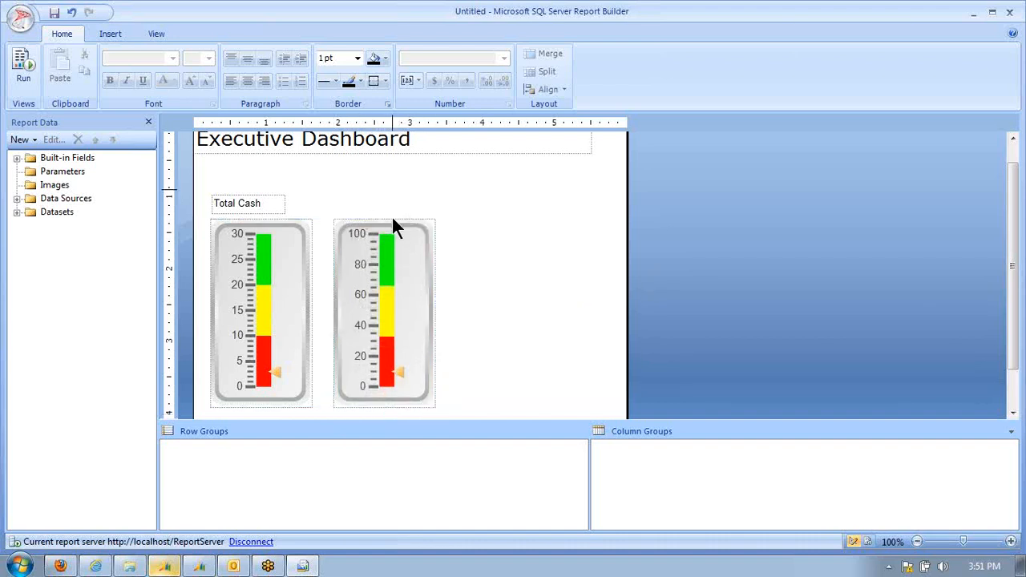
Step: Add a text box reading 'Total Payables' above the new gauge
{"action": "left_click", "coordinate": [383, 313]}
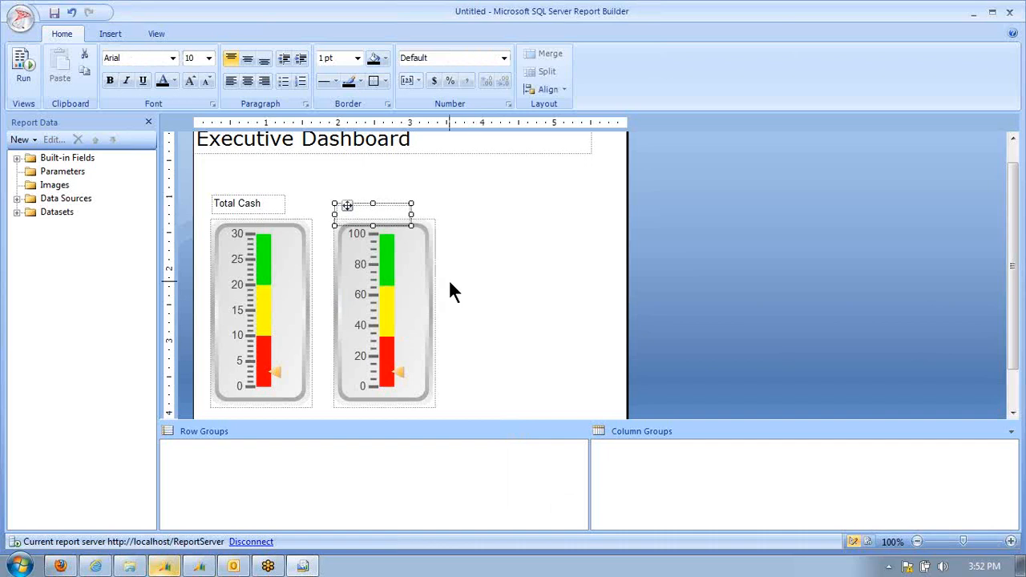
{"action": "type", "text": "Total Payab"}
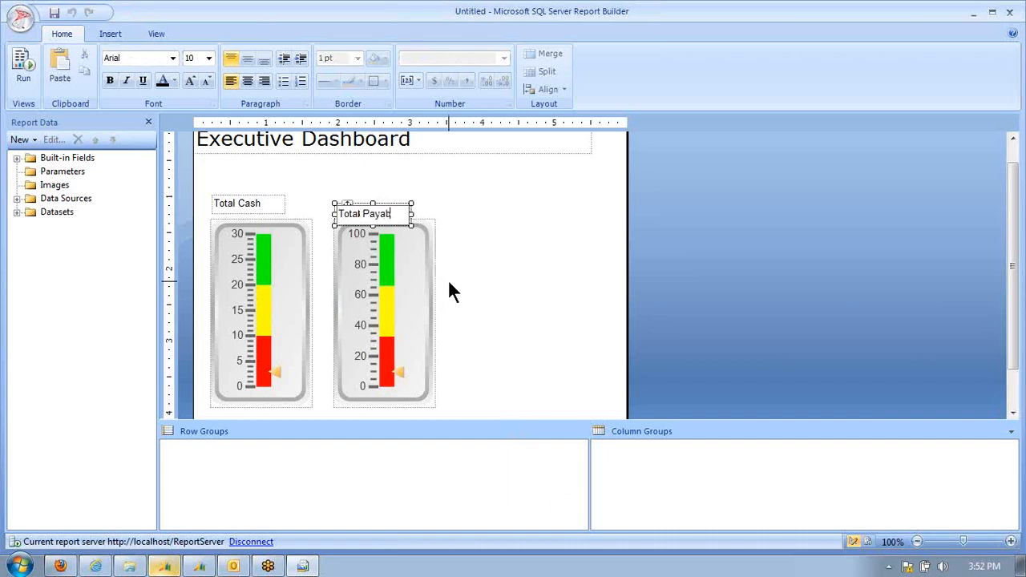
{"action": "type", "text": "les"}
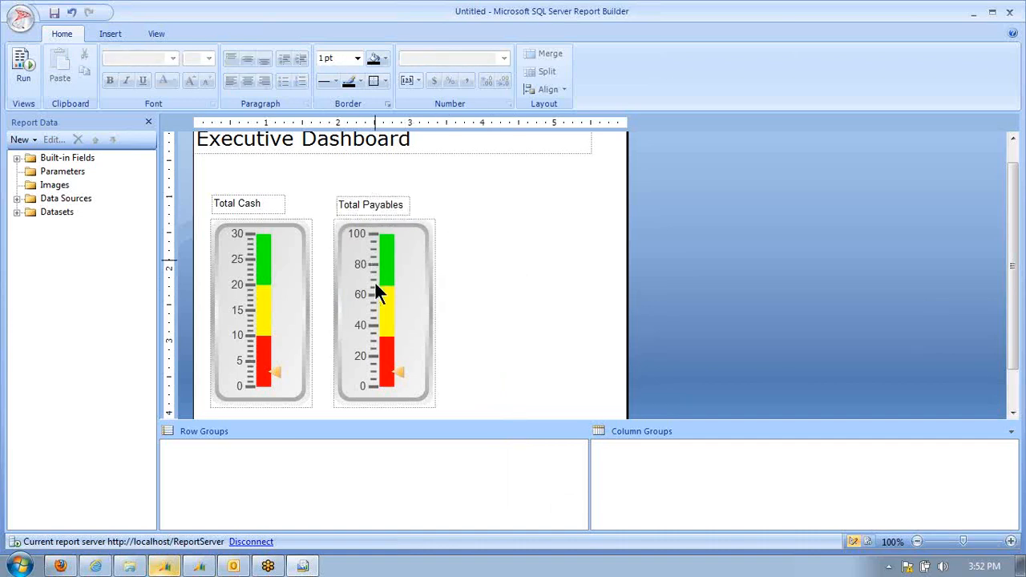
Step: Set the Total Payables gauge panel's dataset to DataSet1
{"action": "left_click", "coordinate": [378, 297]}
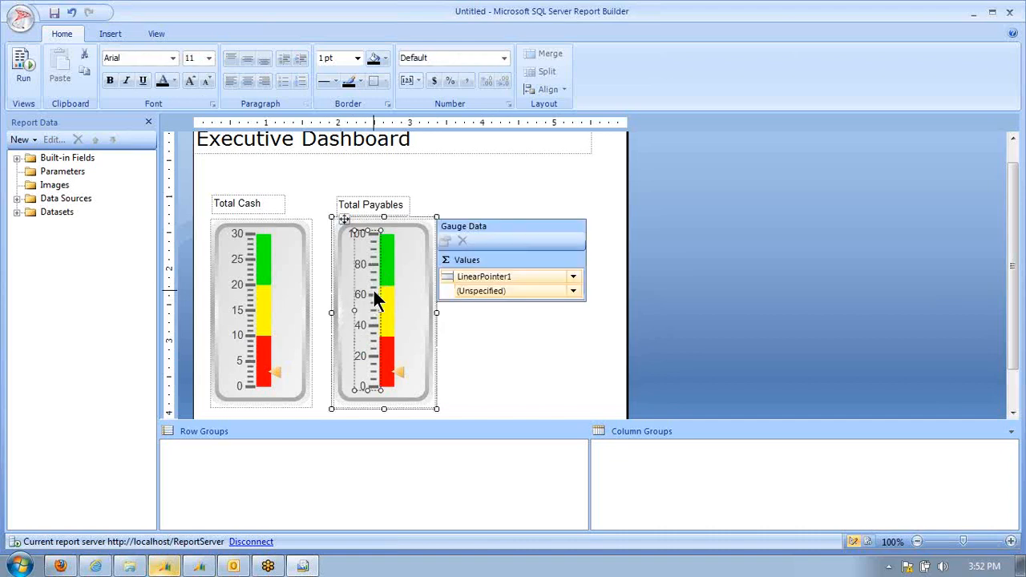
{"action": "right_click", "coordinate": [375, 299]}
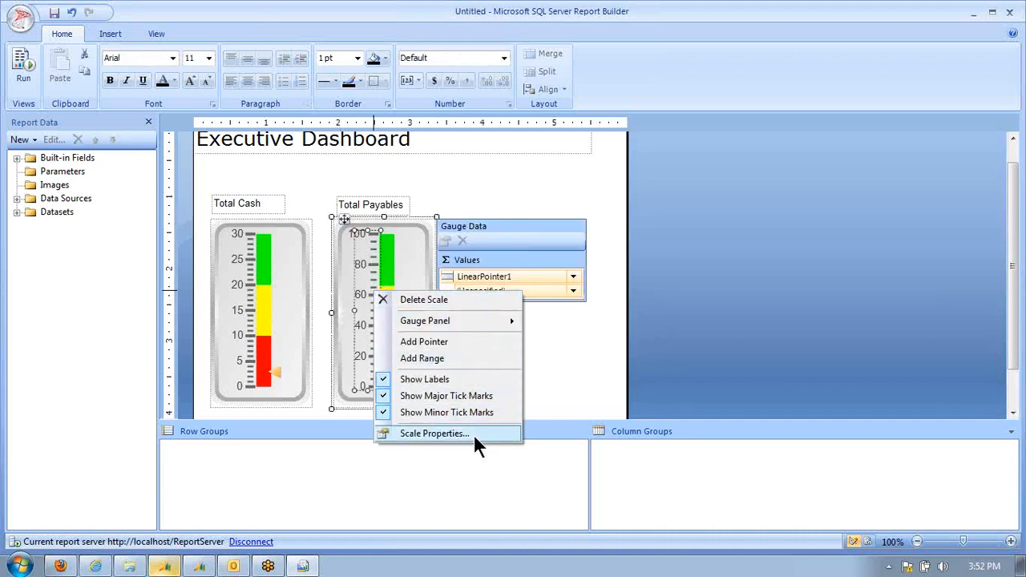
{"action": "mouse_move", "coordinate": [425, 320]}
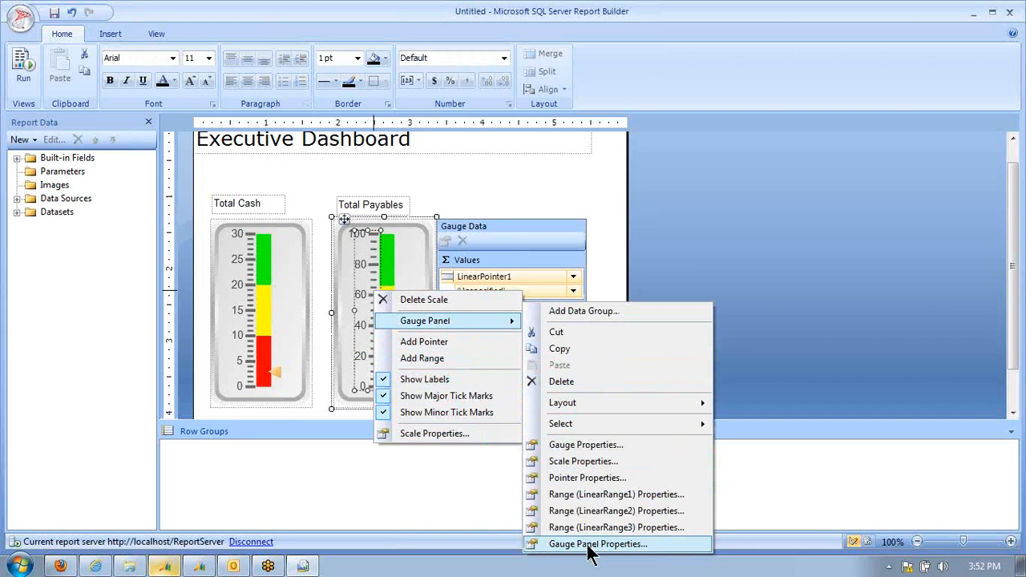
{"action": "left_click", "coordinate": [596, 542]}
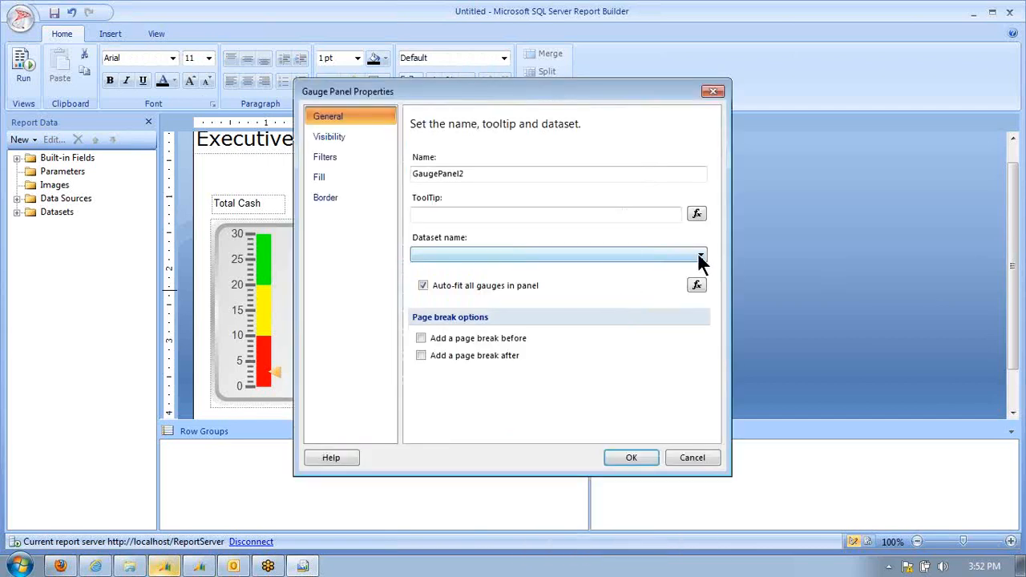
{"action": "left_click", "coordinate": [699, 254]}
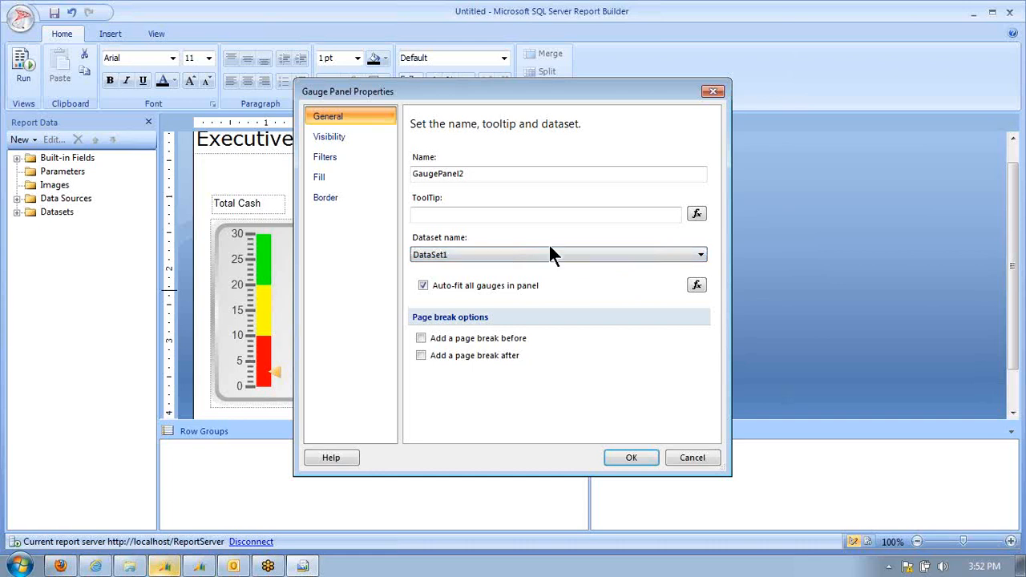
{"action": "left_click", "coordinate": [631, 458]}
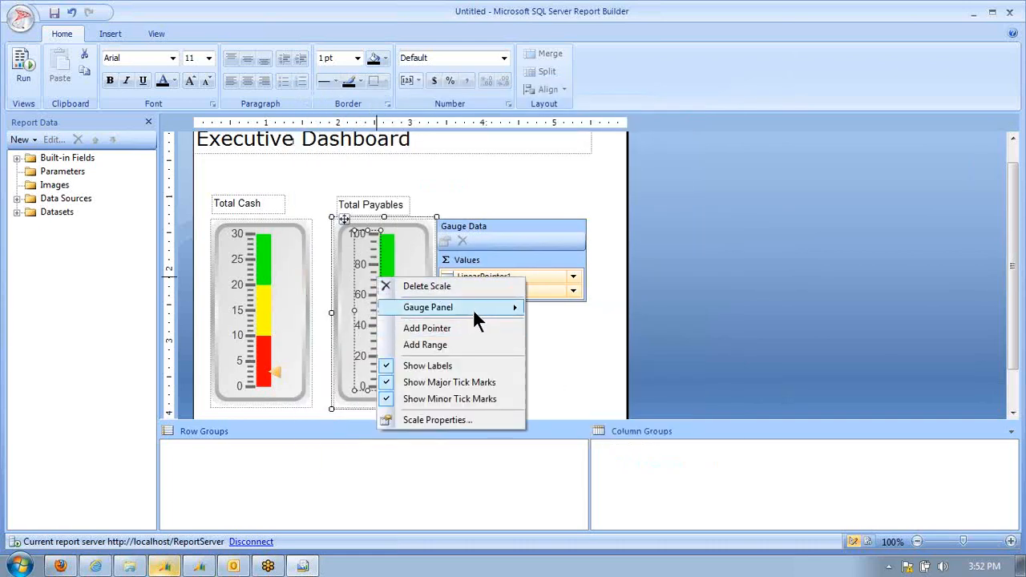
{"action": "mouse_move", "coordinate": [473, 308]}
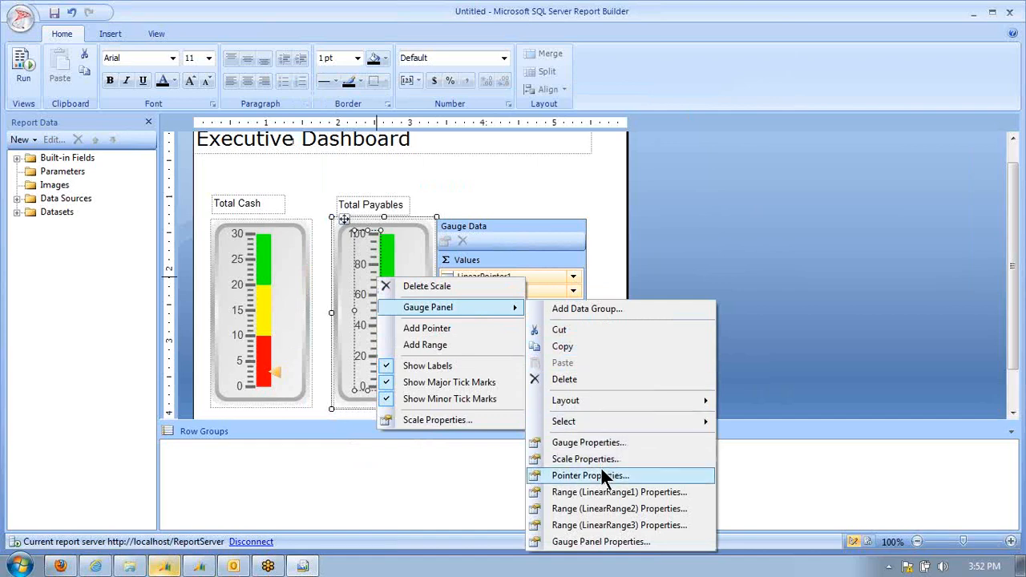
Step: Confirm the pointer bound to Sum(TotalPayables) in Pointer Properties
{"action": "left_click", "coordinate": [589, 474]}
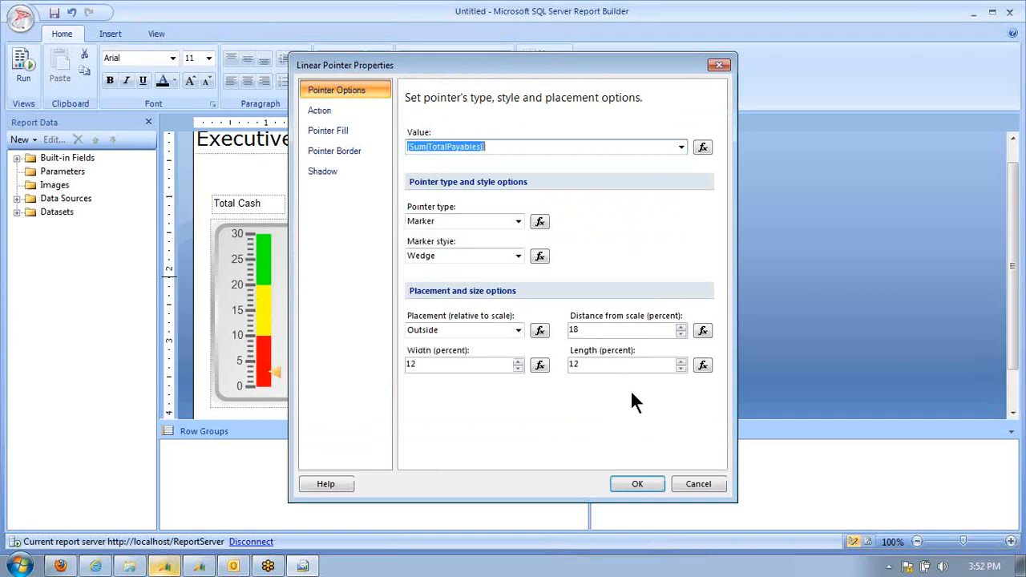
{"action": "left_click", "coordinate": [636, 484]}
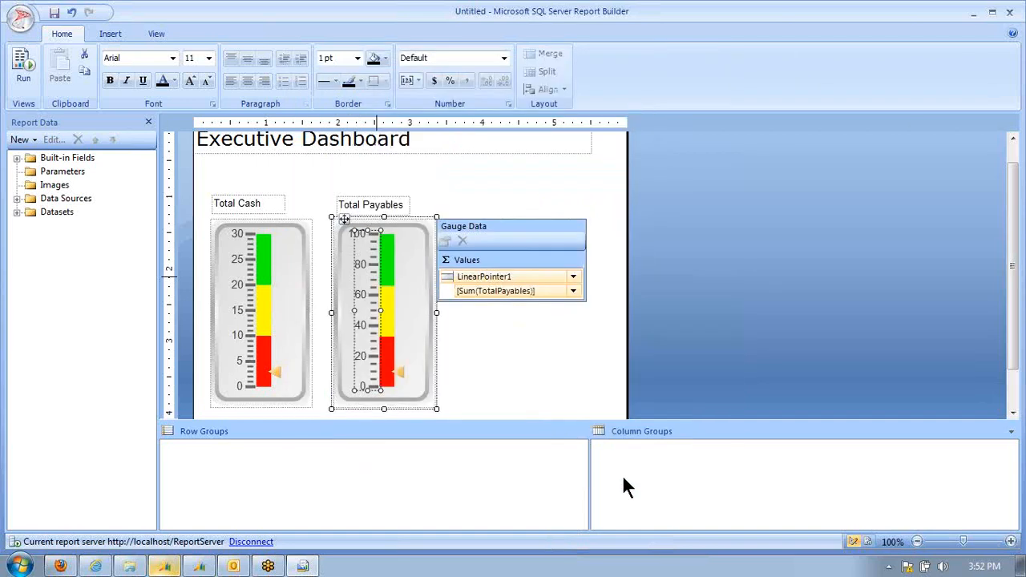
Step: Raise the Total Payables gauge scale maximum to 9000000
{"action": "right_click", "coordinate": [360, 269]}
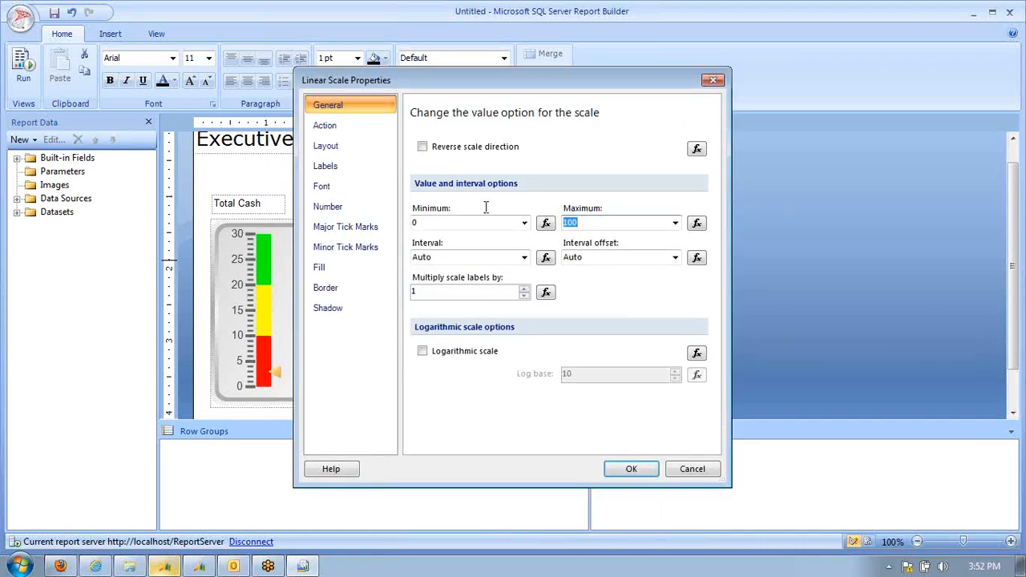
{"action": "type", "text": "9000000"}
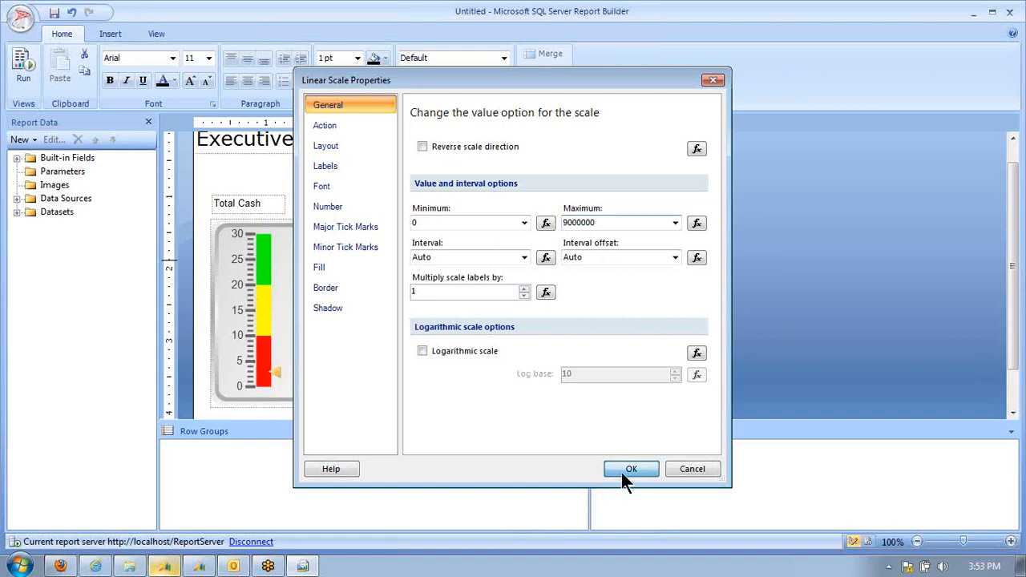
{"action": "left_click", "coordinate": [632, 468]}
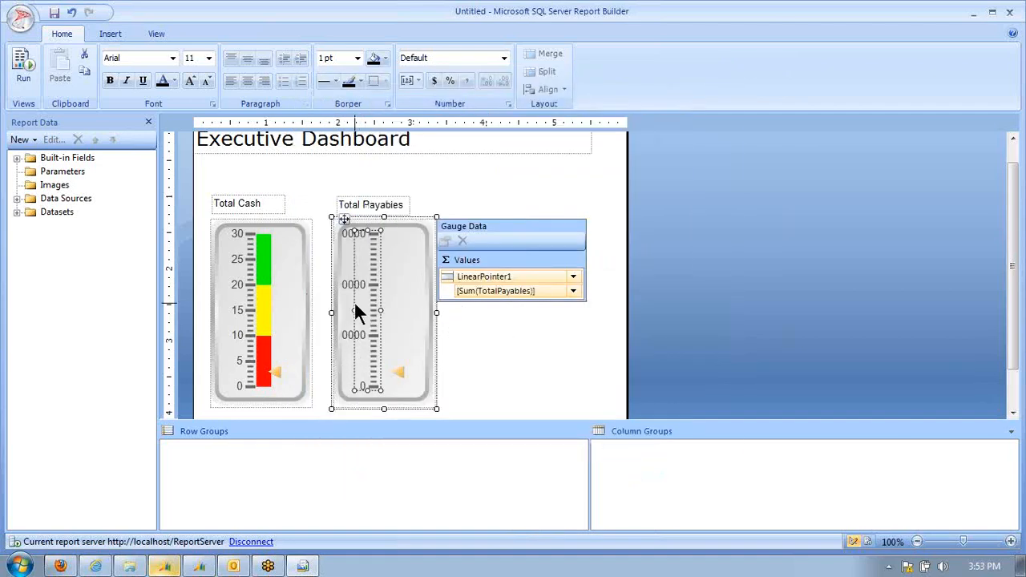
Step: Show the scale labels in larger units so they read 0 through 9
{"action": "right_click", "coordinate": [358, 312]}
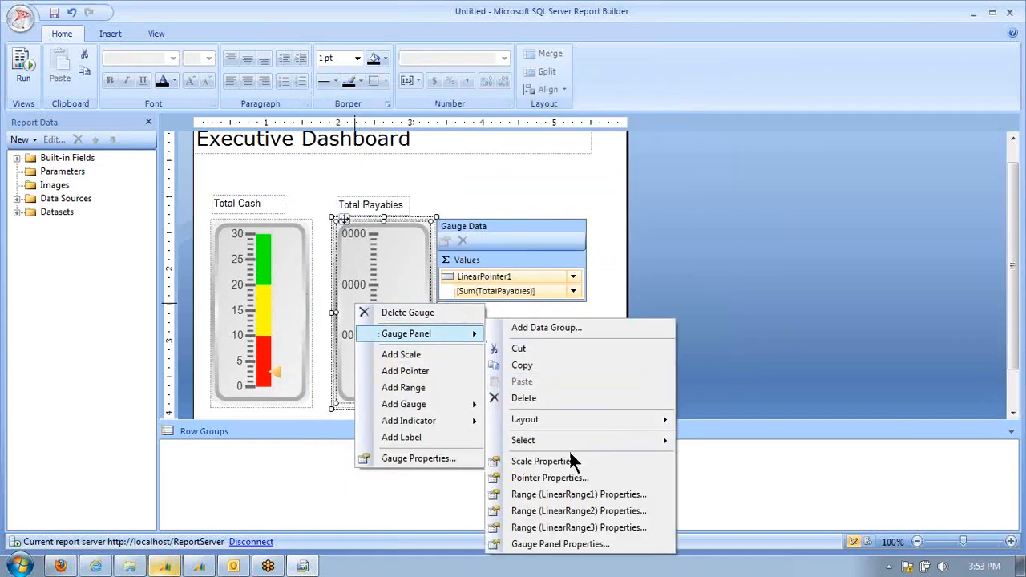
{"action": "left_click", "coordinate": [544, 462]}
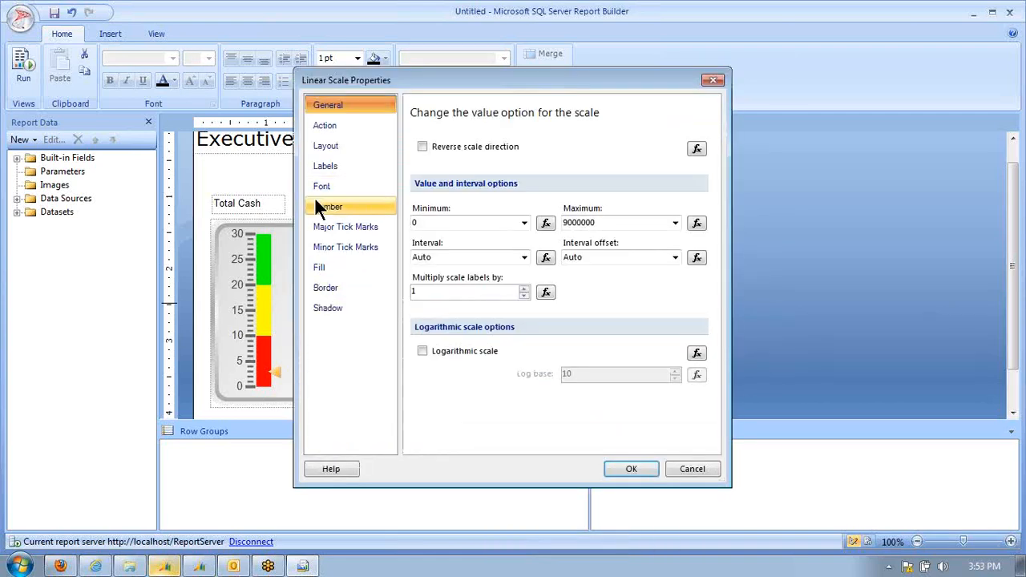
{"action": "left_click", "coordinate": [328, 205]}
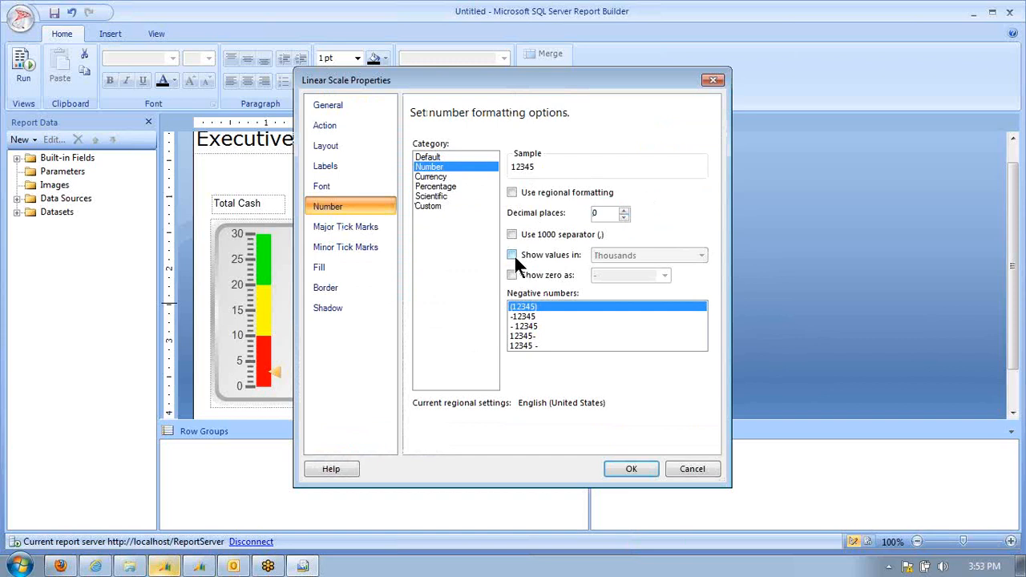
{"action": "left_click", "coordinate": [511, 253]}
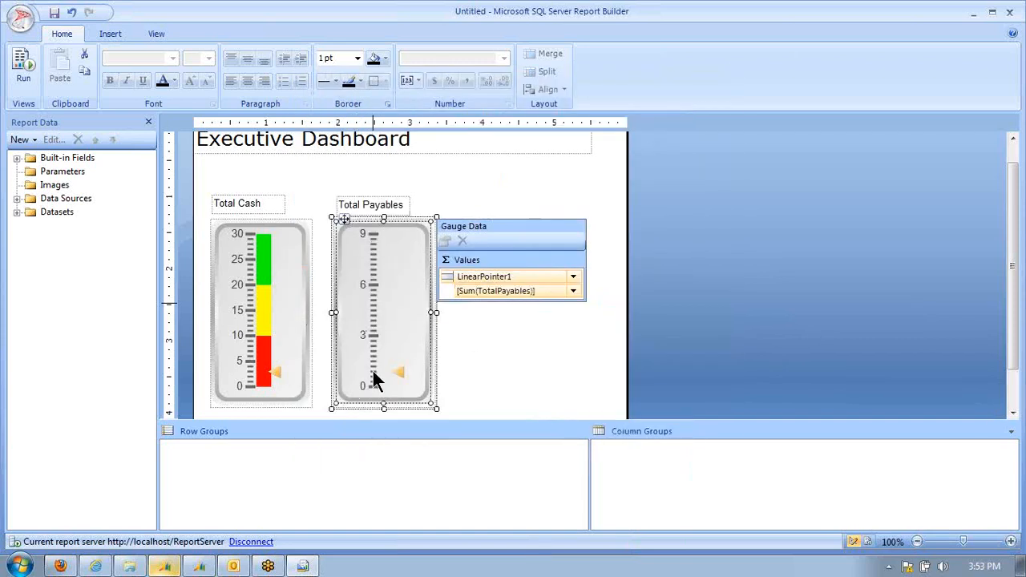
{"action": "mouse_move", "coordinate": [289, 265]}
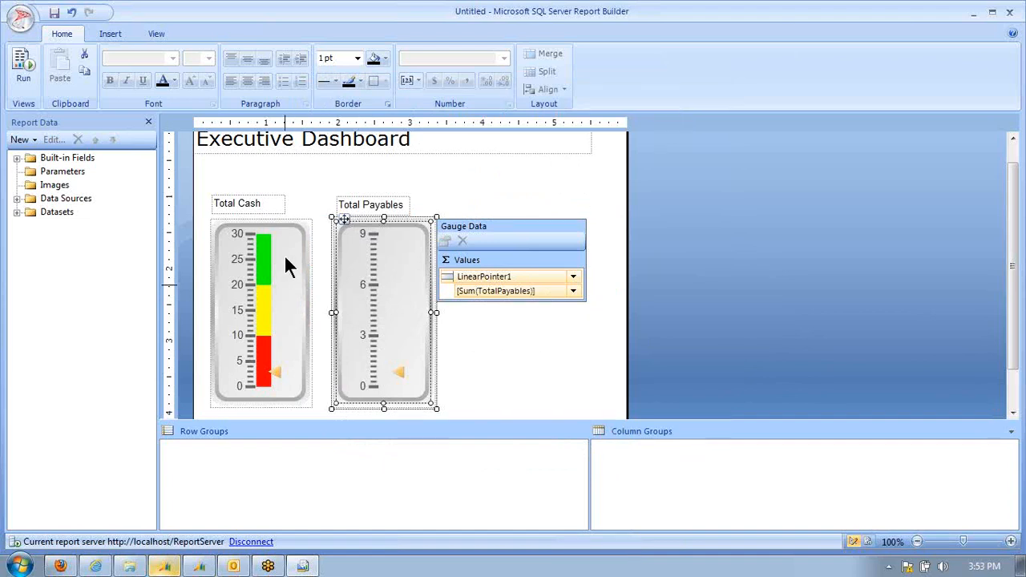
{"action": "mouse_move", "coordinate": [398, 343]}
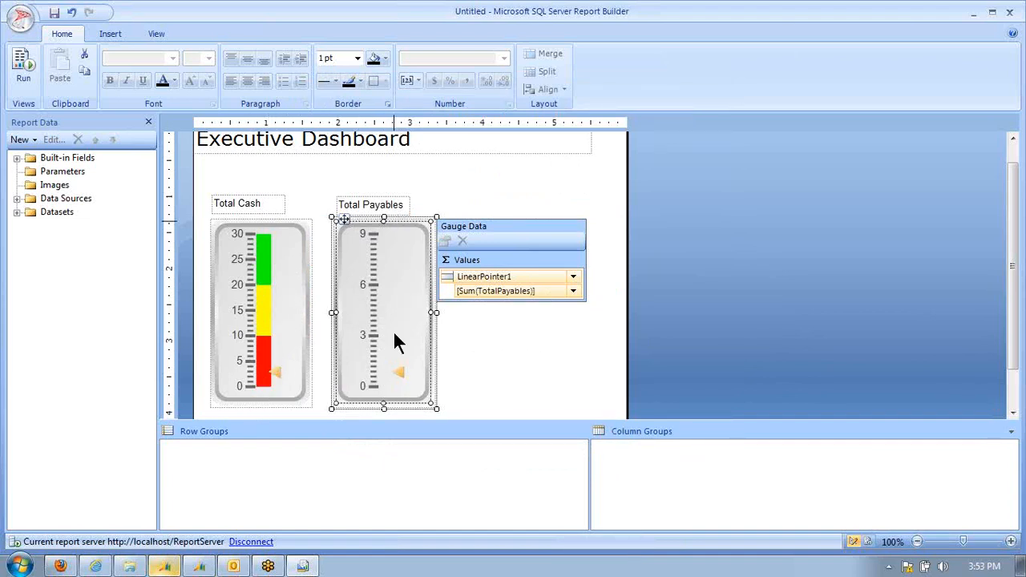
{"action": "mouse_move", "coordinate": [382, 286]}
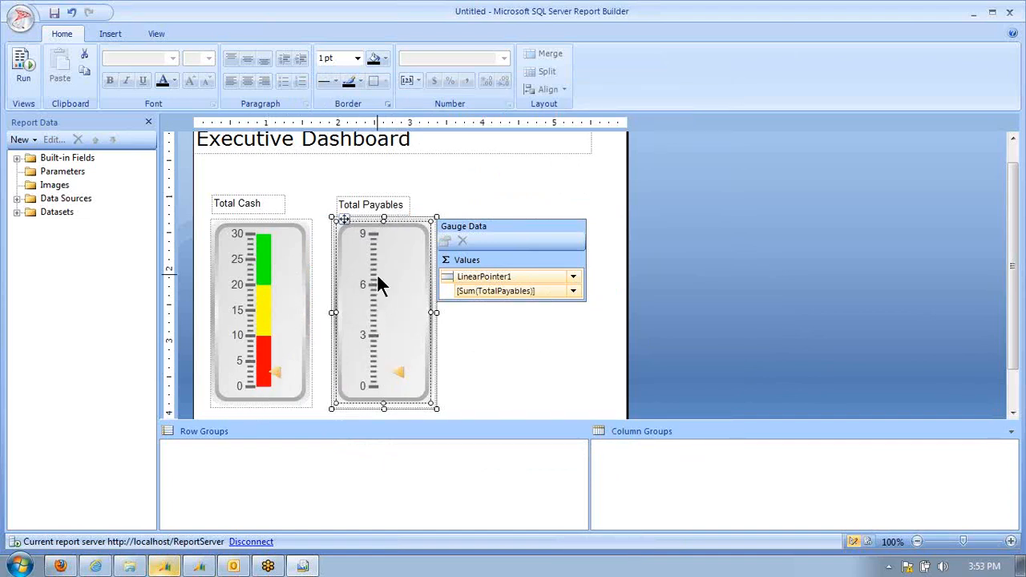
{"action": "mouse_move", "coordinate": [377, 295]}
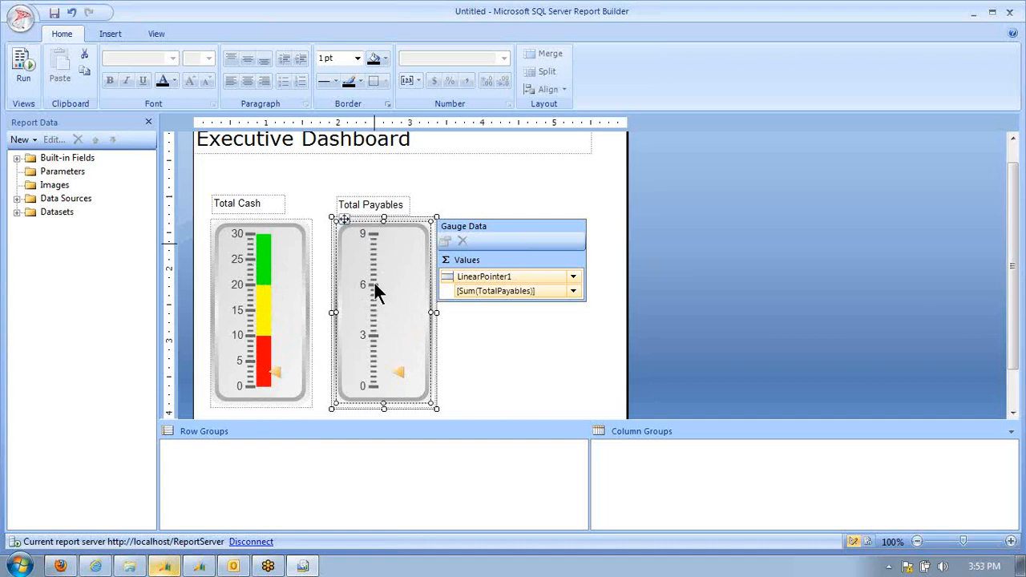
{"action": "mouse_move", "coordinate": [377, 271]}
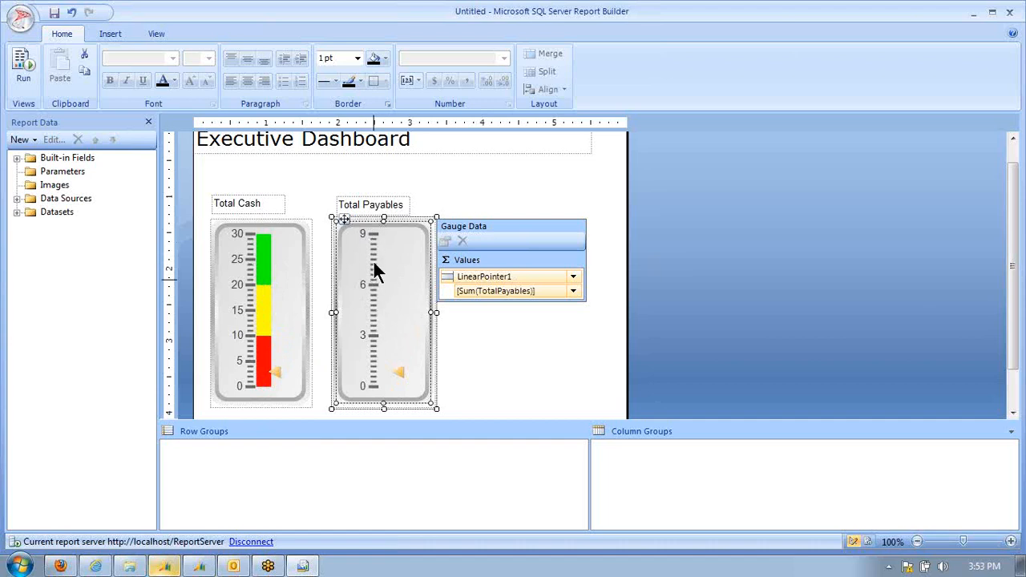
Step: Set the first colour range's start and end scale values (using 6000000 as a boundary)
{"action": "right_click", "coordinate": [375, 273]}
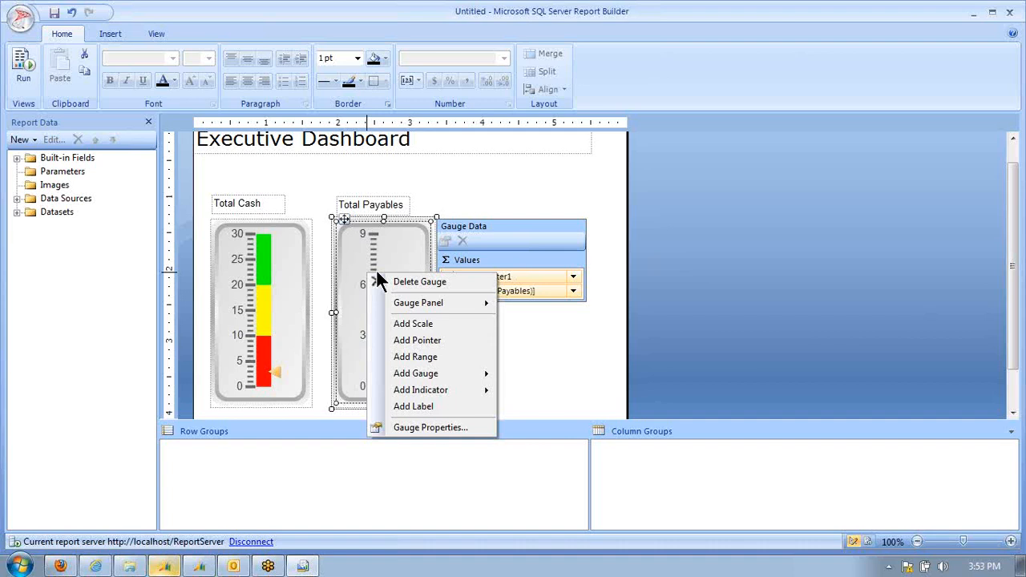
{"action": "mouse_move", "coordinate": [417, 301]}
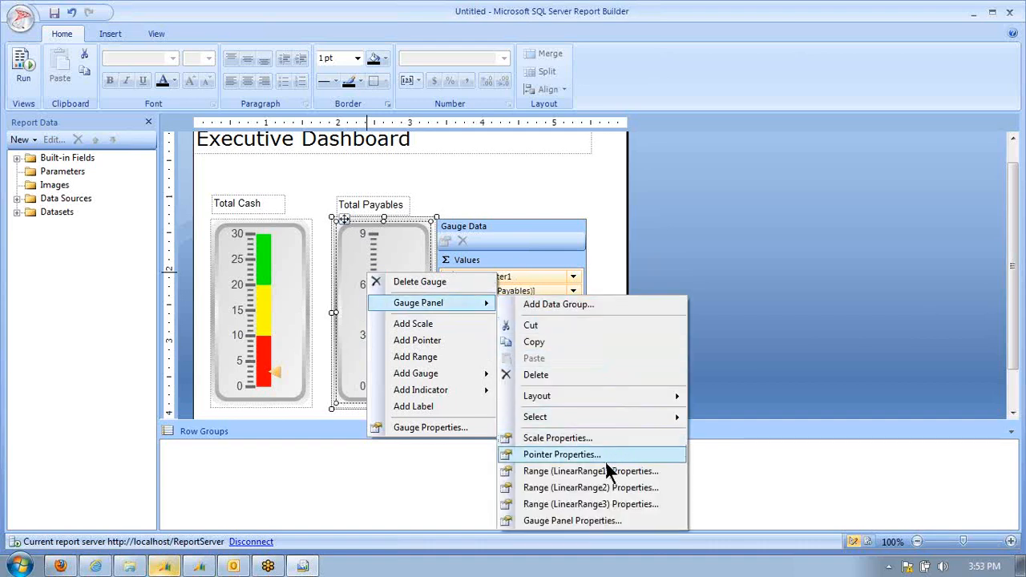
{"action": "left_click", "coordinate": [589, 471]}
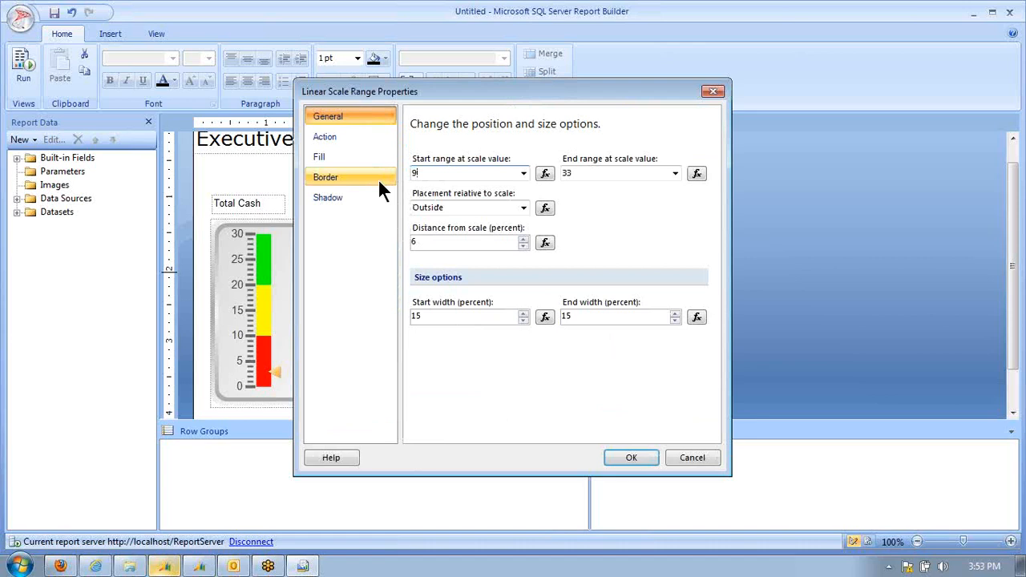
{"action": "type", "text": "000000"}
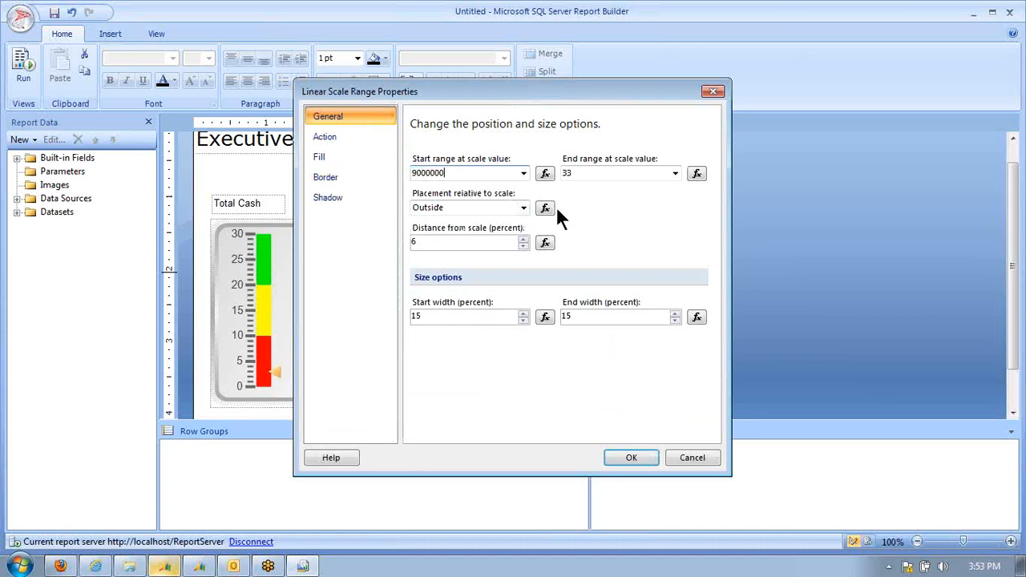
{"action": "type", "text": "60"}
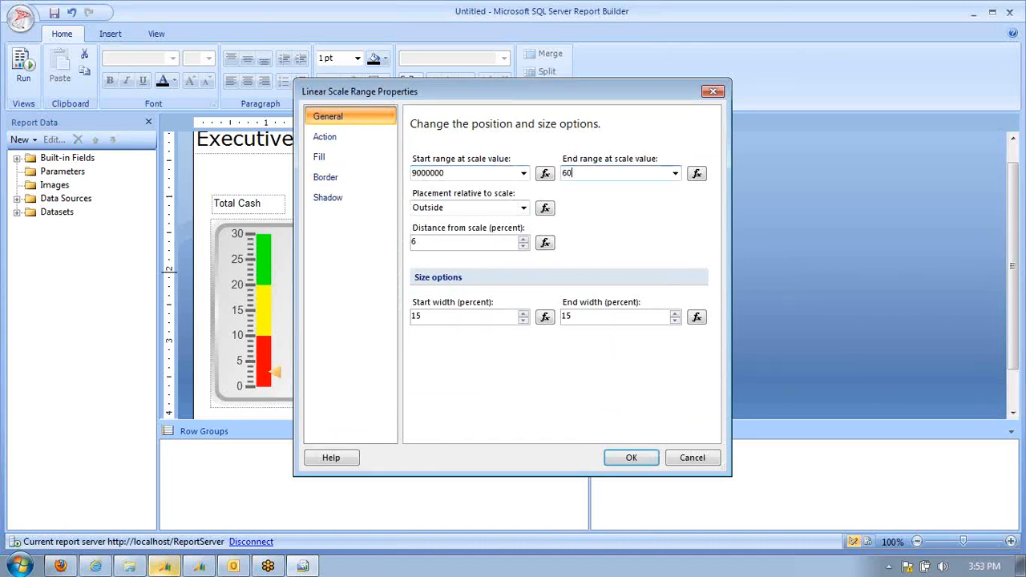
{"action": "type", "text": "6000000"}
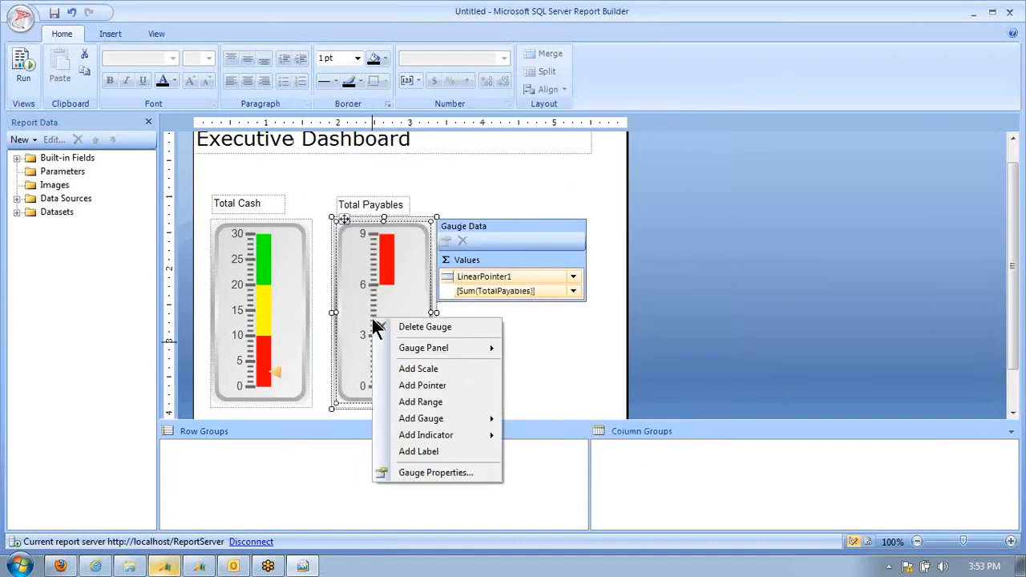
{"action": "mouse_move", "coordinate": [423, 348]}
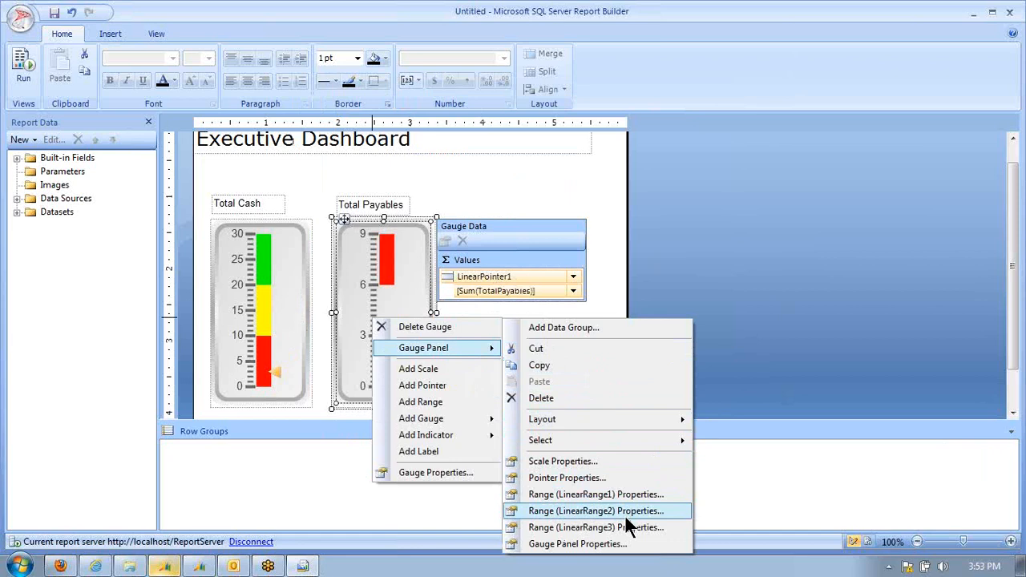
Step: Set the second colour range's boundaries at 3000000 and 6000000
{"action": "left_click", "coordinate": [596, 509]}
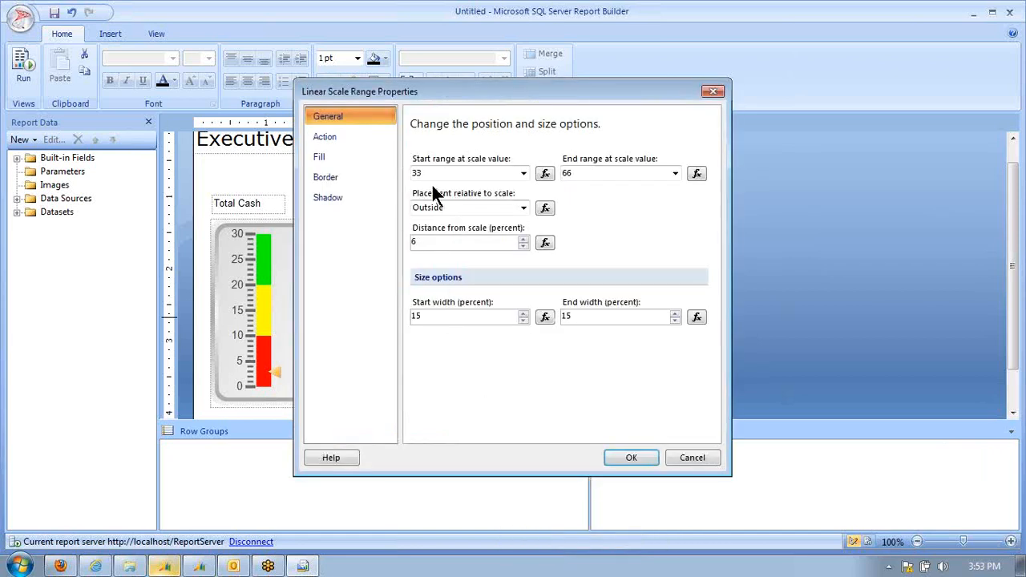
{"action": "type", "text": "6000000"}
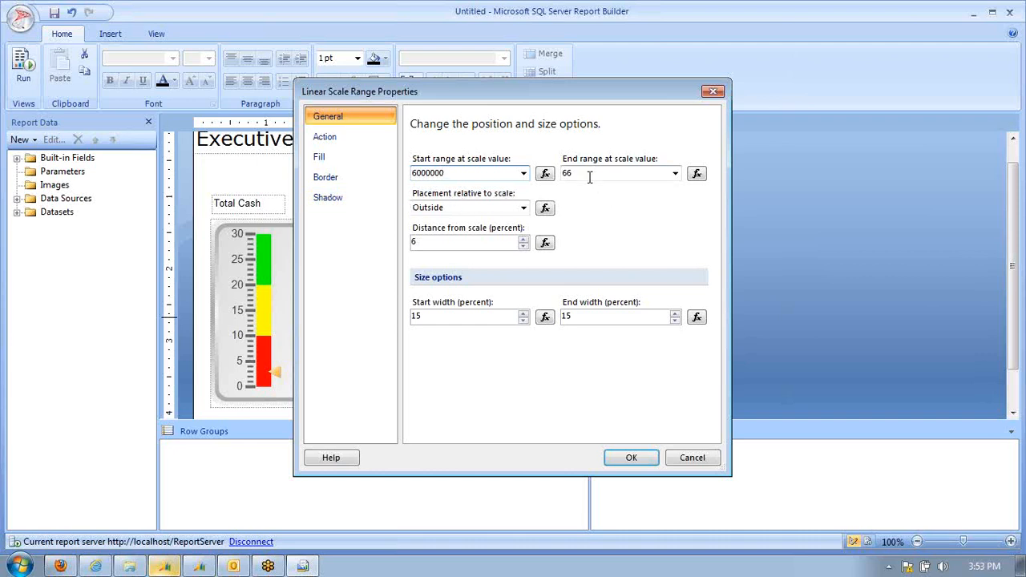
{"action": "type", "text": "3"}
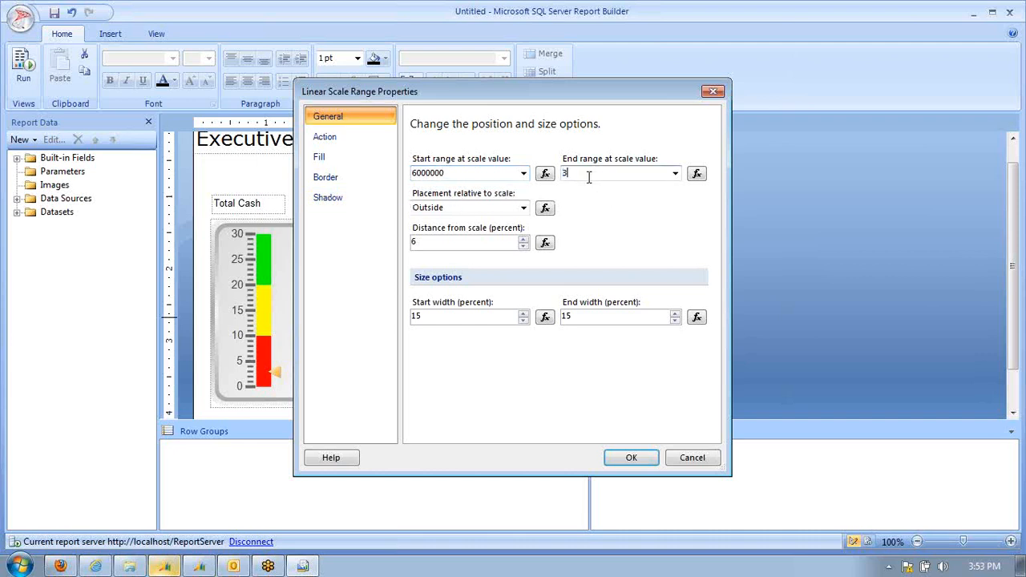
{"action": "type", "text": "000000"}
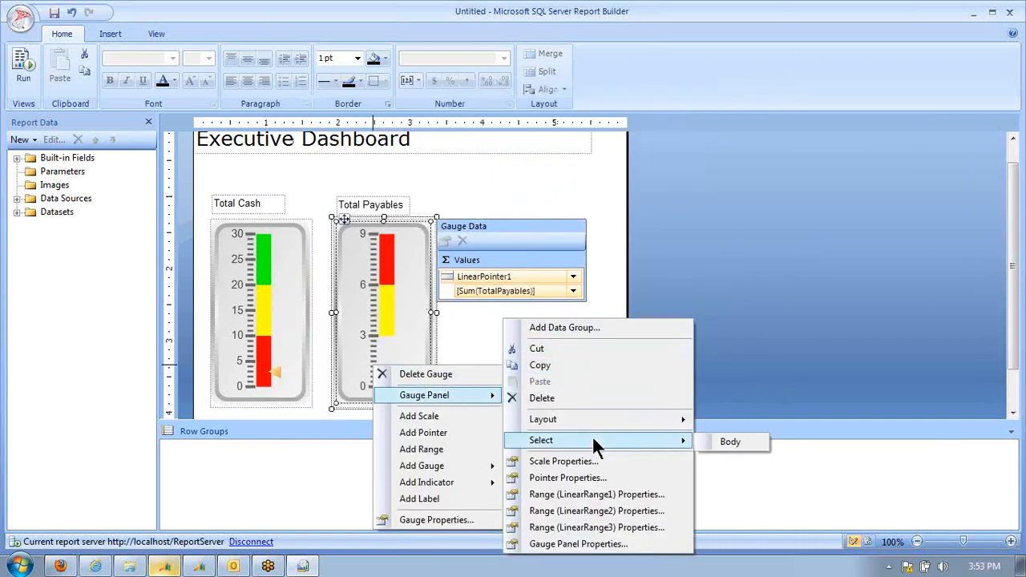
{"action": "mouse_move", "coordinate": [584, 488]}
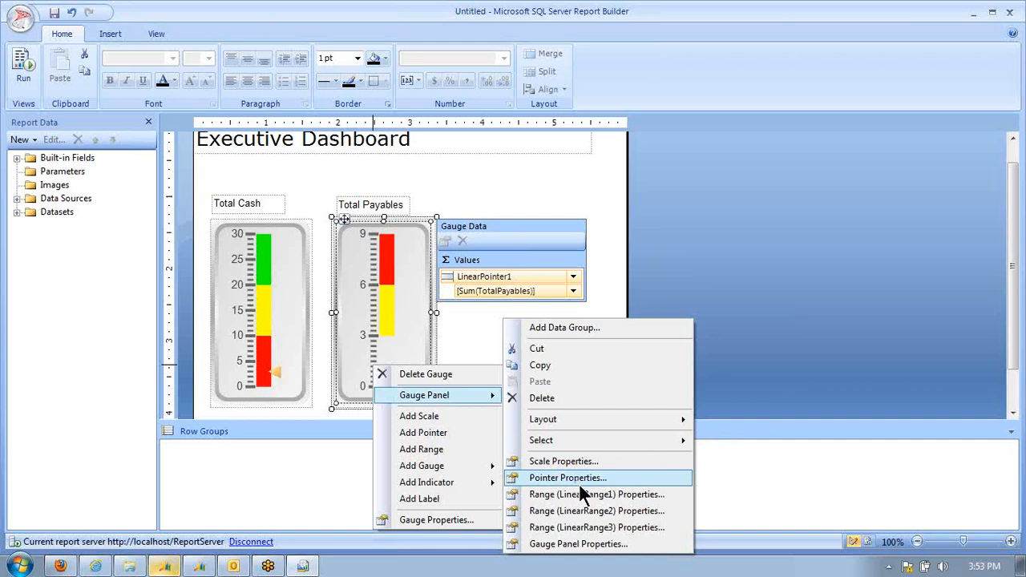
Step: Set the remaining colour range's boundary values and apply, giving green-yellow-red bands
{"action": "left_click", "coordinate": [596, 494]}
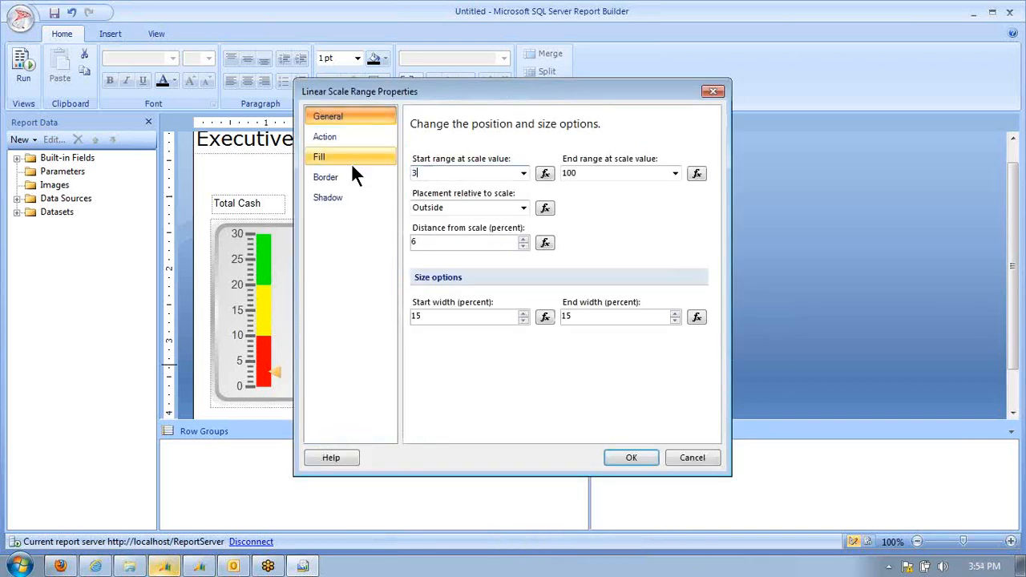
{"action": "type", "text": "000000"}
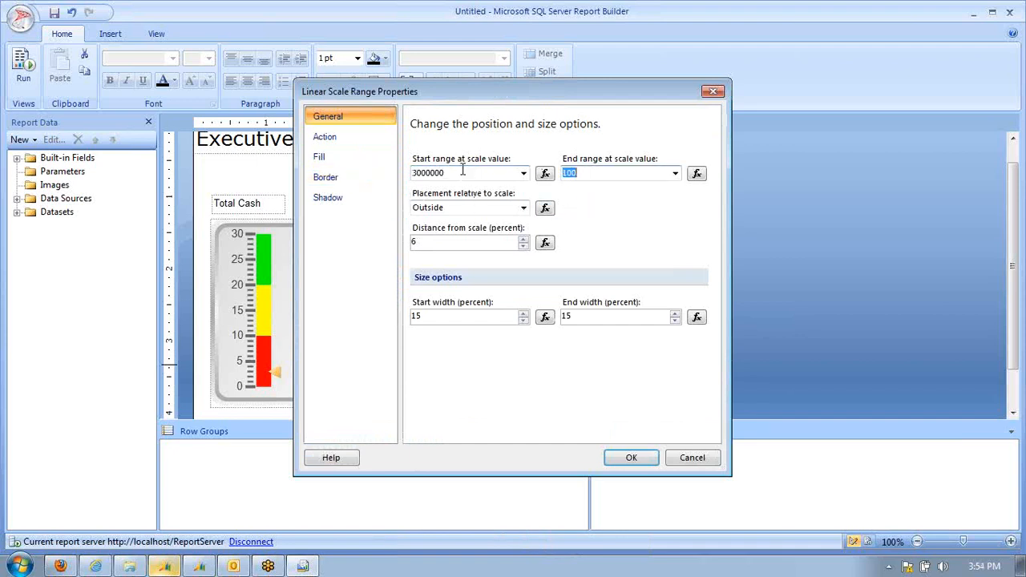
{"action": "left_click", "coordinate": [631, 457]}
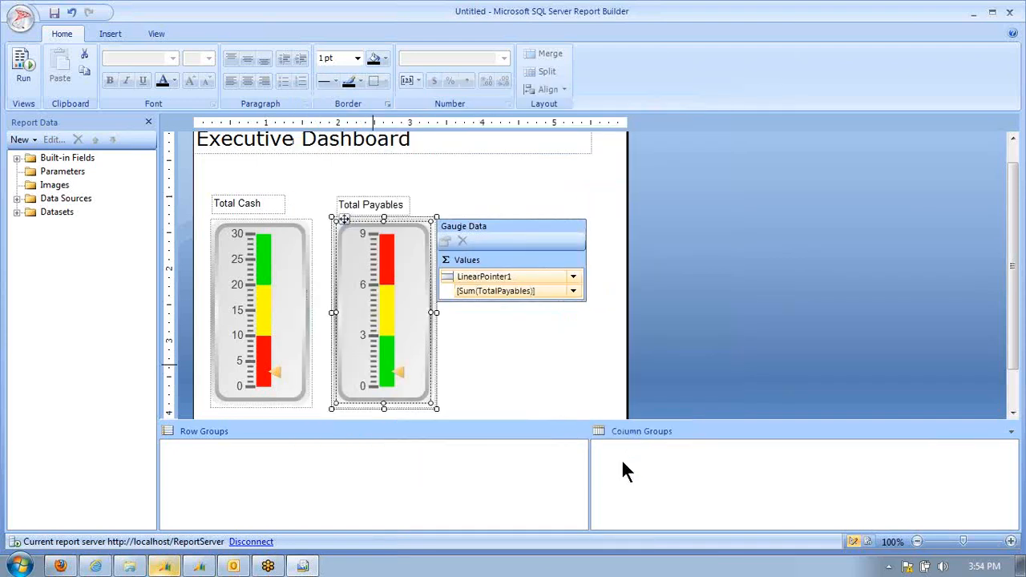
{"action": "mouse_move", "coordinate": [46, 64]}
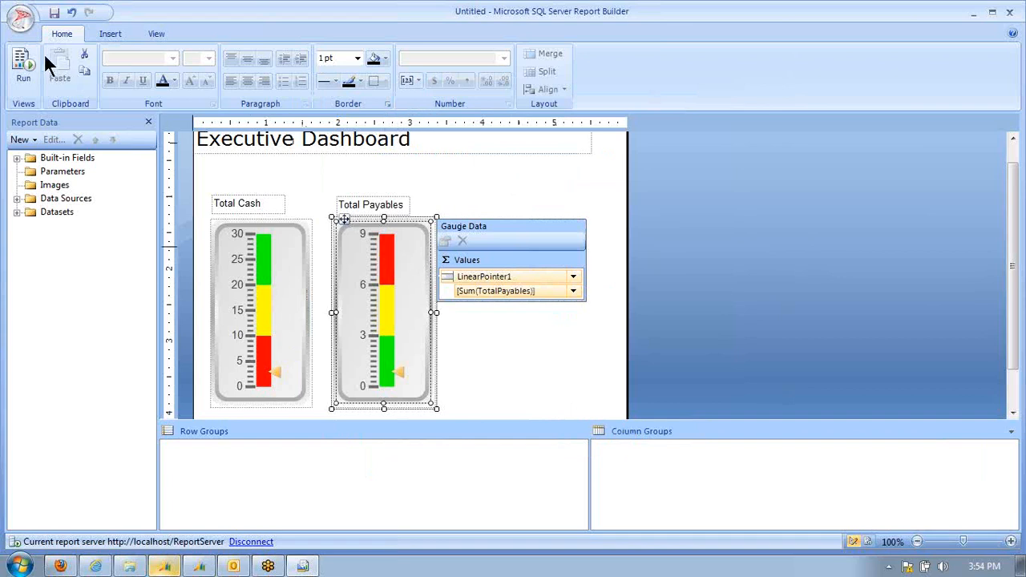
Step: Preview the dashboard and save it to TWO > Financial > Charts And KPIs as ExecutiveDashboard6
{"action": "left_click", "coordinate": [18, 64]}
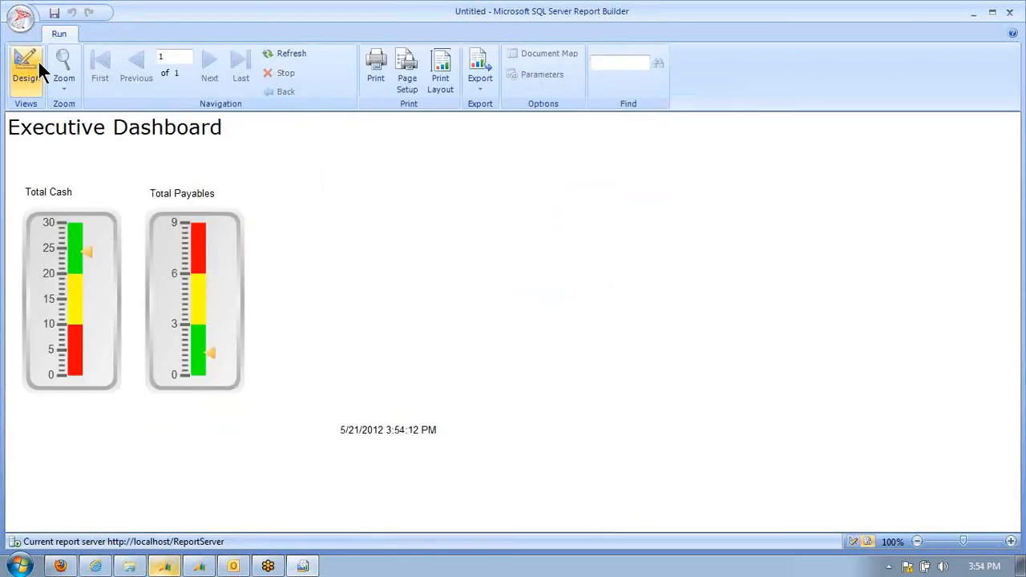
{"action": "left_click", "coordinate": [77, 12]}
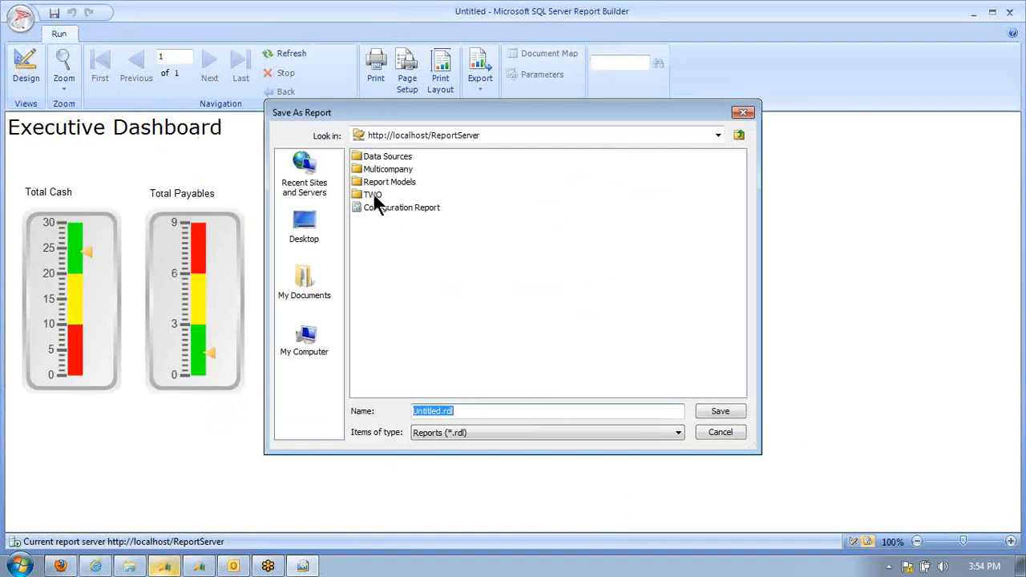
{"action": "double_click", "coordinate": [375, 196]}
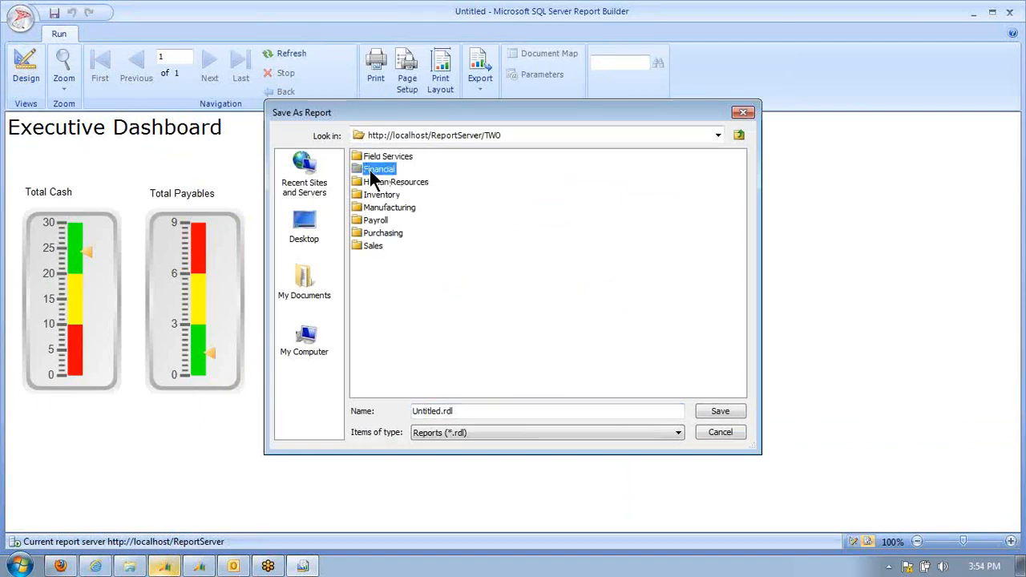
{"action": "double_click", "coordinate": [378, 170]}
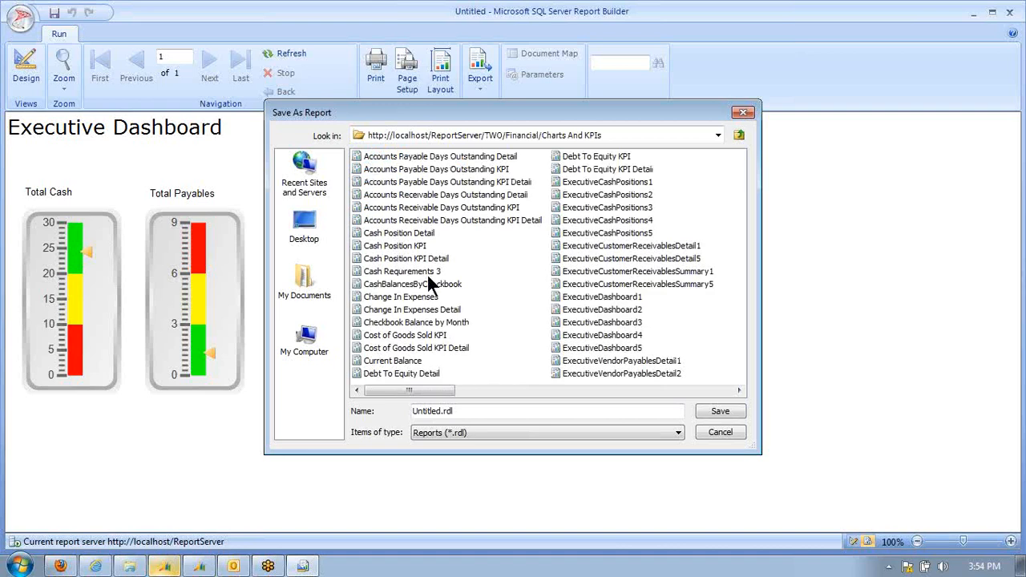
{"action": "left_click", "coordinate": [603, 346]}
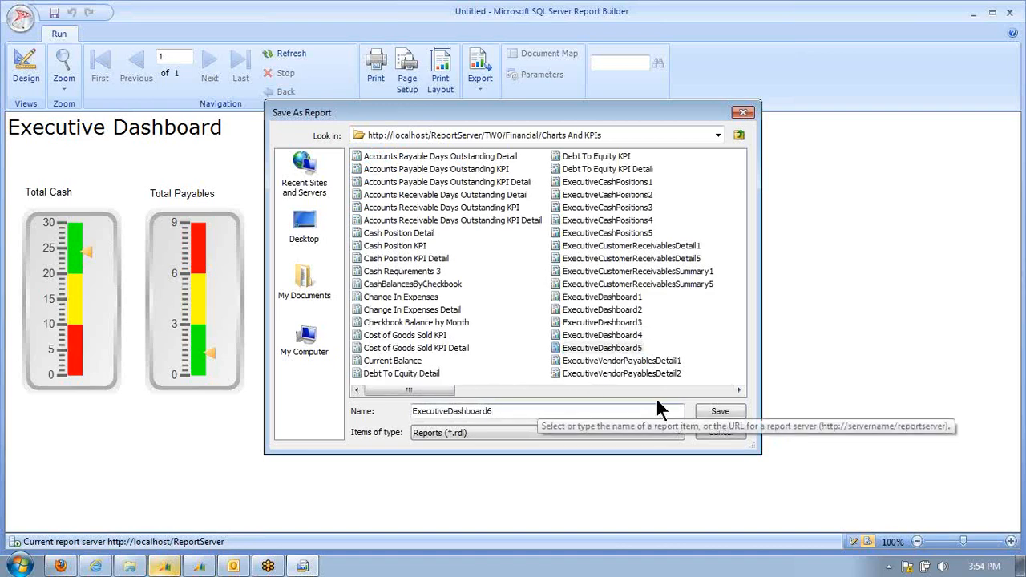
{"action": "left_click", "coordinate": [719, 410]}
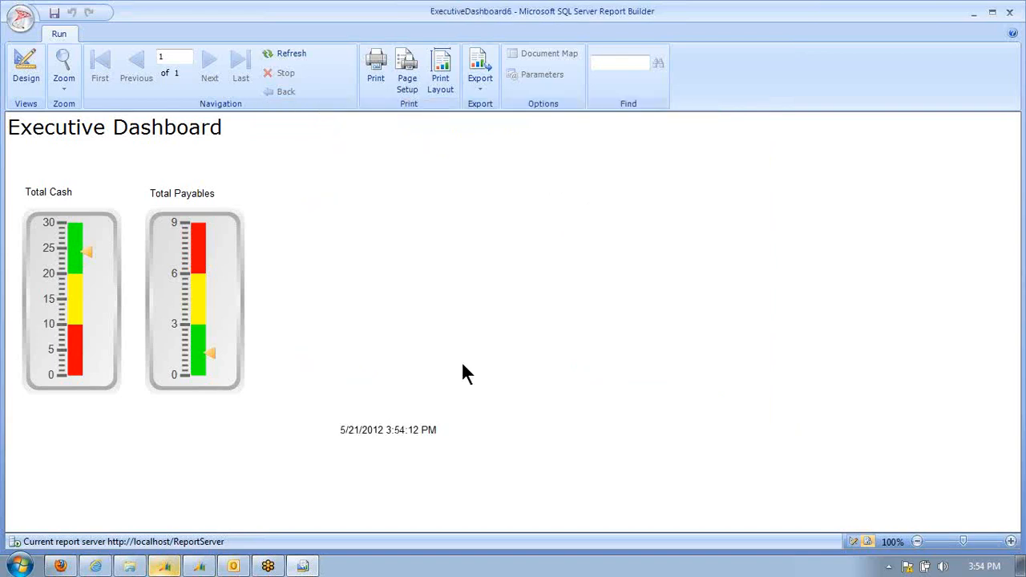
{"action": "mouse_move", "coordinate": [248, 409]}
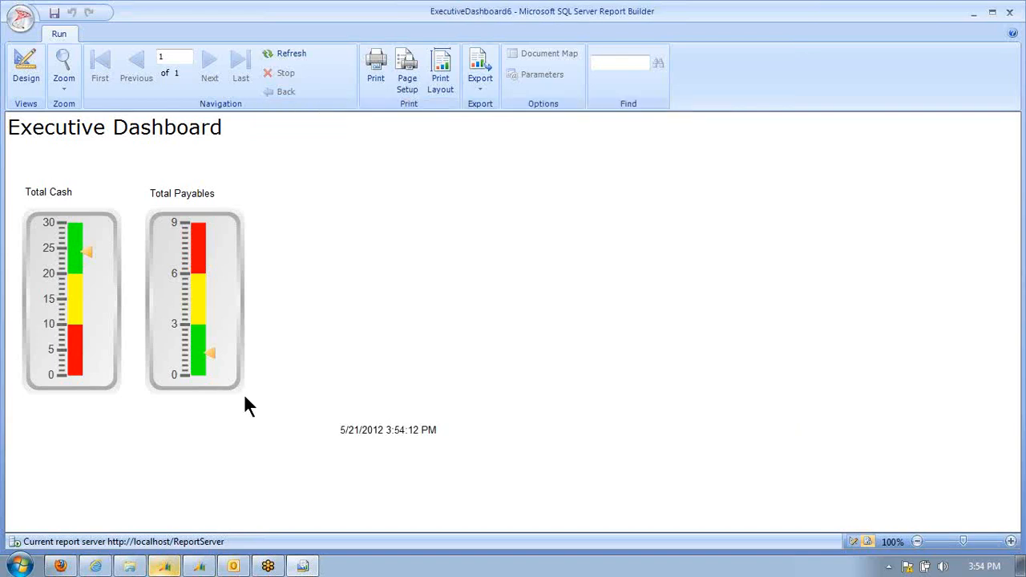
{"action": "mouse_move", "coordinate": [185, 348]}
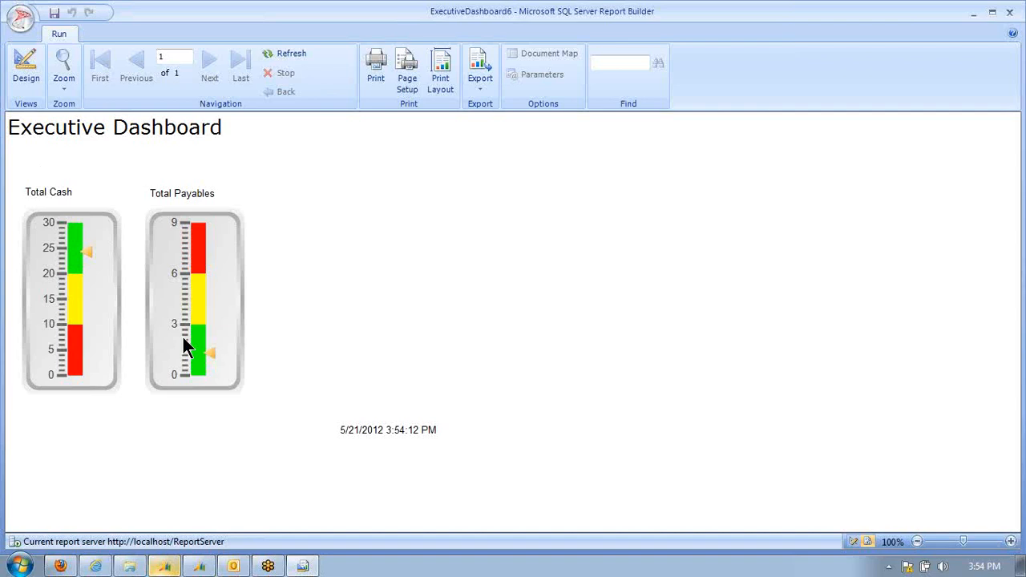
{"action": "mouse_move", "coordinate": [72, 360]}
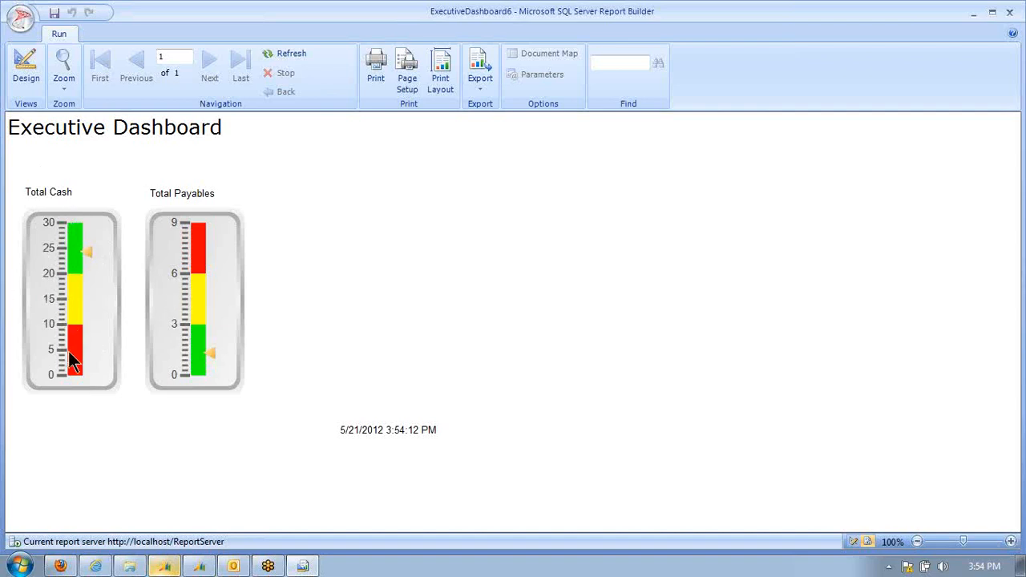
{"action": "mouse_move", "coordinate": [44, 280]}
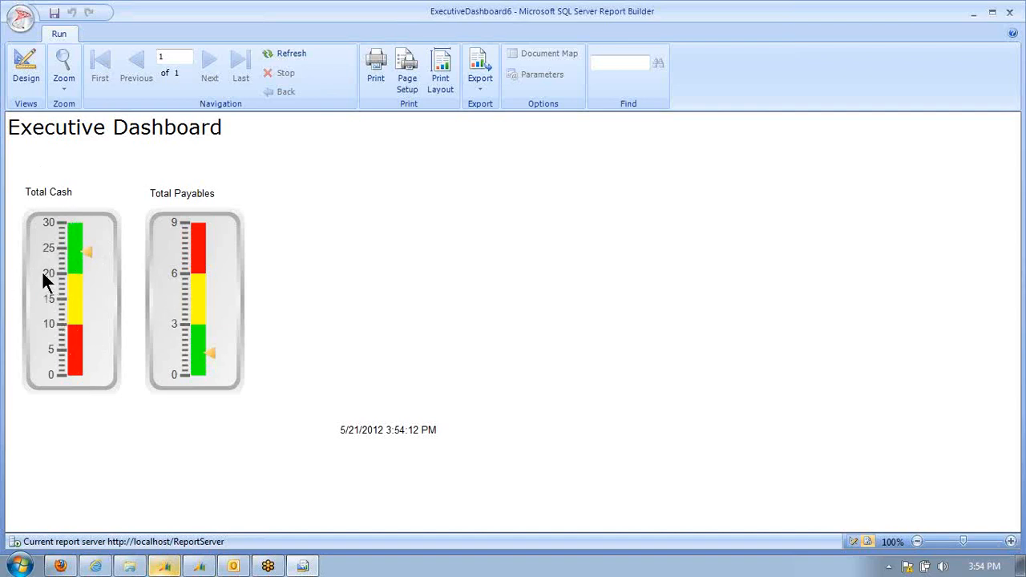
Step: Start a new report with the Chart Wizard, creating a dataset on the GPTWO data source
{"action": "left_click", "coordinate": [24, 17]}
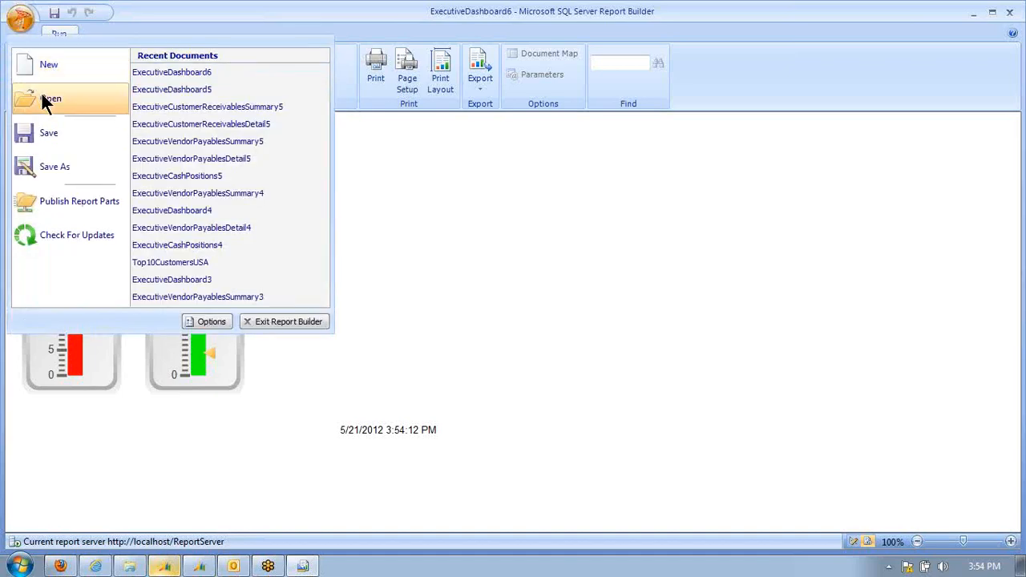
{"action": "left_click", "coordinate": [48, 64]}
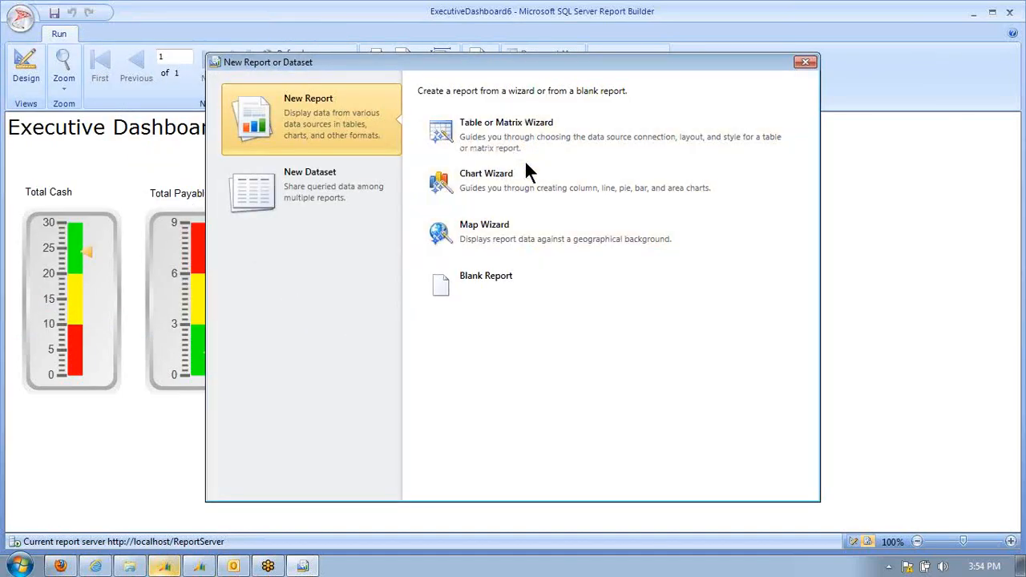
{"action": "left_click", "coordinate": [486, 173]}
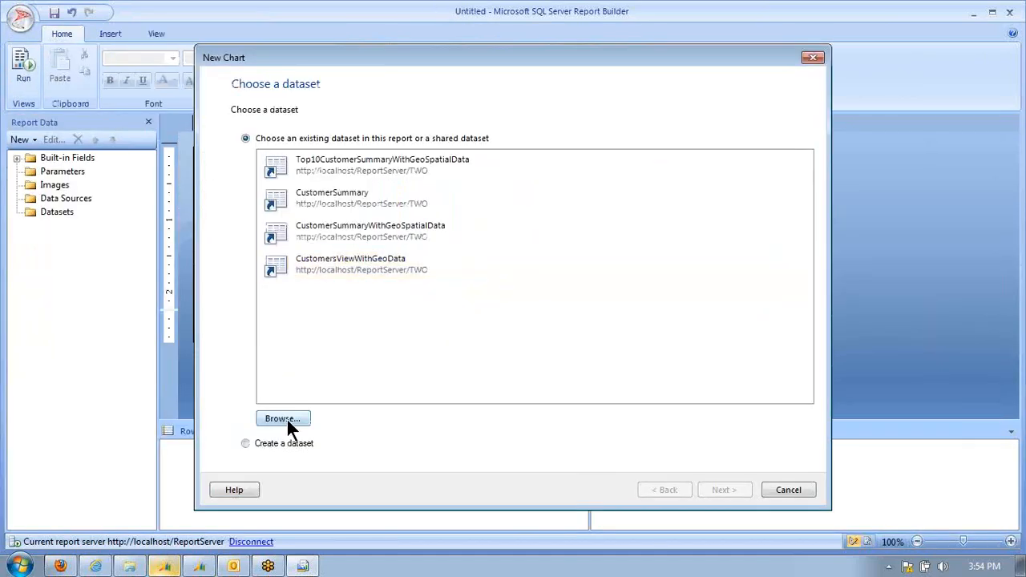
{"action": "left_click", "coordinate": [245, 442]}
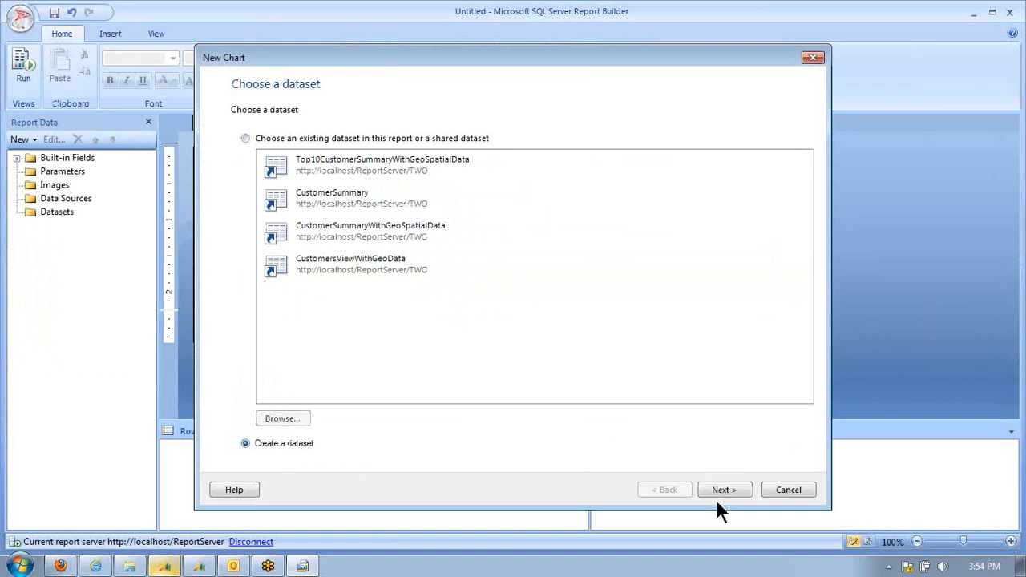
{"action": "left_click", "coordinate": [724, 491]}
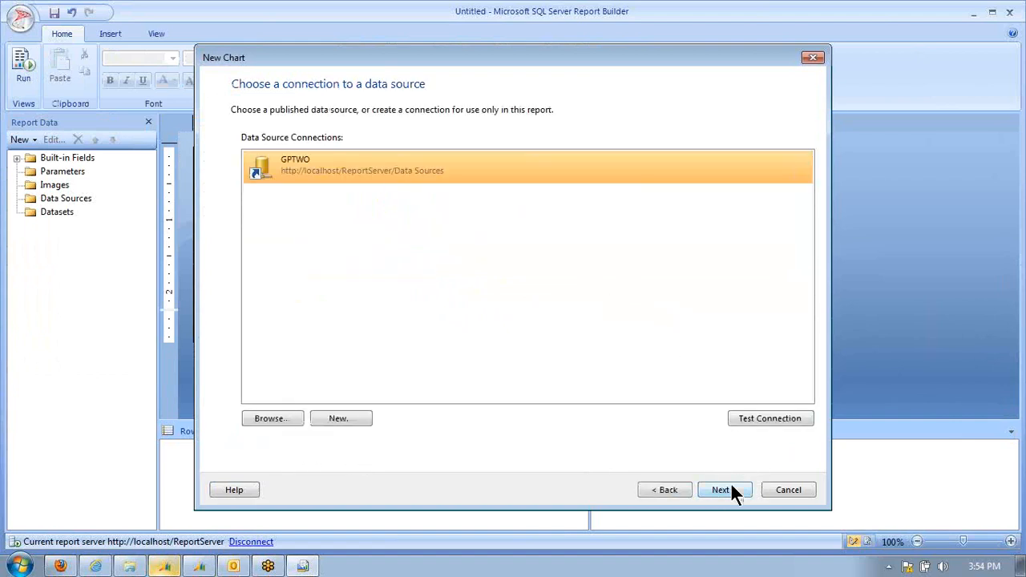
{"action": "left_click", "coordinate": [724, 489]}
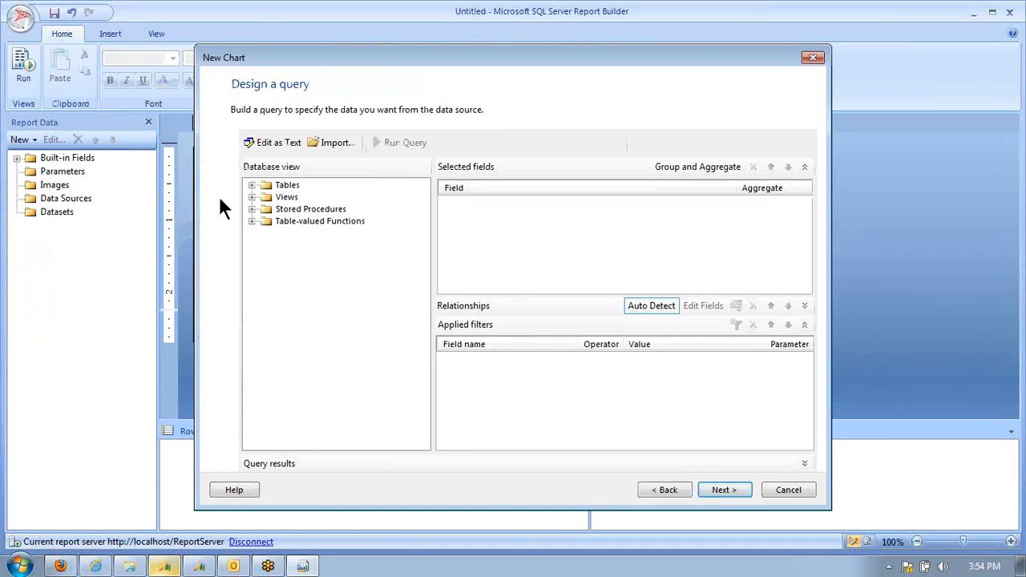
{"action": "mouse_move", "coordinate": [269, 227]}
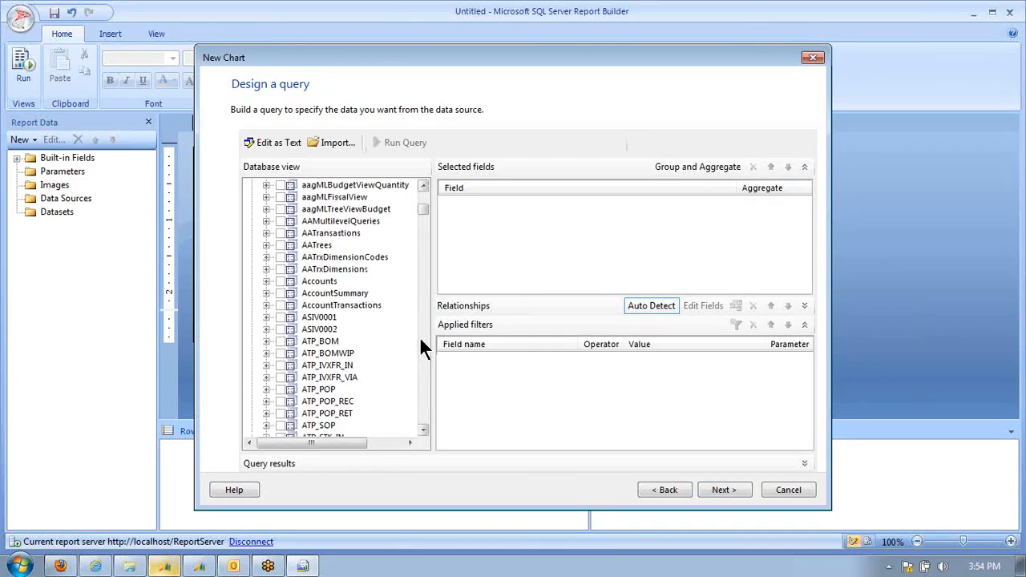
Step: Add the cash position view's CheckbookID and CurrentBalance fields to the query and continue
{"action": "scroll", "scroll_direction": "down", "scroll_amount": 3}
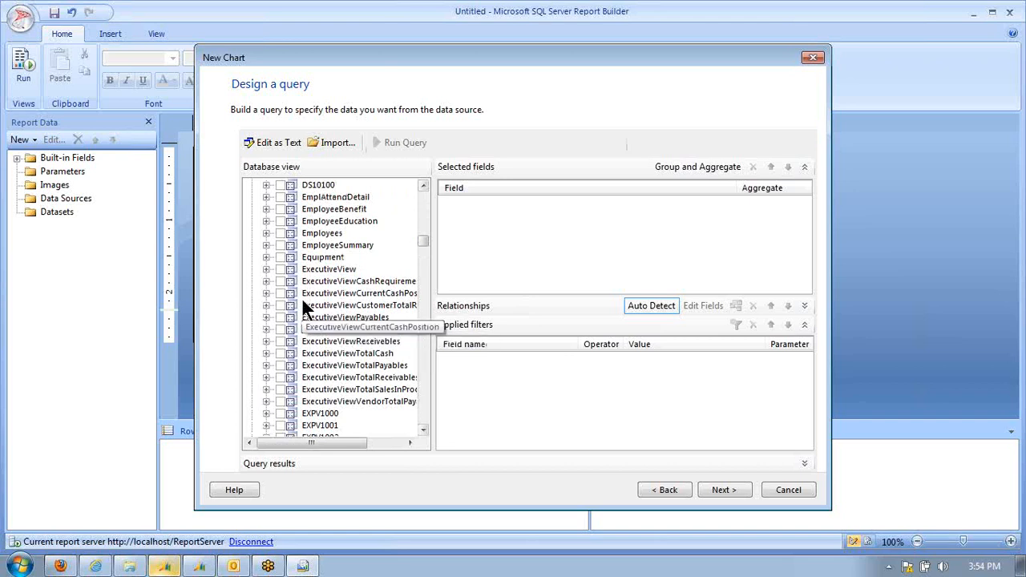
{"action": "left_click", "coordinate": [266, 292]}
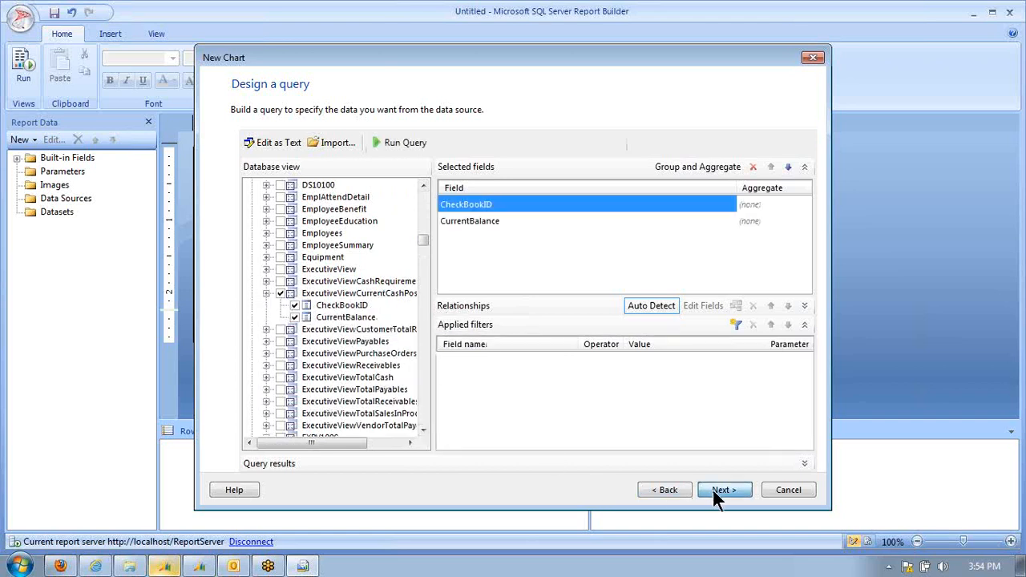
{"action": "left_click", "coordinate": [725, 490]}
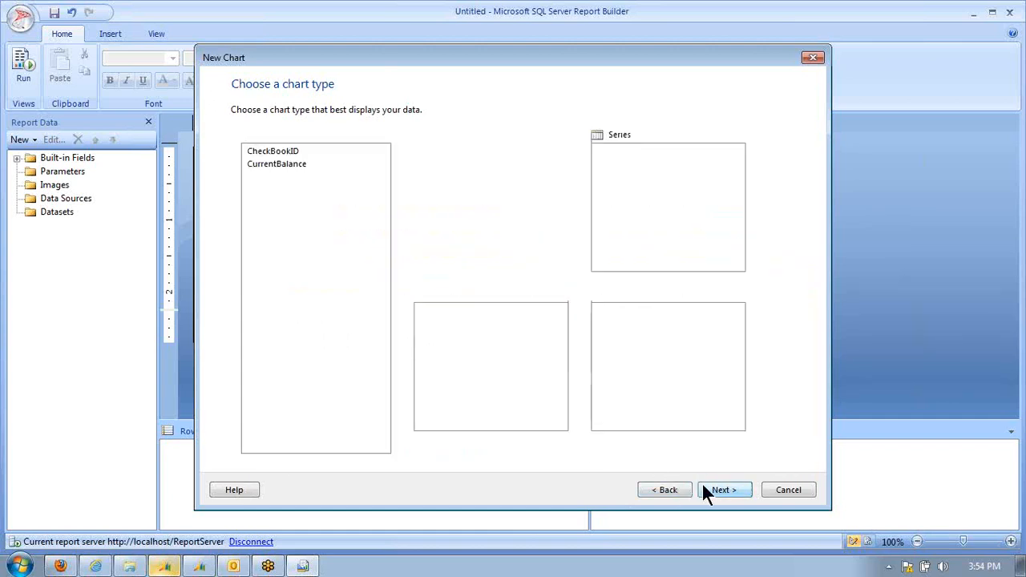
Step: Finish the wizard as a column chart with the Ocean style and enlarge it across the page
{"action": "left_click", "coordinate": [725, 491]}
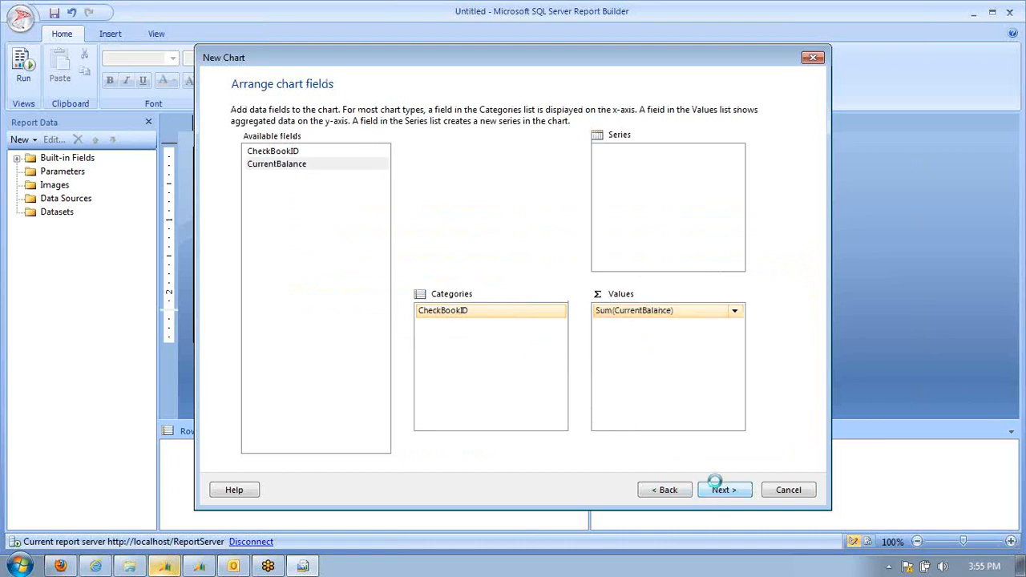
{"action": "left_click", "coordinate": [724, 490]}
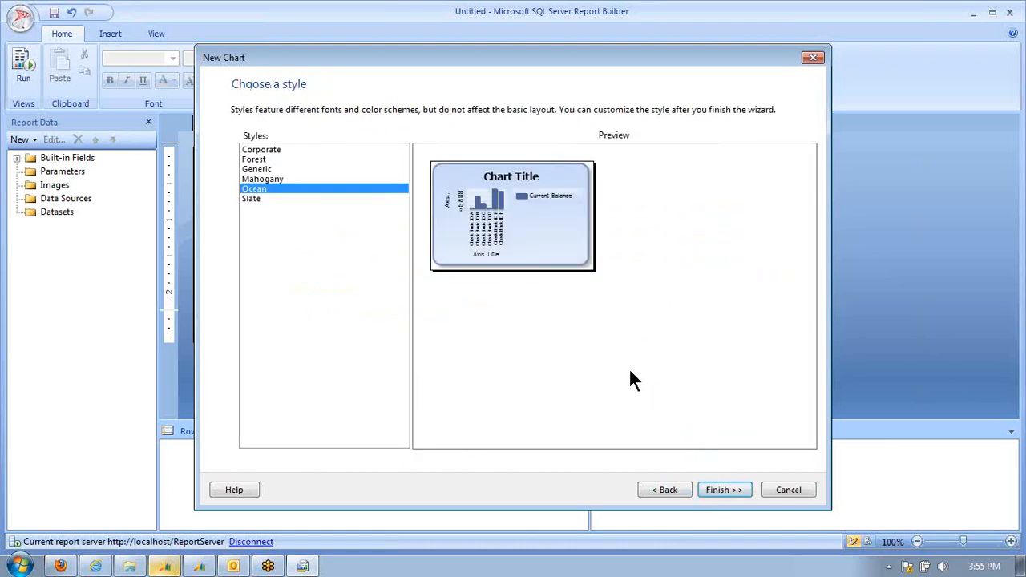
{"action": "left_click", "coordinate": [724, 490]}
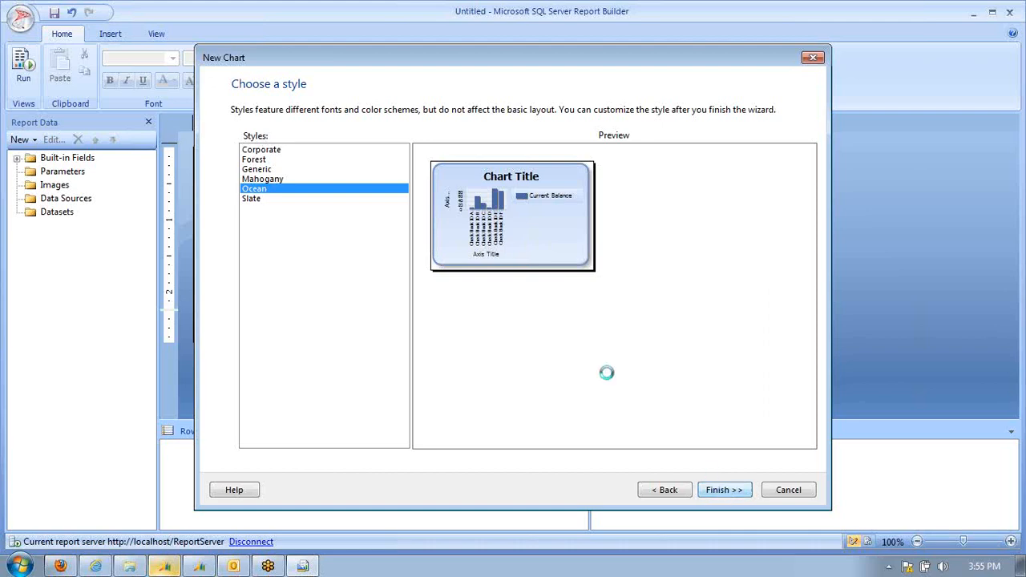
{"action": "left_click", "coordinate": [724, 490]}
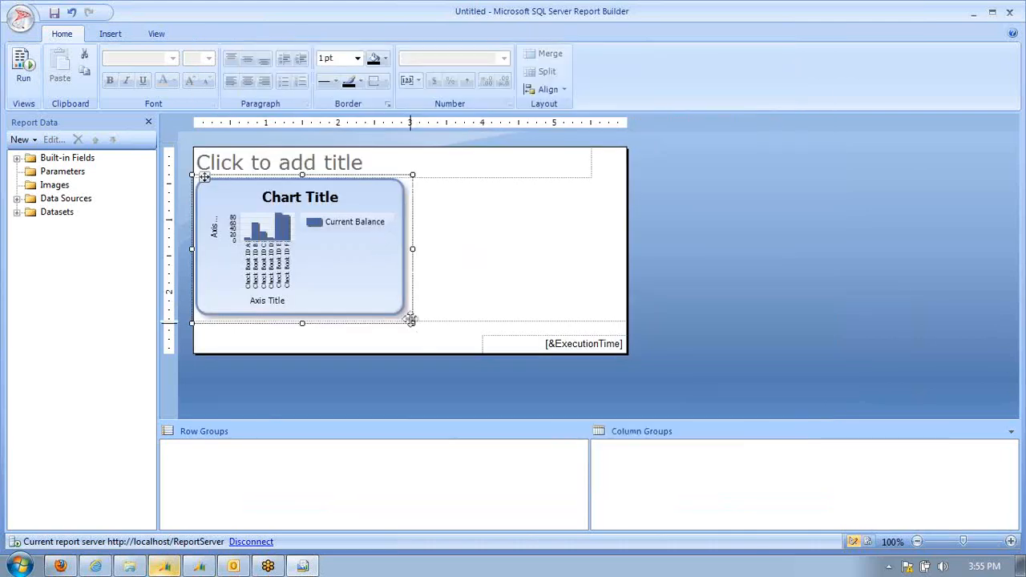
{"action": "left_click_drag", "start_coordinate": [410, 321], "coordinate": [666, 384]}
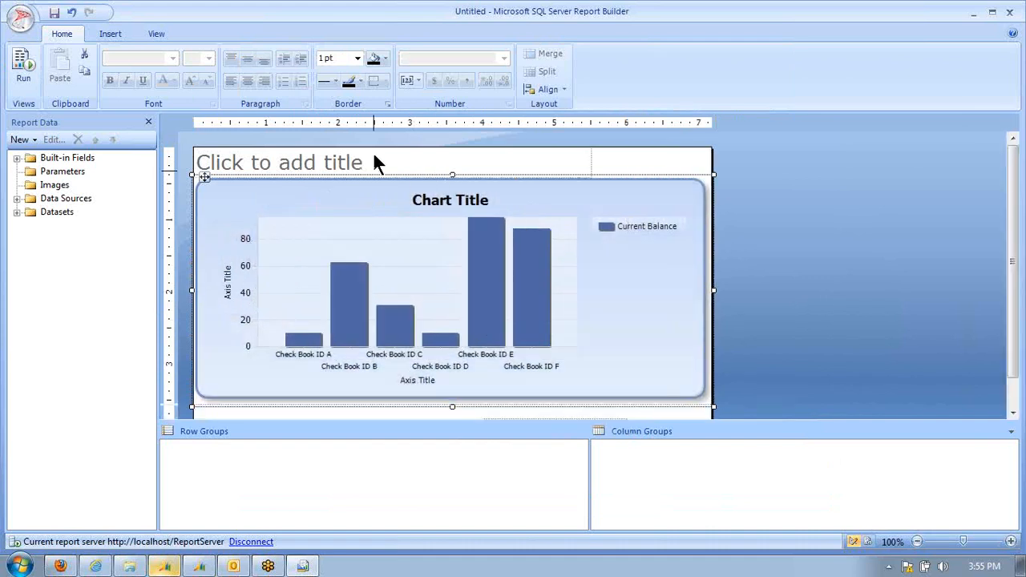
Step: Title the report 'Checkbook Balances'
{"action": "left_click", "coordinate": [308, 162]}
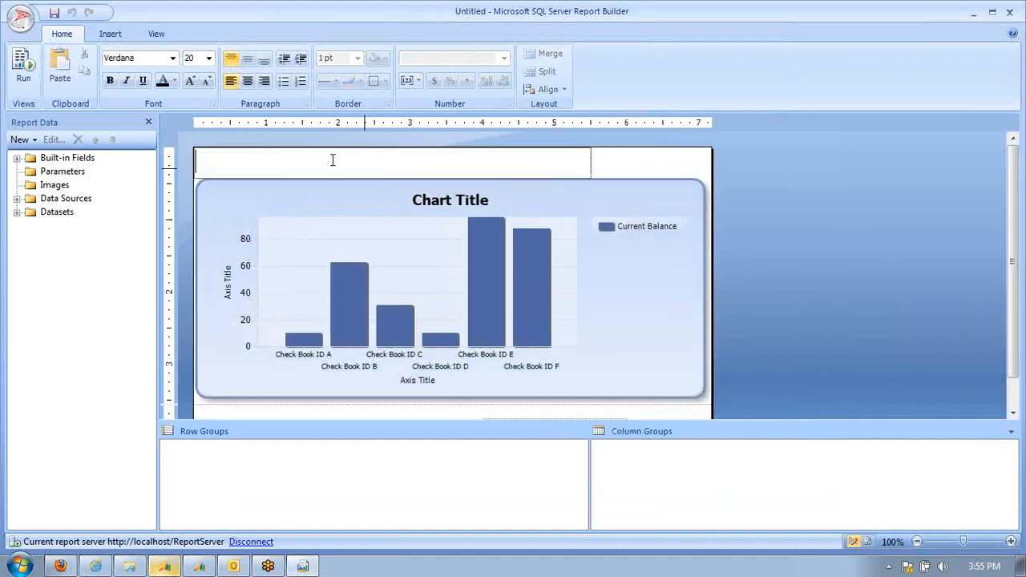
{"action": "type", "text": "Checkbook"}
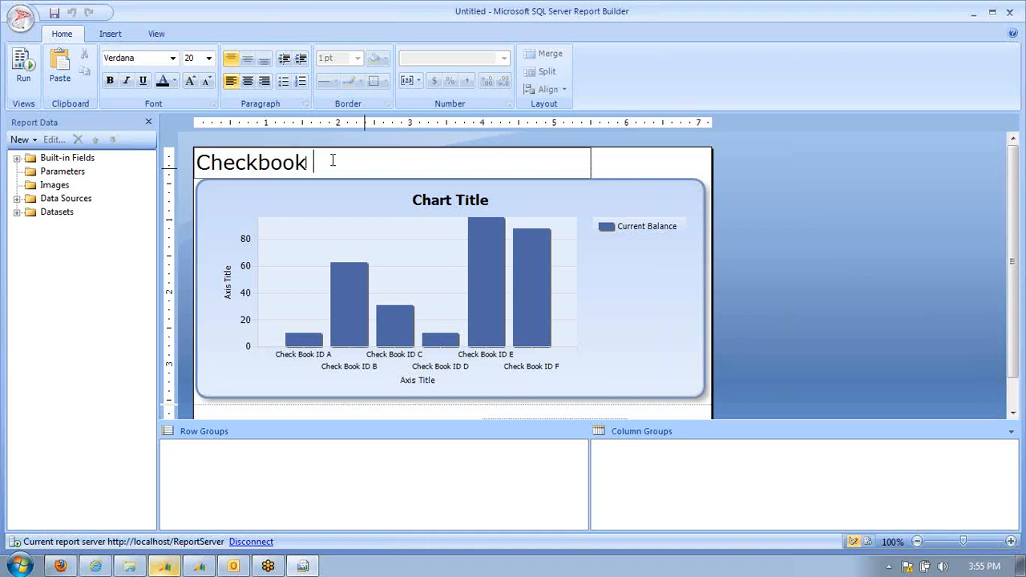
{"action": "type", "text": "Balances"}
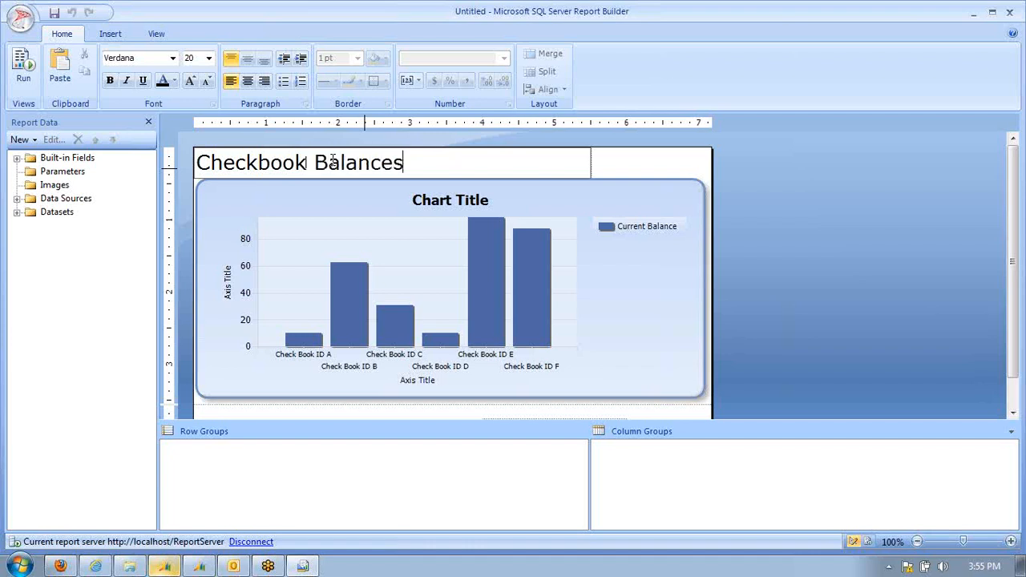
Step: Save the chart report to the Charts And KPIs folder as ExecutiveCashPositions6
{"action": "left_click", "coordinate": [16, 65]}
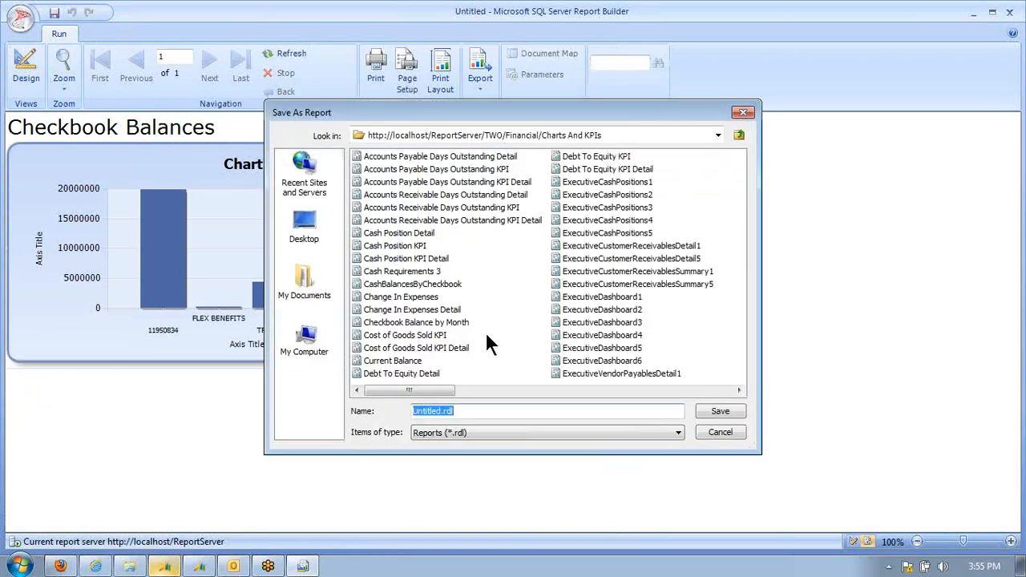
{"action": "left_click", "coordinate": [609, 232]}
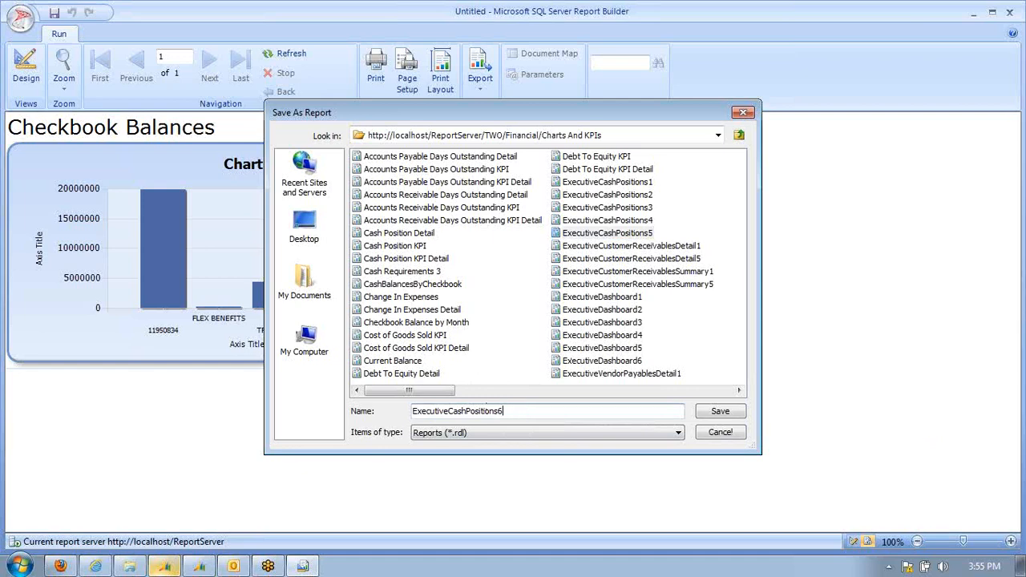
{"action": "left_click", "coordinate": [722, 411]}
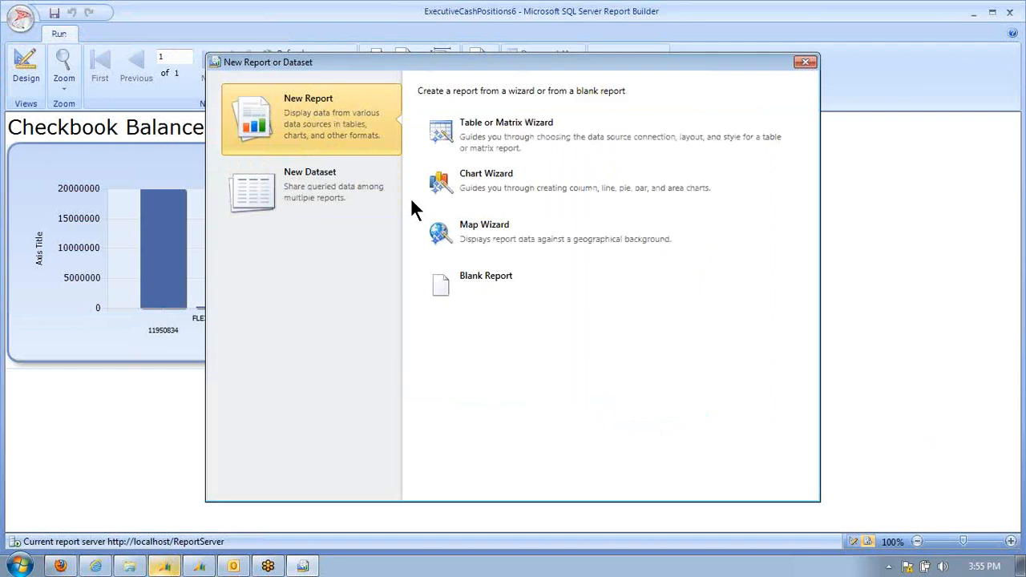
Step: Start a Table Wizard report with a GPTWO dataset on all fields of ExecutiveViewVendorTotalPayables
{"action": "left_click", "coordinate": [507, 122]}
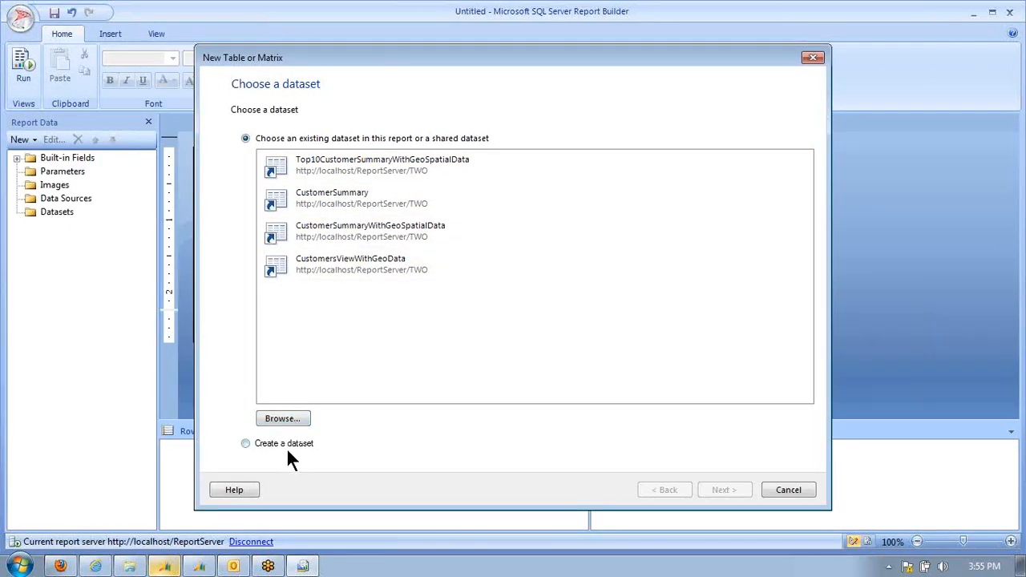
{"action": "left_click", "coordinate": [245, 442]}
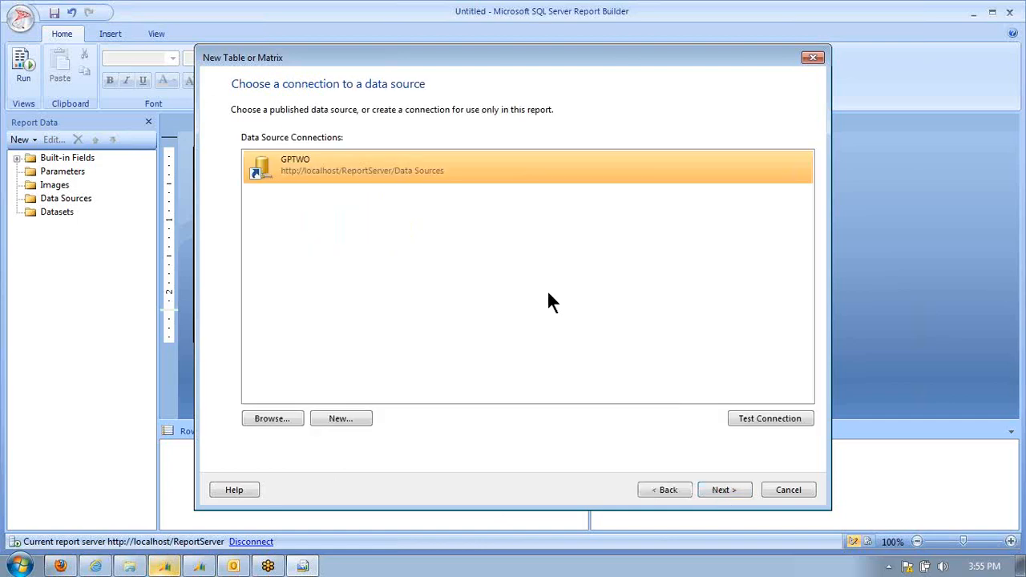
{"action": "left_click", "coordinate": [725, 490]}
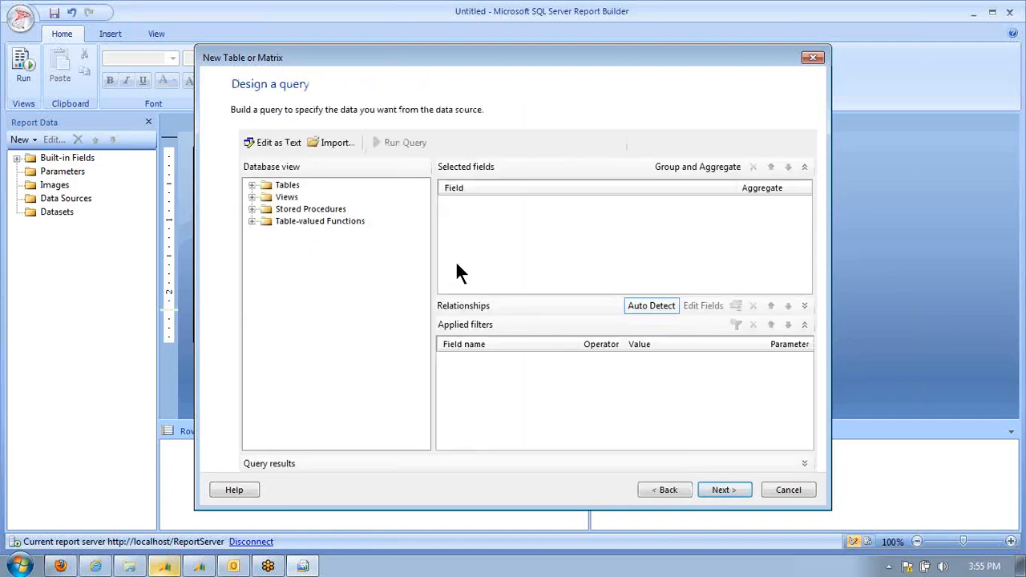
{"action": "left_click", "coordinate": [252, 195]}
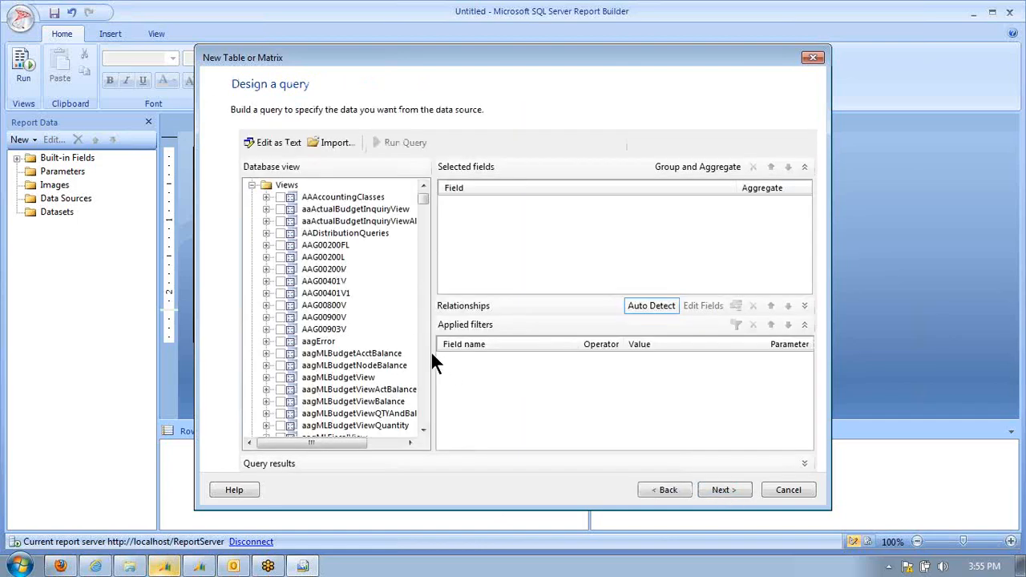
{"action": "scroll", "scroll_direction": "down", "scroll_amount": 3}
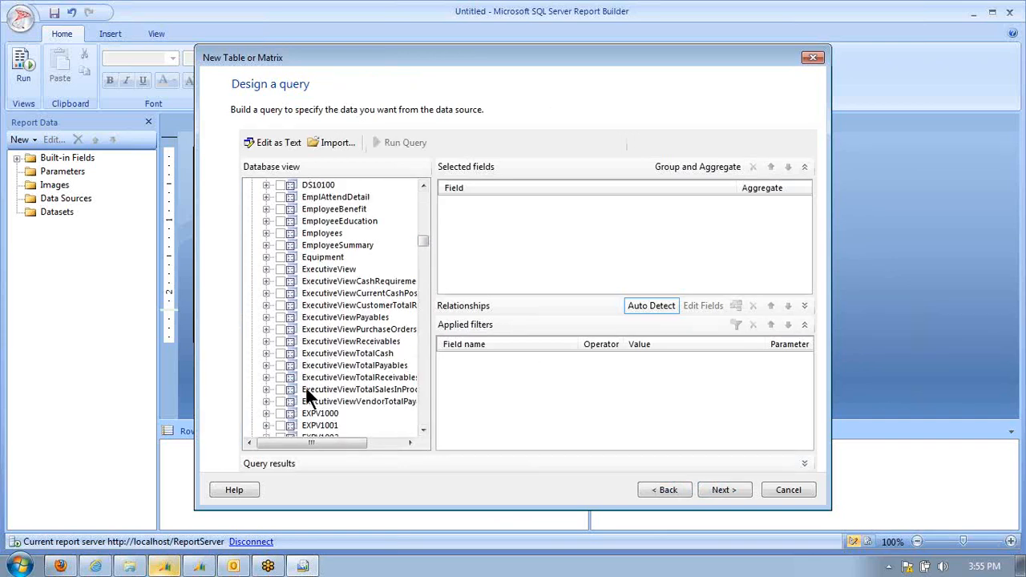
{"action": "left_click", "coordinate": [266, 401]}
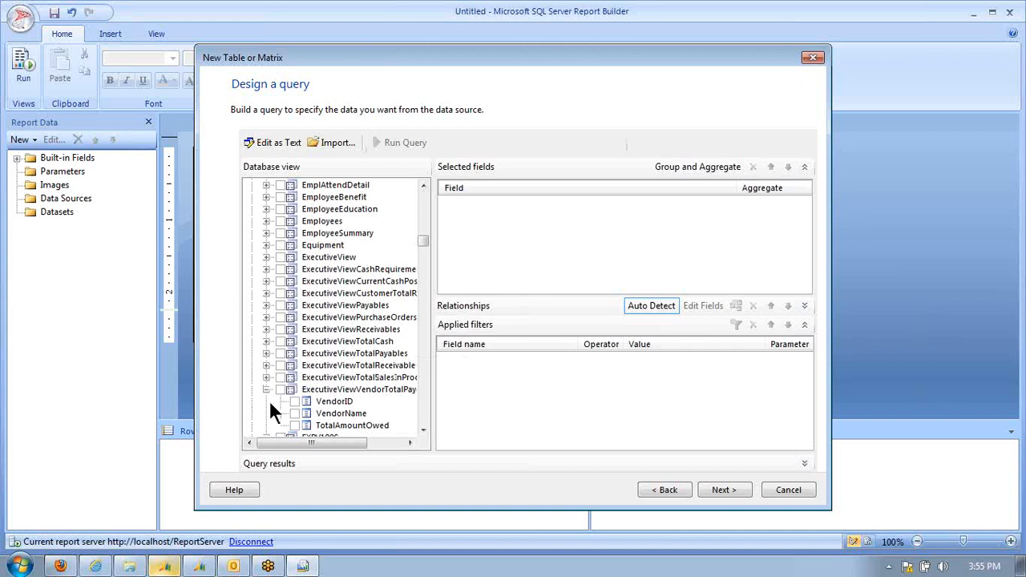
{"action": "left_click", "coordinate": [279, 389]}
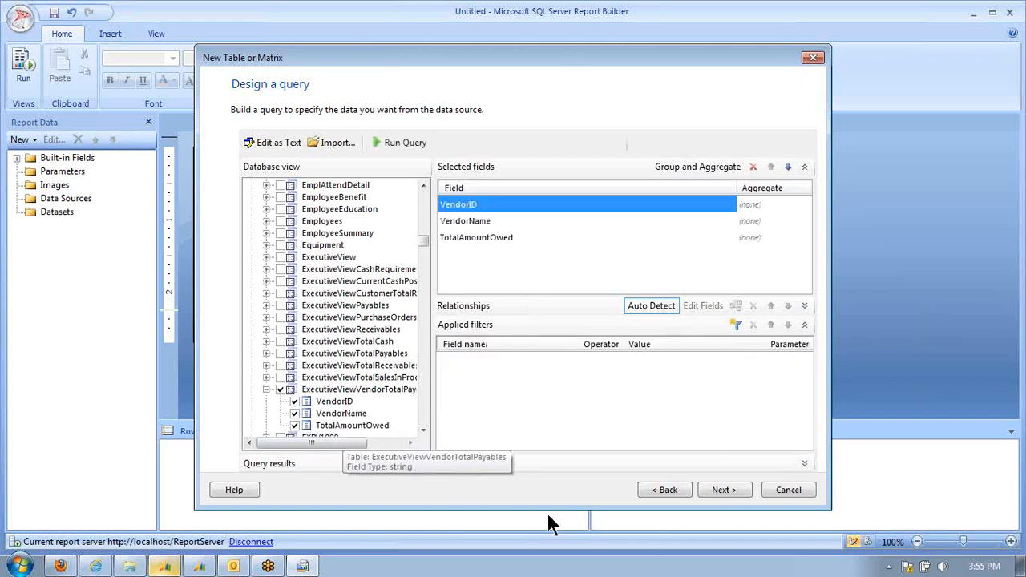
{"action": "left_click", "coordinate": [724, 490]}
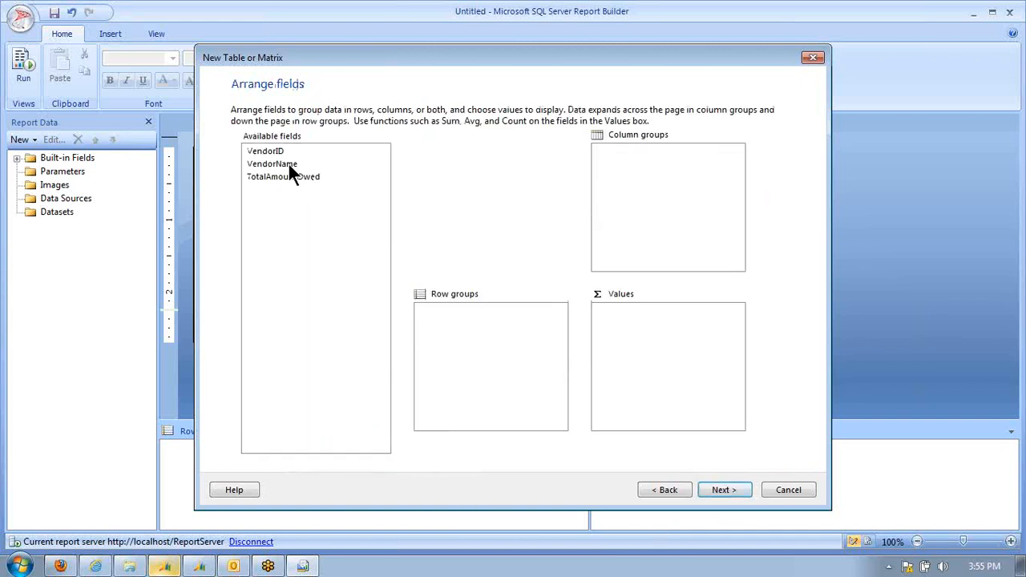
Step: Put Vendor ID, Vendor Name and TotalAmountOwed in Values and finish the table
{"action": "left_click", "coordinate": [266, 151]}
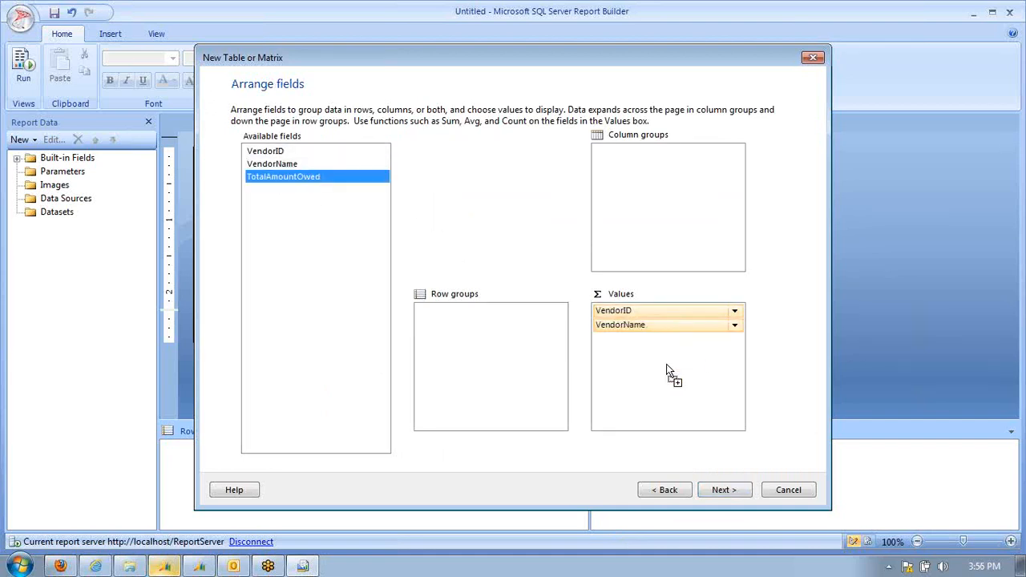
{"action": "left_click", "coordinate": [725, 488]}
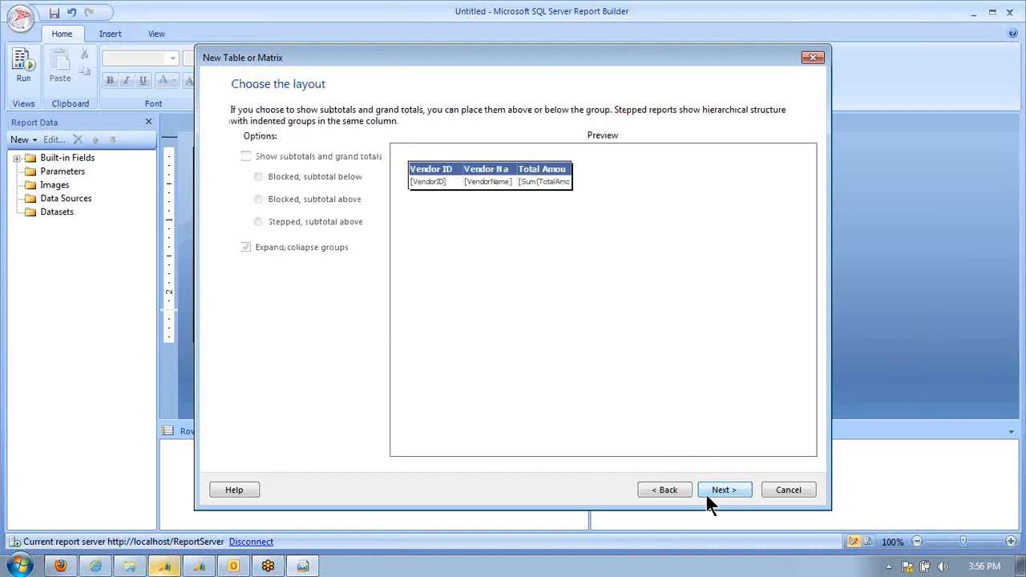
{"action": "left_click", "coordinate": [724, 489]}
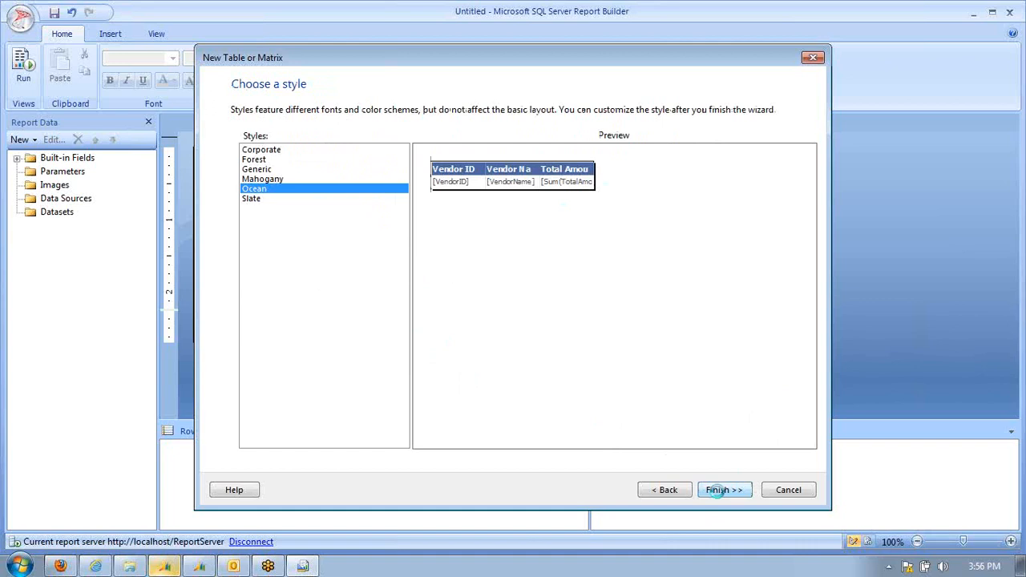
{"action": "left_click", "coordinate": [725, 489]}
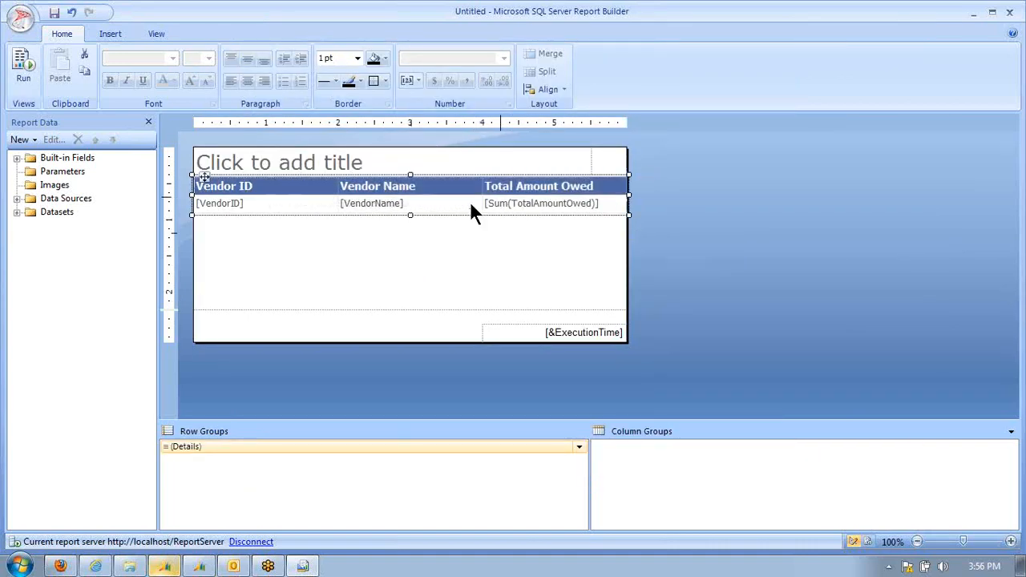
Step: Title the report 'Vendor Summary'
{"action": "left_click", "coordinate": [278, 162]}
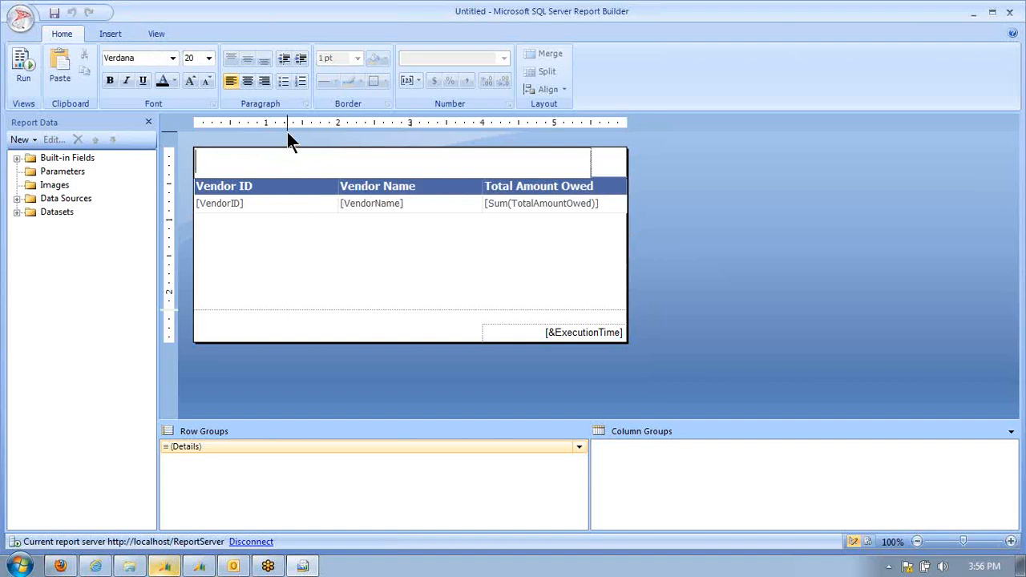
{"action": "type", "text": "Vendor S"}
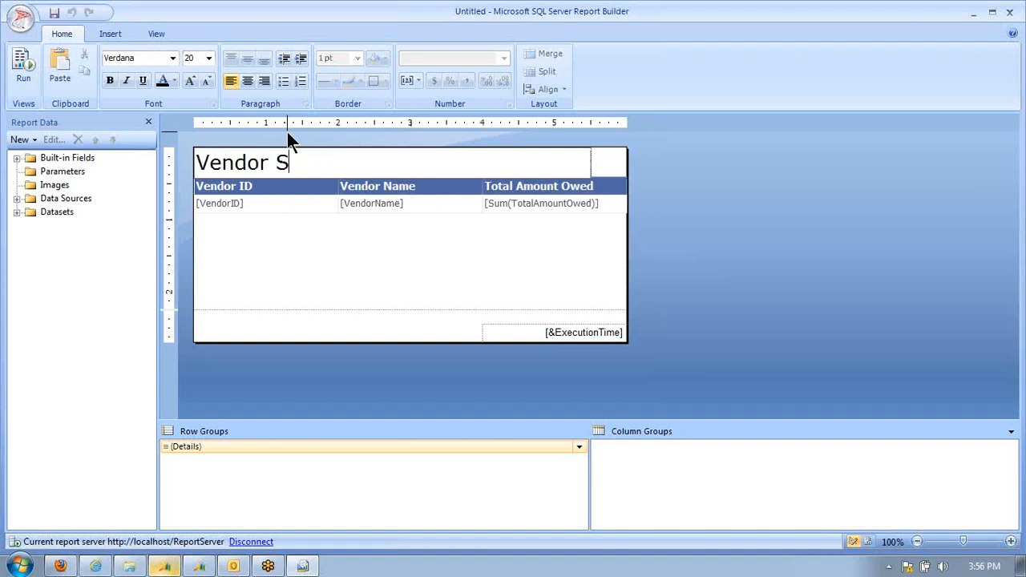
{"action": "type", "text": "ummary"}
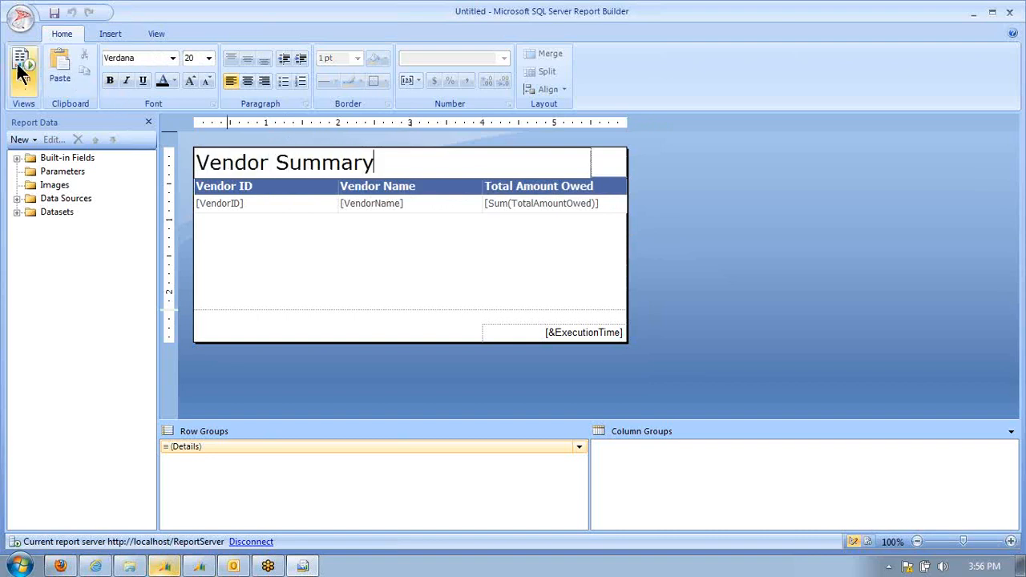
Step: Add ORDER BY TotalAmountOwed DESC to DataSet1's query and confirm
{"action": "left_click", "coordinate": [17, 60]}
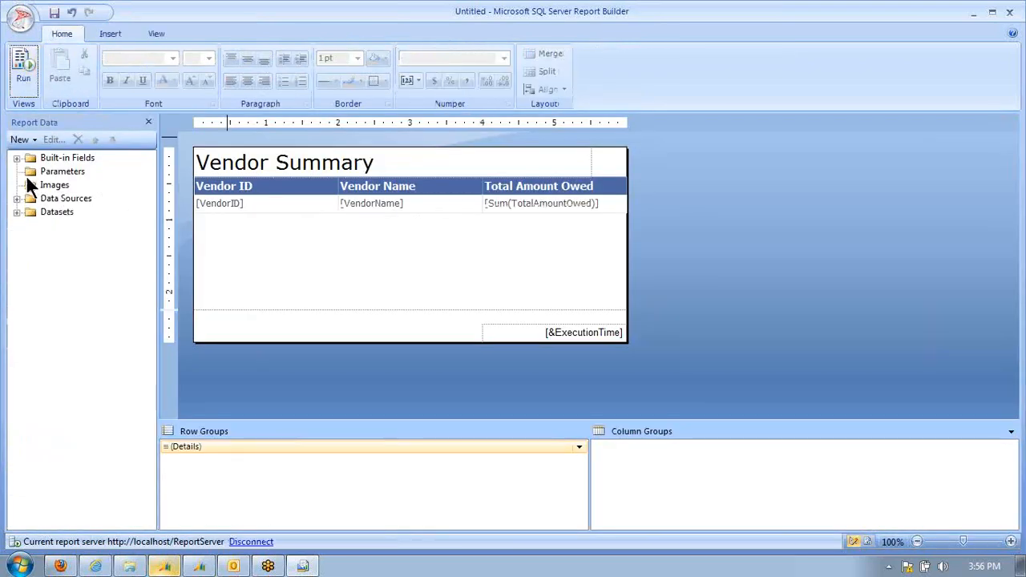
{"action": "left_click", "coordinate": [17, 211]}
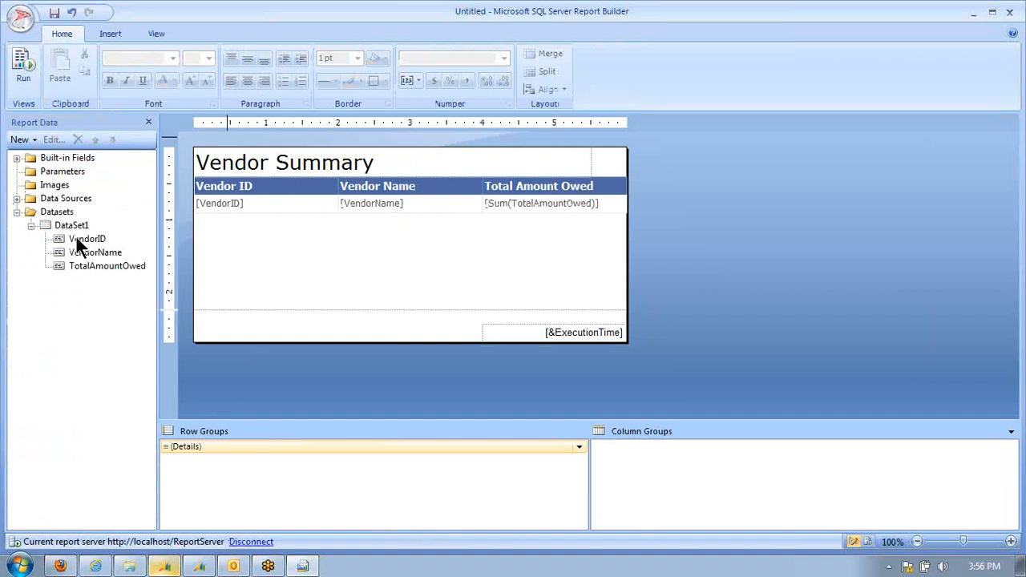
{"action": "right_click", "coordinate": [70, 224]}
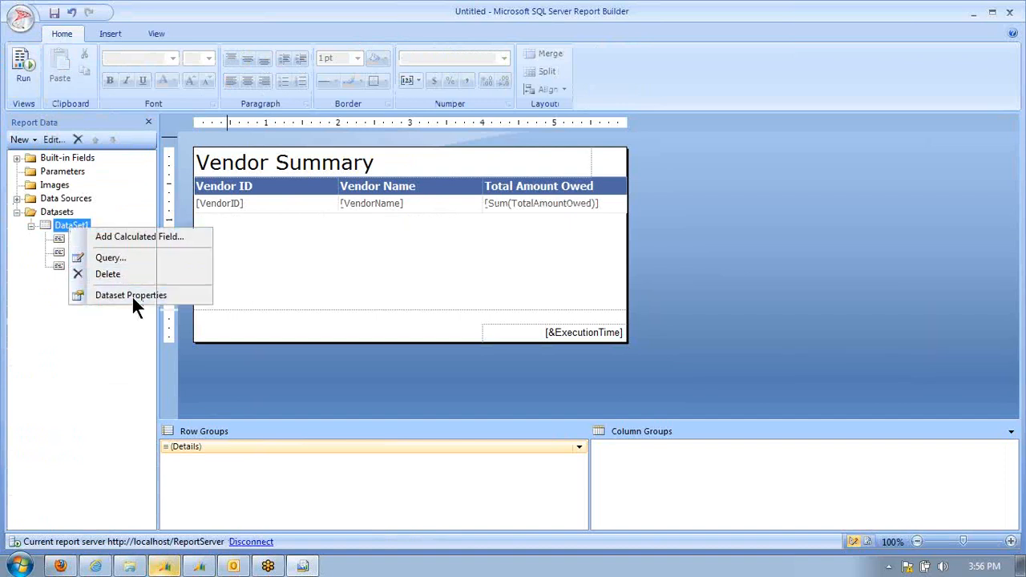
{"action": "left_click", "coordinate": [131, 295]}
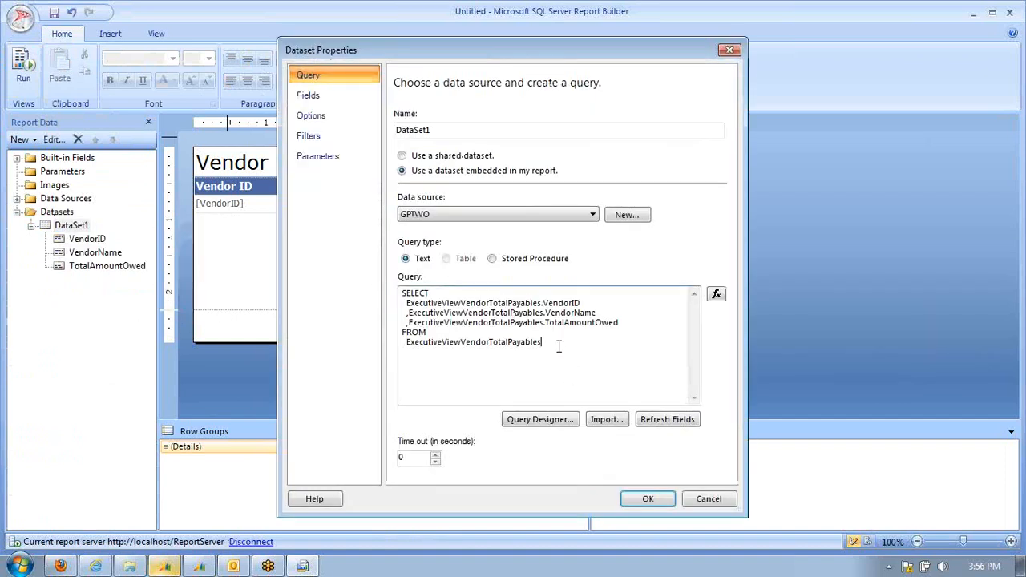
{"action": "type", "text": "ORDER BY TotalAmountOwed b"}
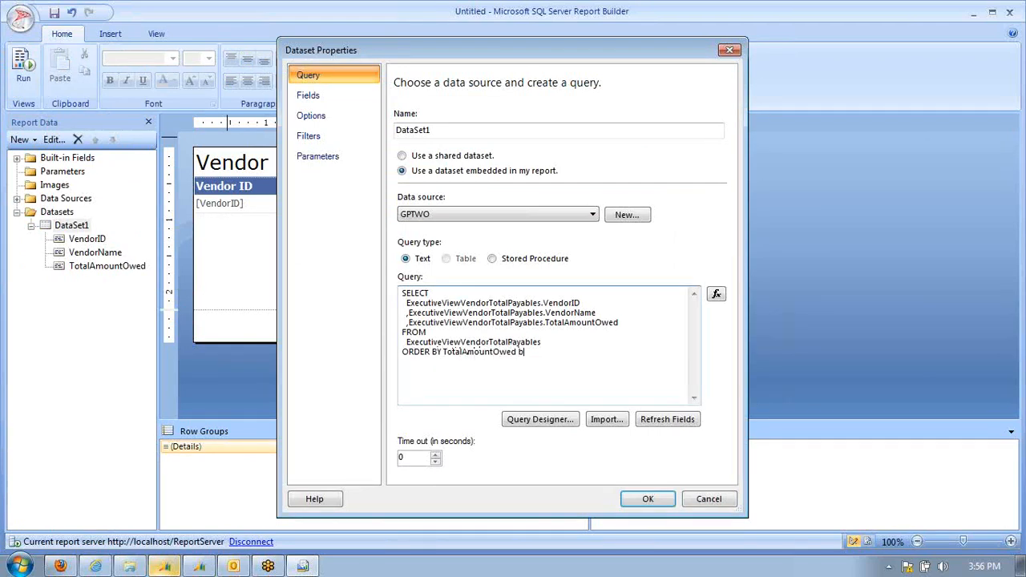
{"action": "type", "text": "ESC"}
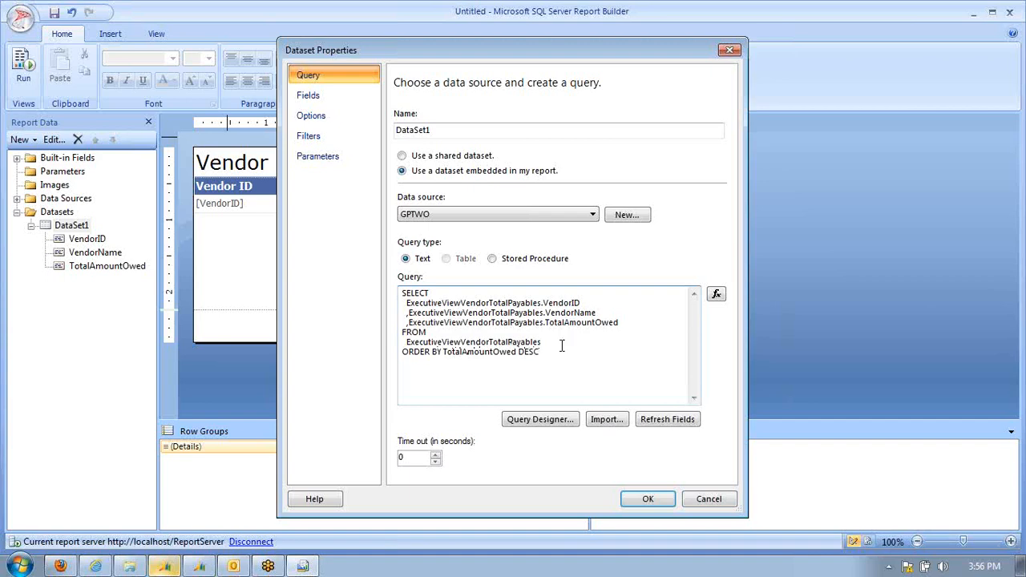
{"action": "left_click", "coordinate": [648, 499]}
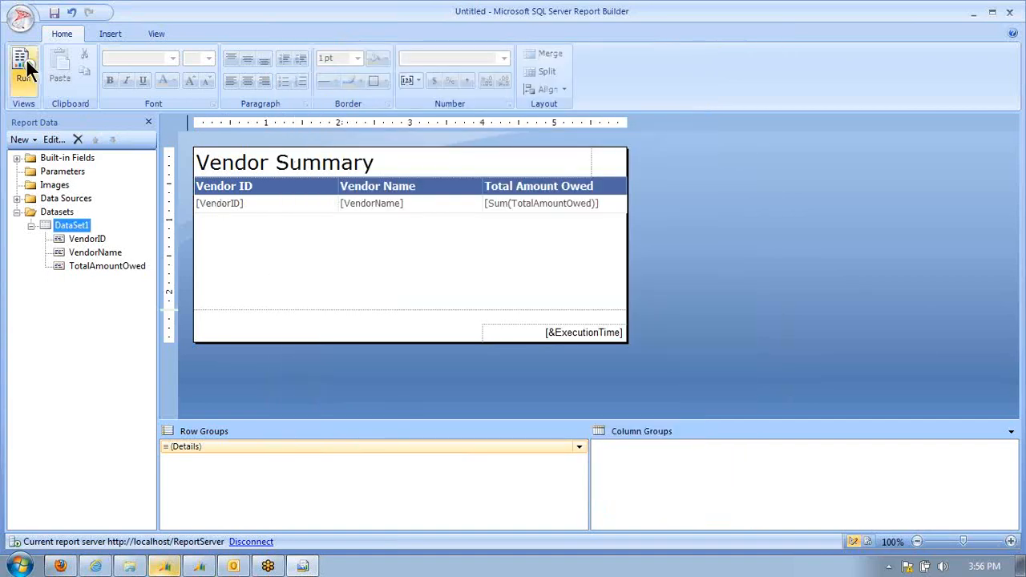
Step: Preview the Vendor Summary report and save it as ExecutiveVendorPayablesSummary6
{"action": "left_click", "coordinate": [19, 71]}
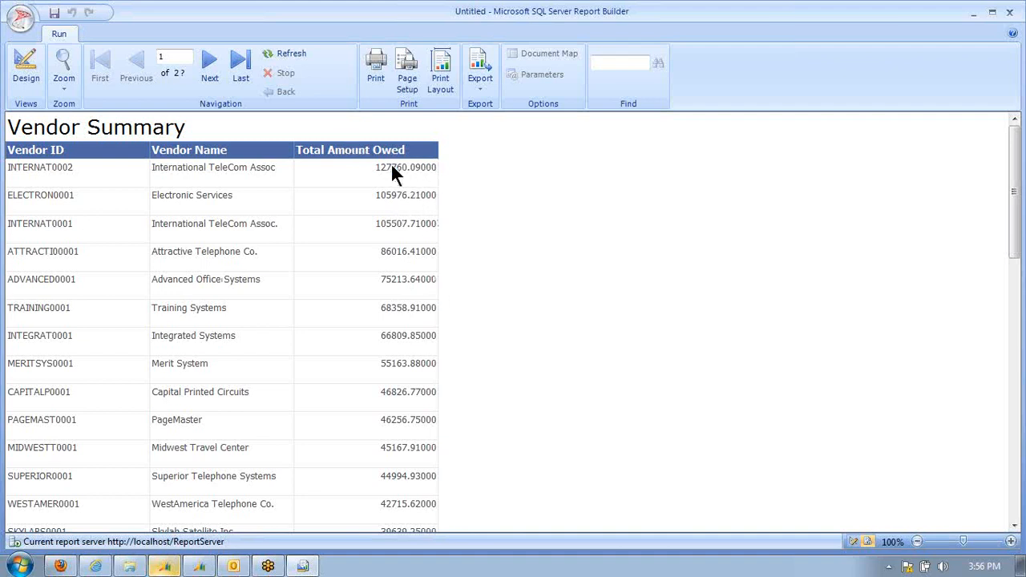
{"action": "mouse_move", "coordinate": [407, 170]}
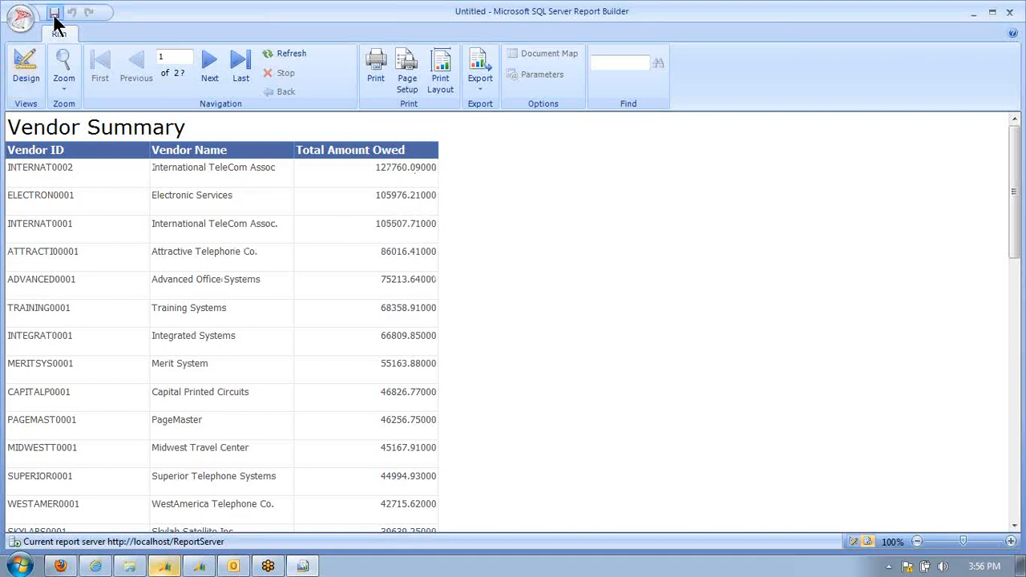
{"action": "left_click", "coordinate": [58, 12]}
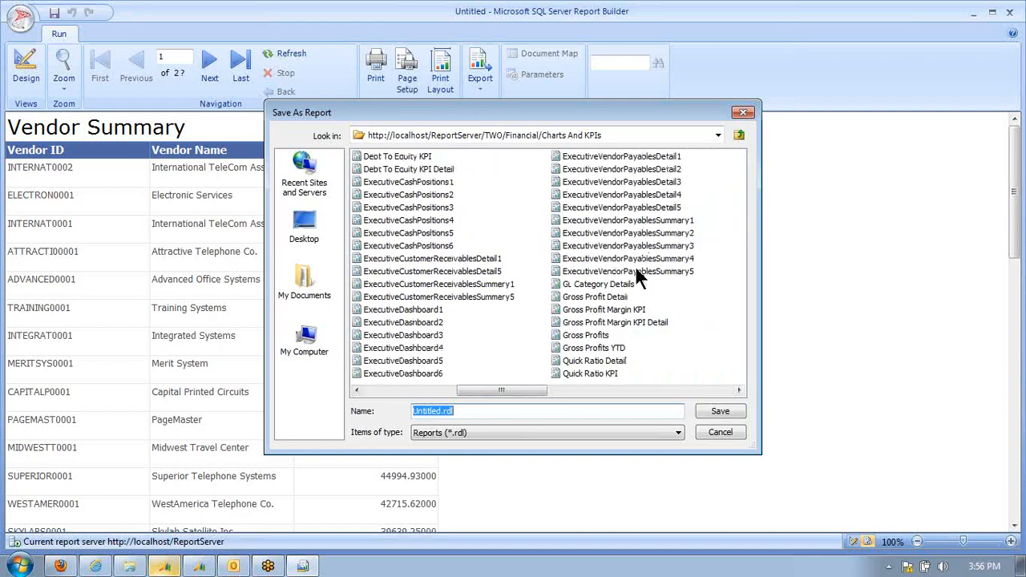
{"action": "left_click", "coordinate": [625, 271]}
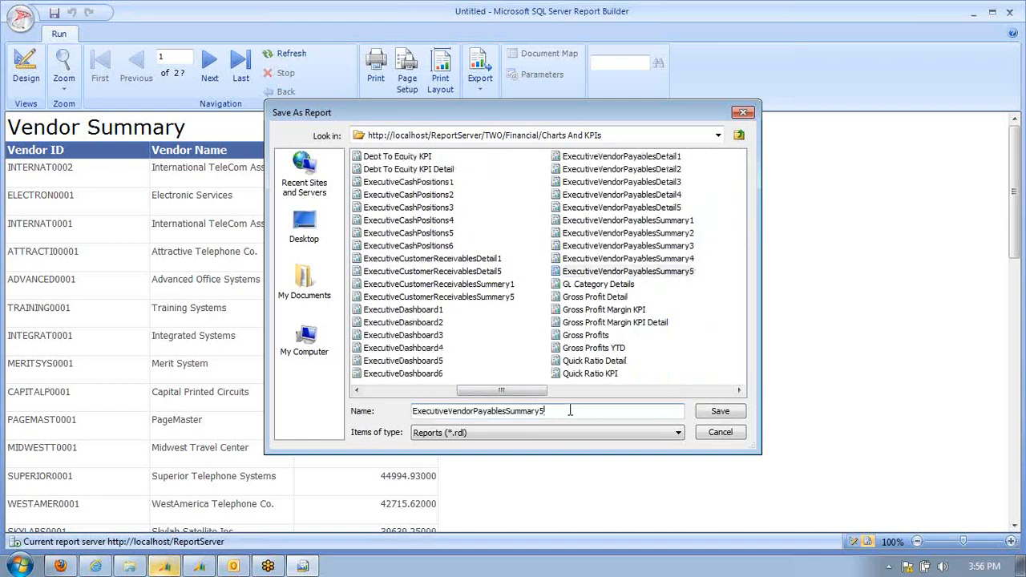
{"action": "left_click", "coordinate": [719, 411]}
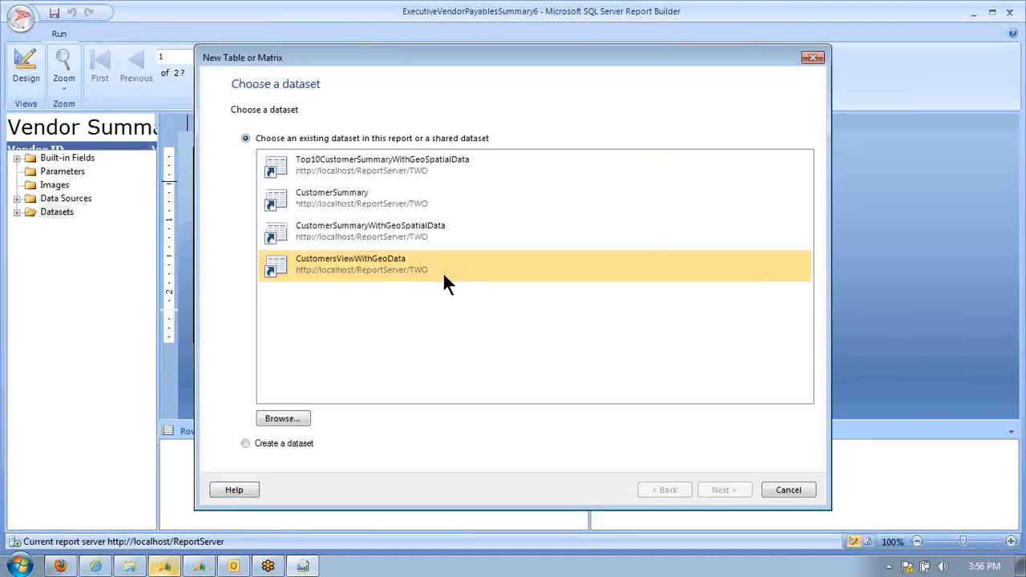
Step: Create a GPTWO dataset in the table wizard including all columns of ExecutiveViewPayables
{"action": "left_click", "coordinate": [247, 443]}
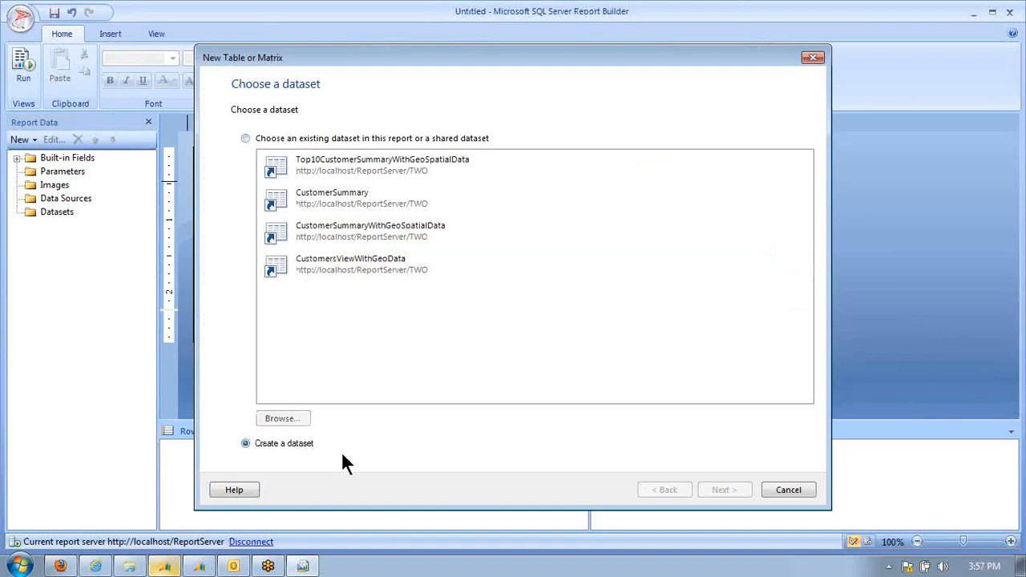
{"action": "left_click", "coordinate": [725, 490]}
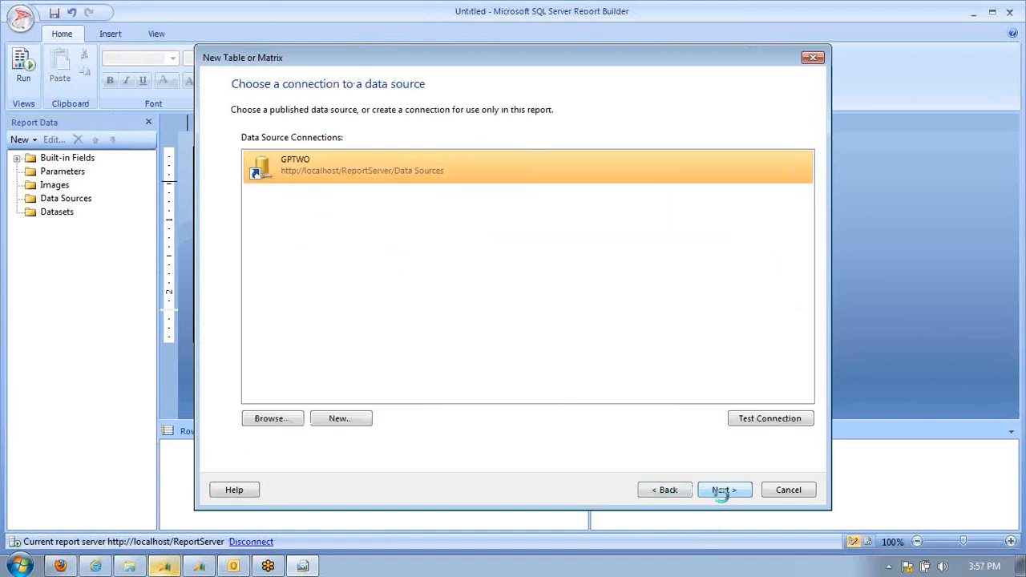
{"action": "left_click", "coordinate": [725, 490]}
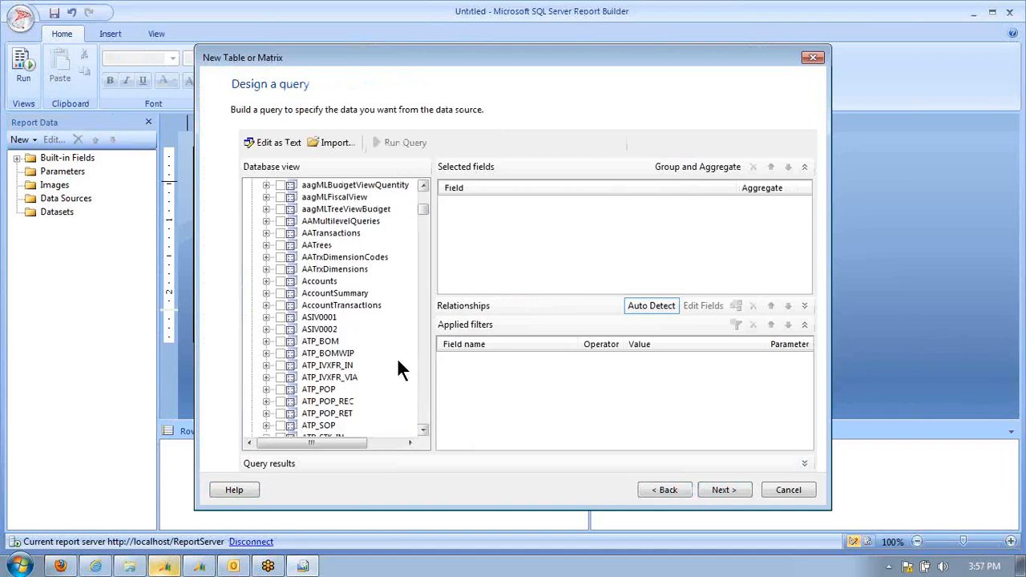
{"action": "scroll", "scroll_direction": "down", "scroll_amount": 3}
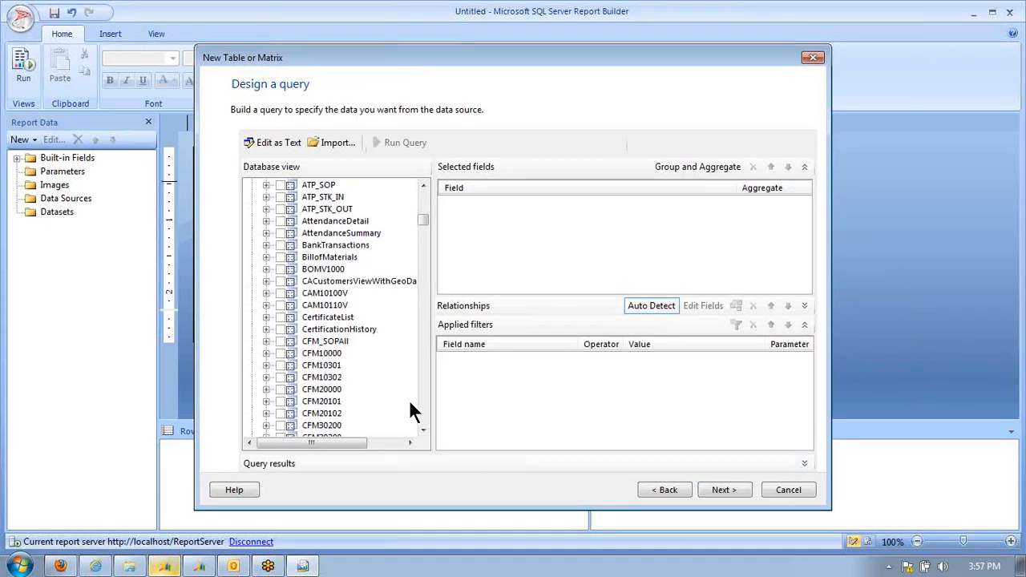
{"action": "scroll", "scroll_direction": "down", "scroll_amount": 3}
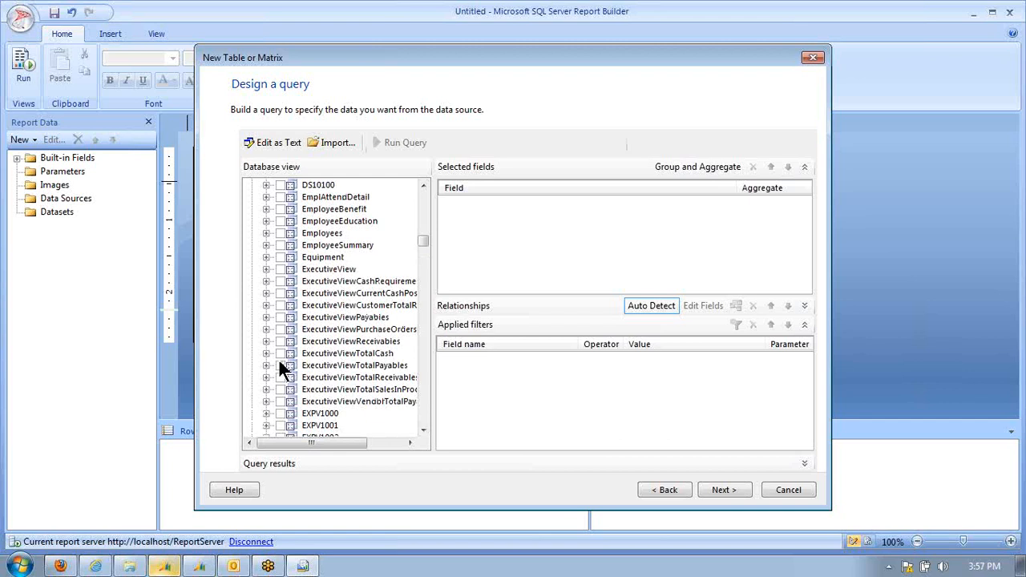
{"action": "left_click", "coordinate": [267, 317]}
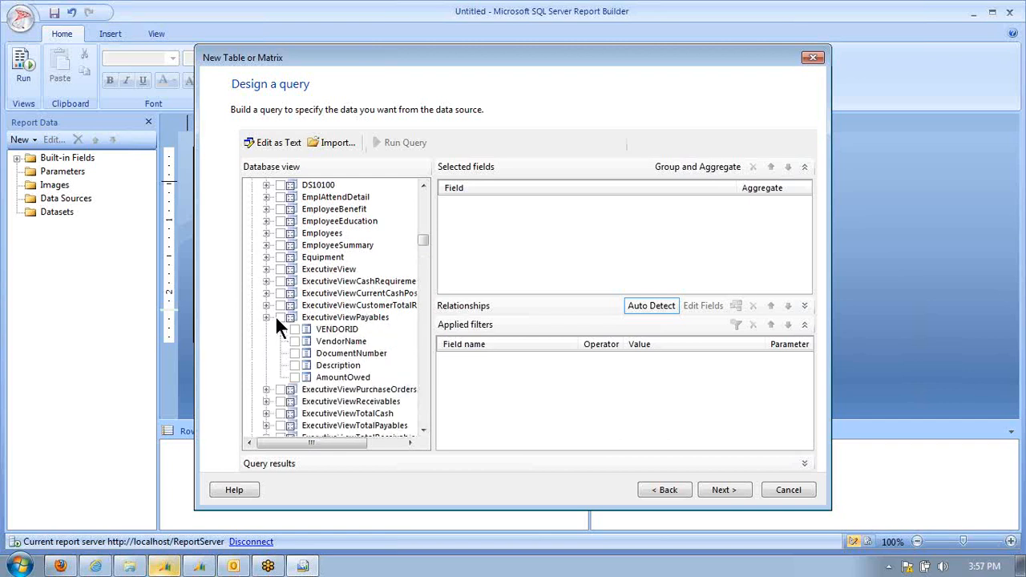
{"action": "left_click", "coordinate": [725, 489]}
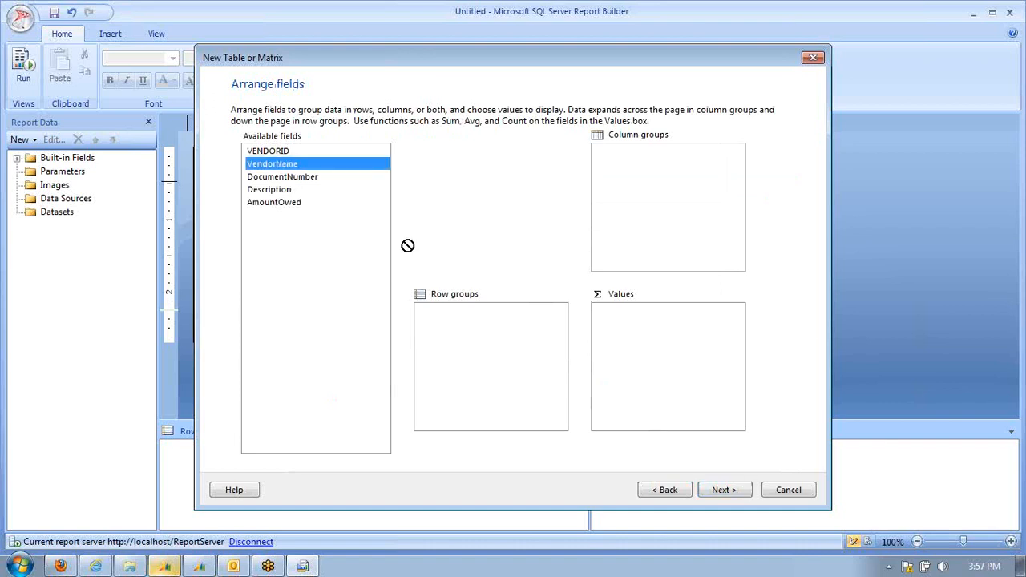
Step: Group rows by VendorName, add Document Number, Description and Amount Owed to Values, keep subtotals and finish
{"action": "left_click_drag", "start_coordinate": [272, 163], "coordinate": [491, 311]}
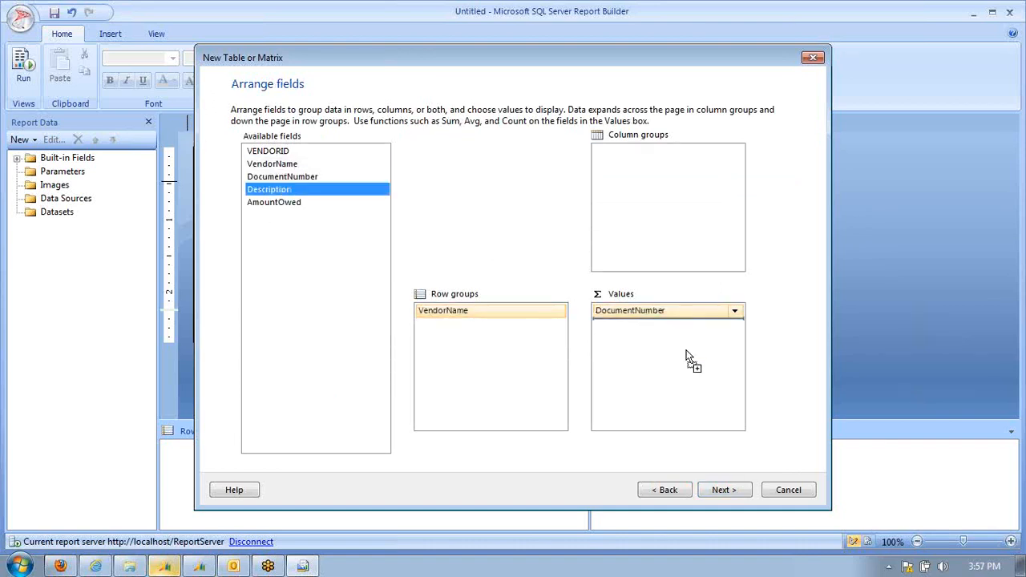
{"action": "left_click_drag", "start_coordinate": [269, 190], "coordinate": [665, 323]}
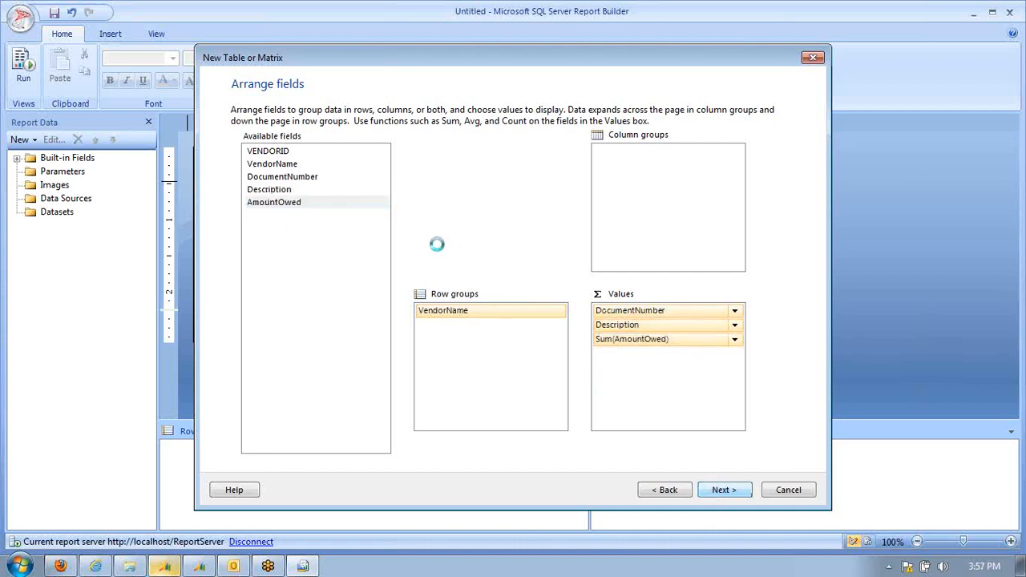
{"action": "left_click", "coordinate": [725, 490]}
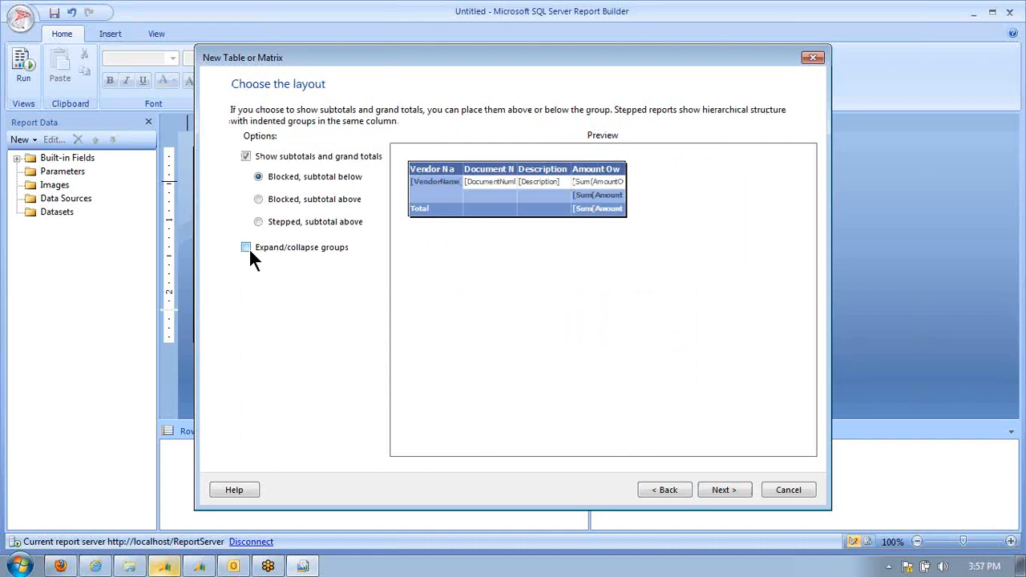
{"action": "left_click", "coordinate": [725, 489]}
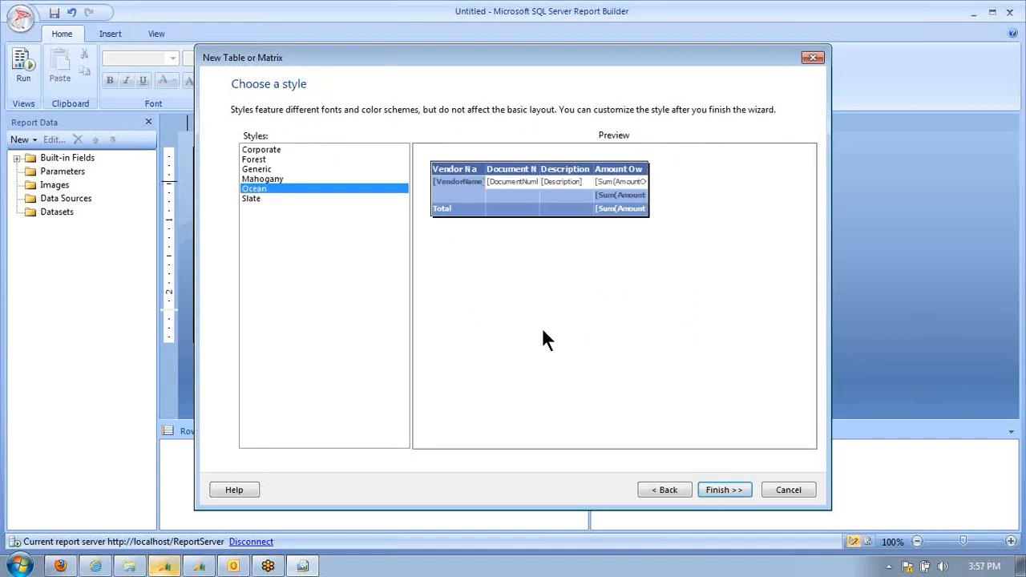
{"action": "left_click", "coordinate": [725, 489]}
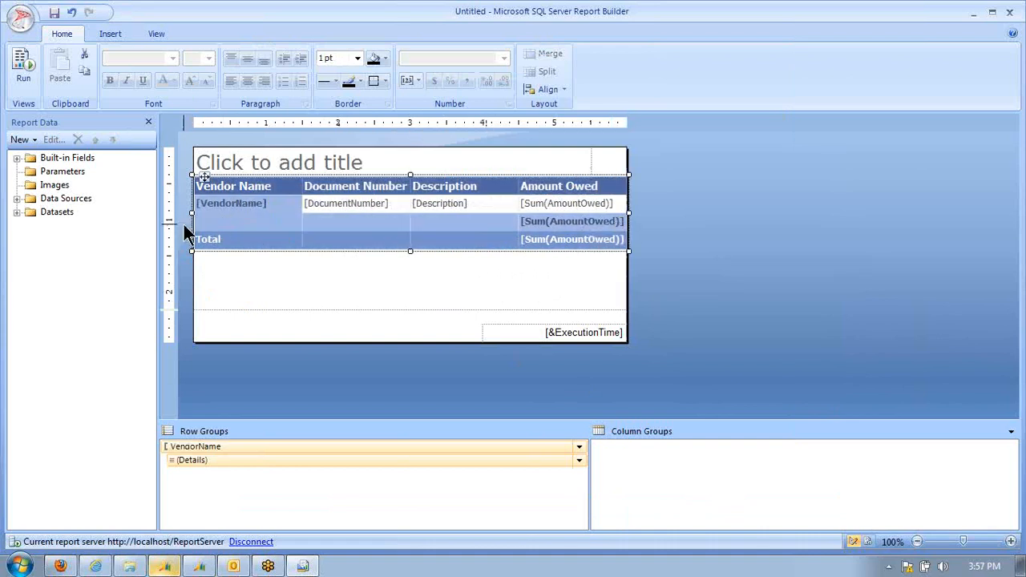
{"action": "mouse_move", "coordinate": [19, 227]}
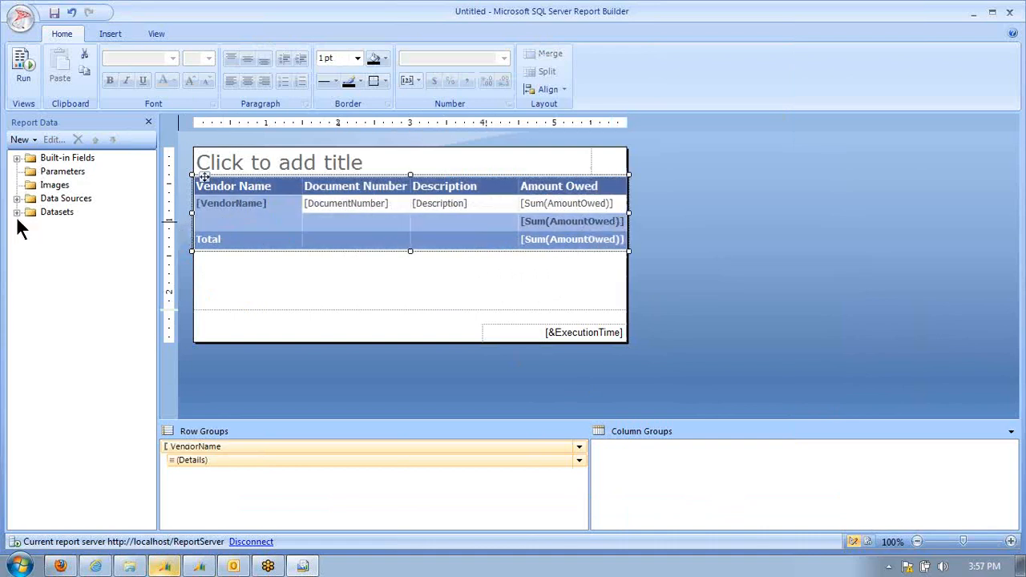
{"action": "left_click", "coordinate": [17, 211]}
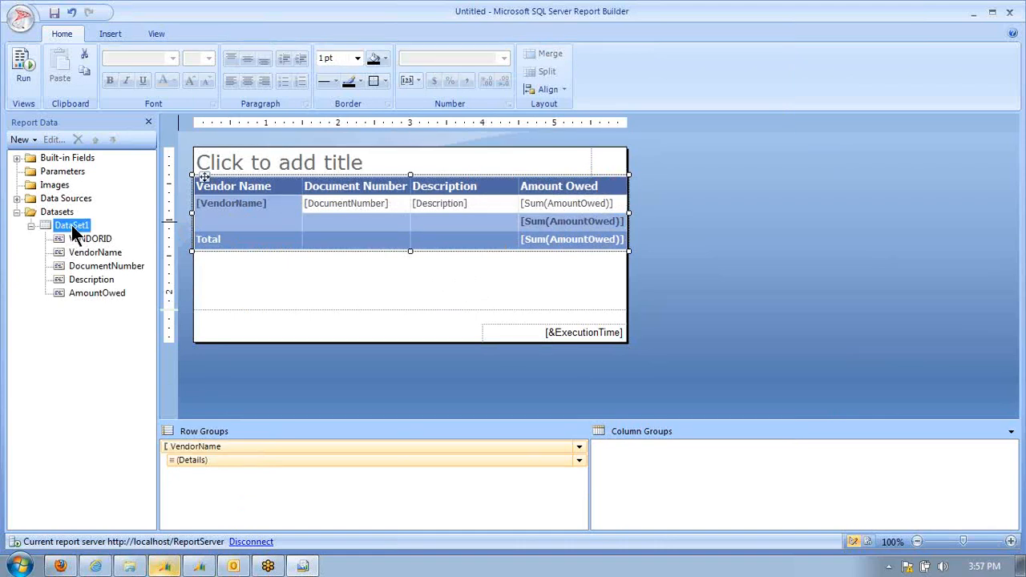
{"action": "right_click", "coordinate": [71, 224]}
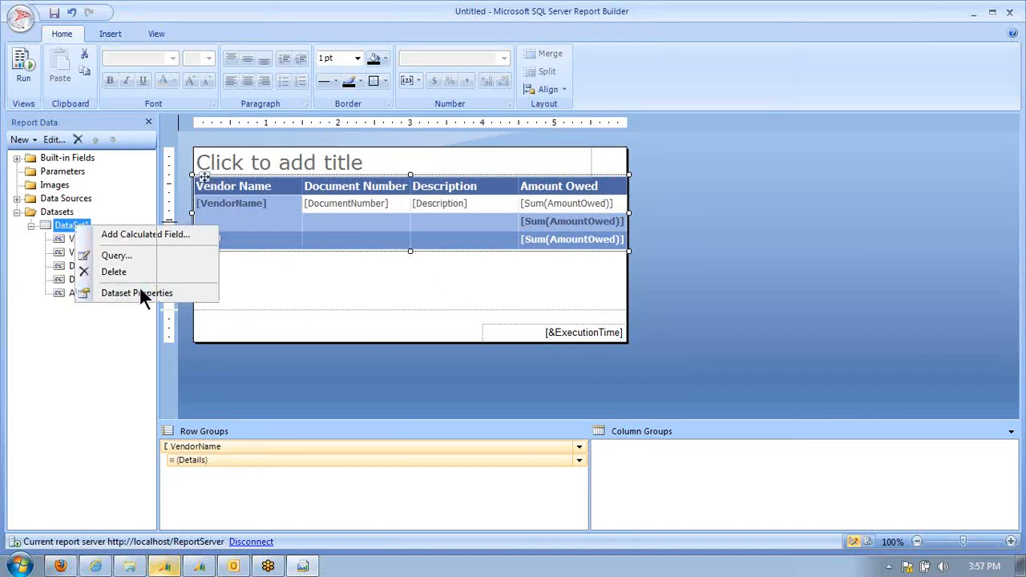
{"action": "left_click", "coordinate": [136, 292]}
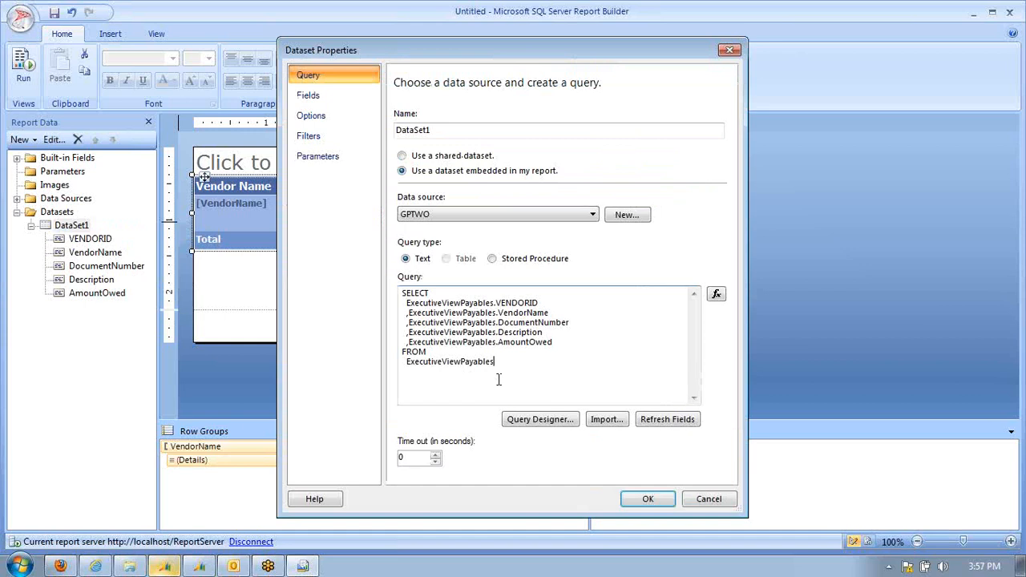
{"action": "type", "text": "WHERE"}
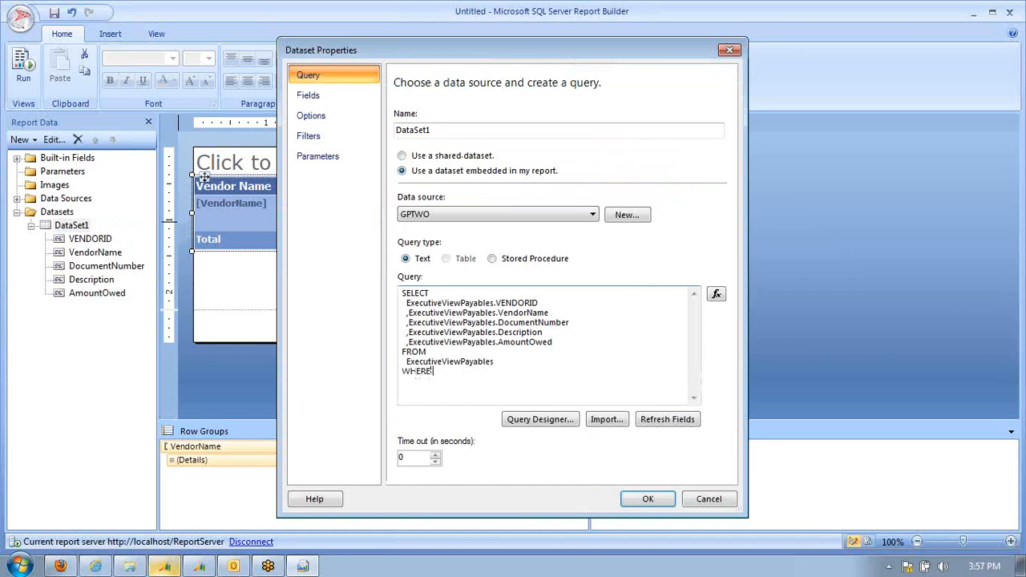
{"action": "type", "text": "VENDORID"}
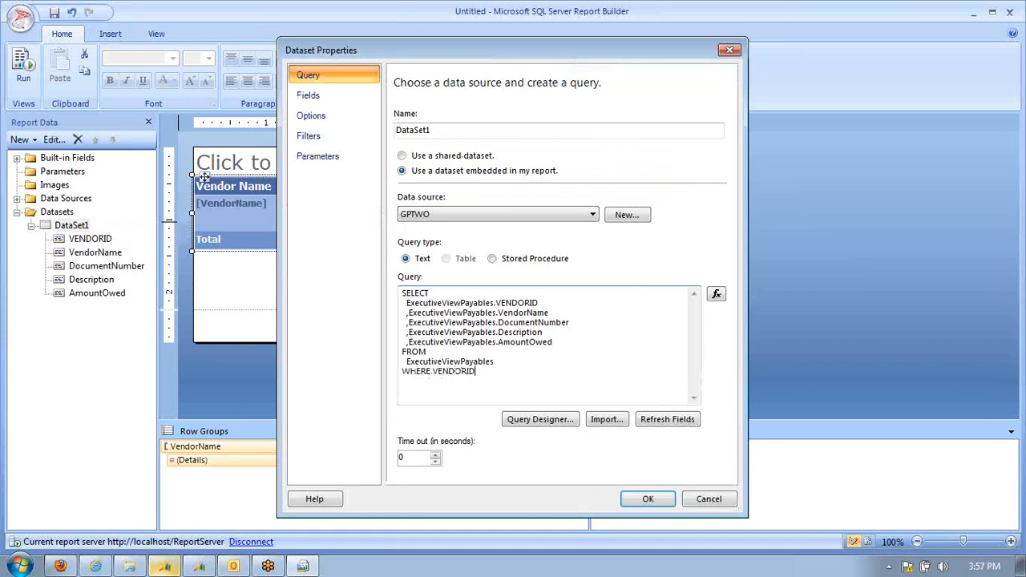
{"action": "type", "text": "="}
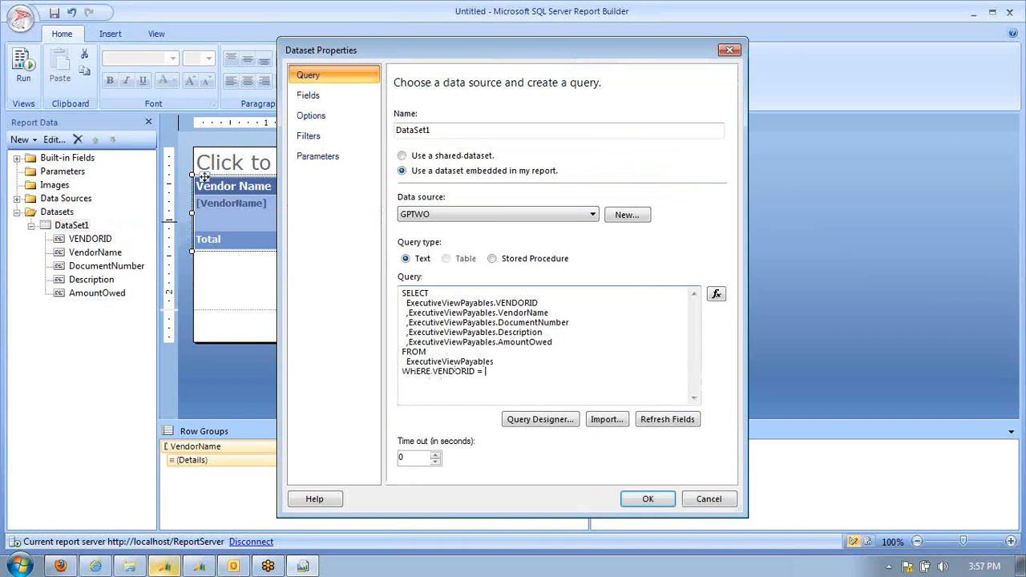
{"action": "type", "text": "@Selec"}
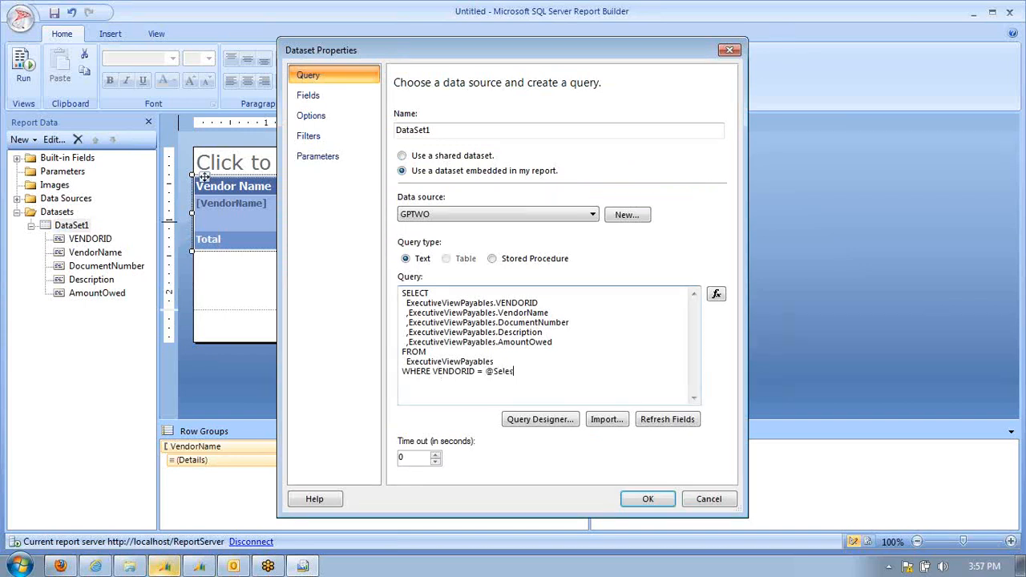
{"action": "type", "text": "ctedVendorID"}
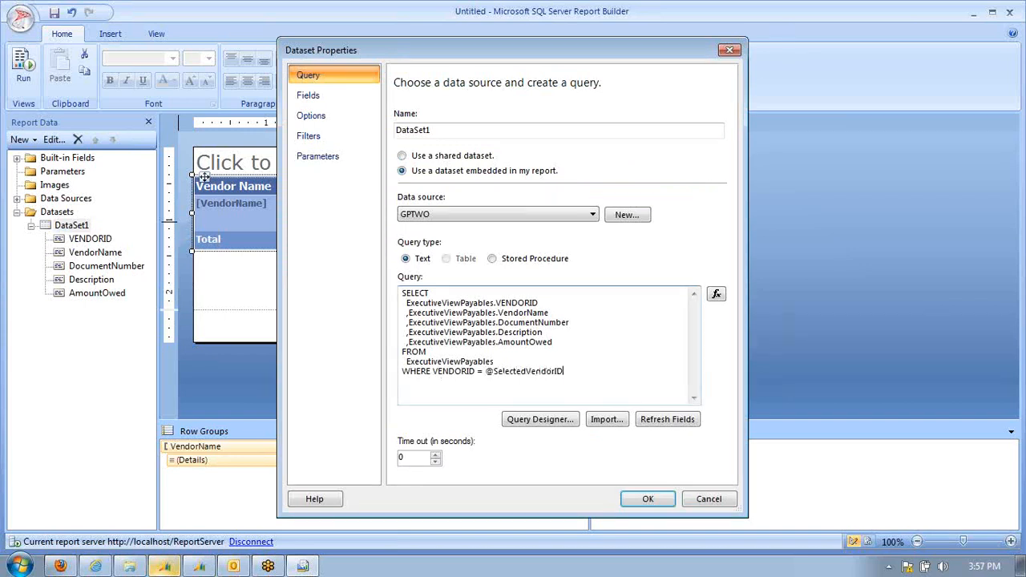
{"action": "left_click", "coordinate": [648, 498]}
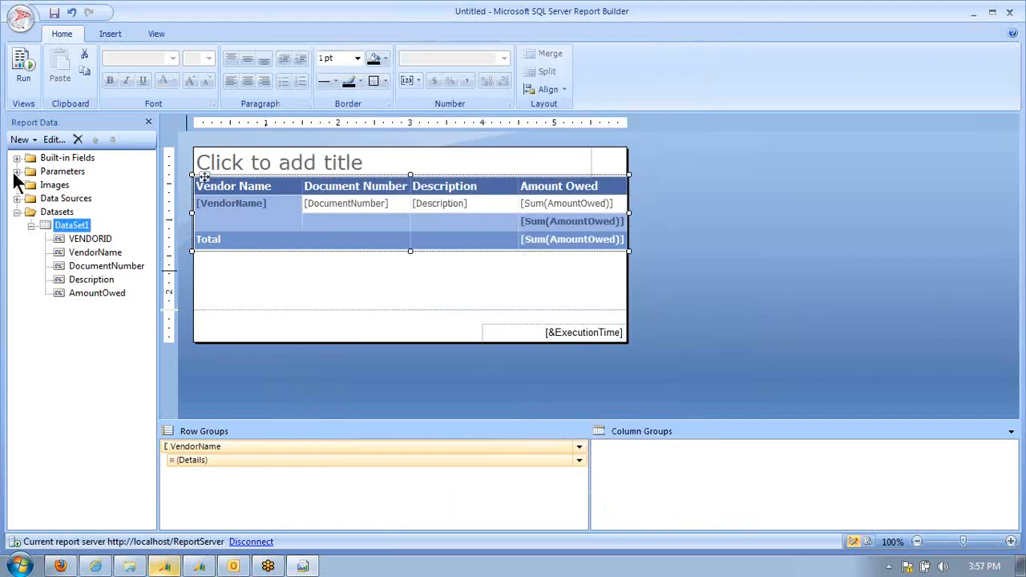
{"action": "left_click", "coordinate": [17, 170]}
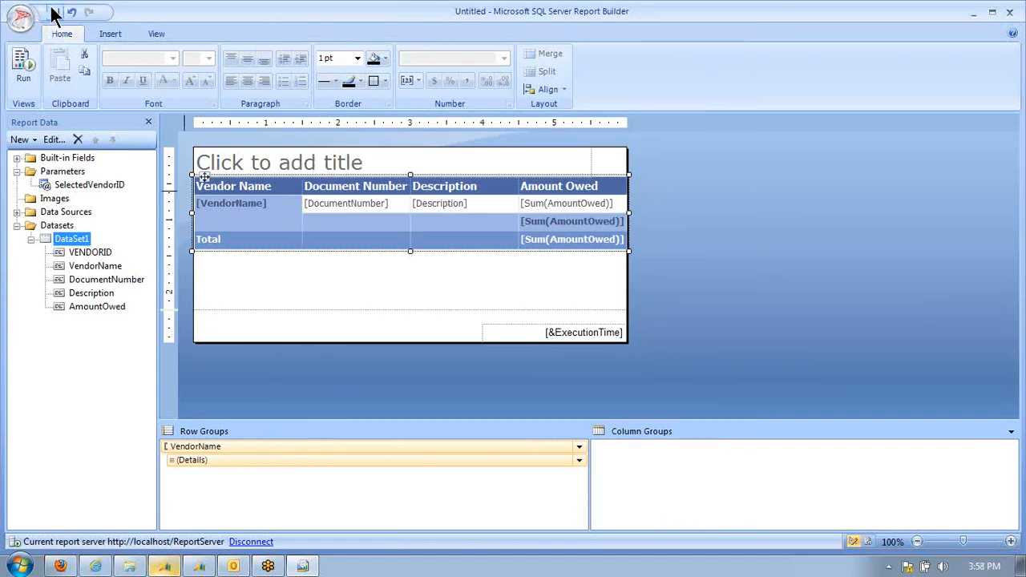
Step: Save the detail report as ExecutiveVendorPayablesDetail6 and reopen ExecutiveVendorPayablesSummary6 from Recent Documents
{"action": "left_click", "coordinate": [72, 16]}
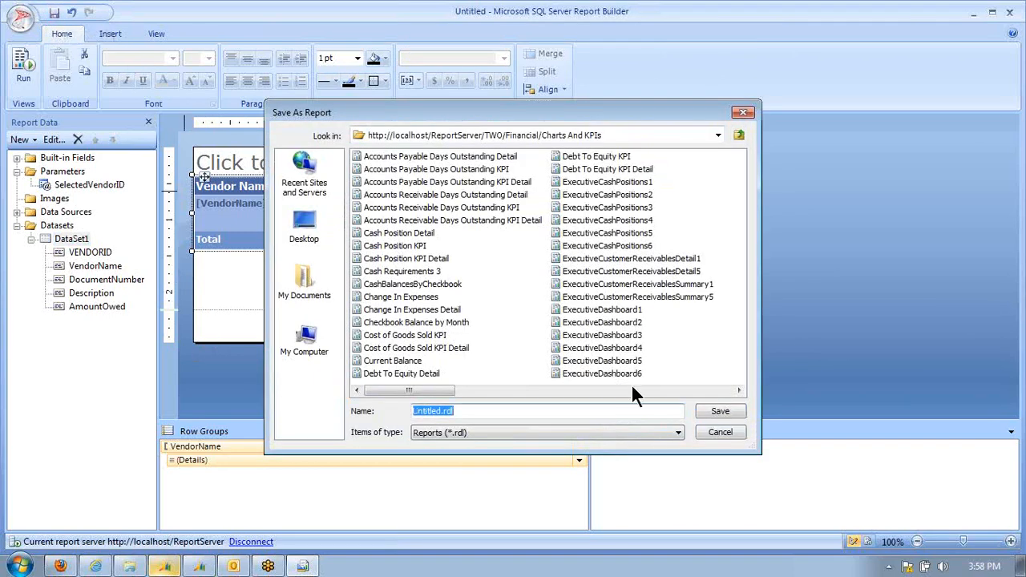
{"action": "left_click", "coordinate": [622, 207]}
{"action": "type", "text": "ExecutivevendorPayablesDetail6"}
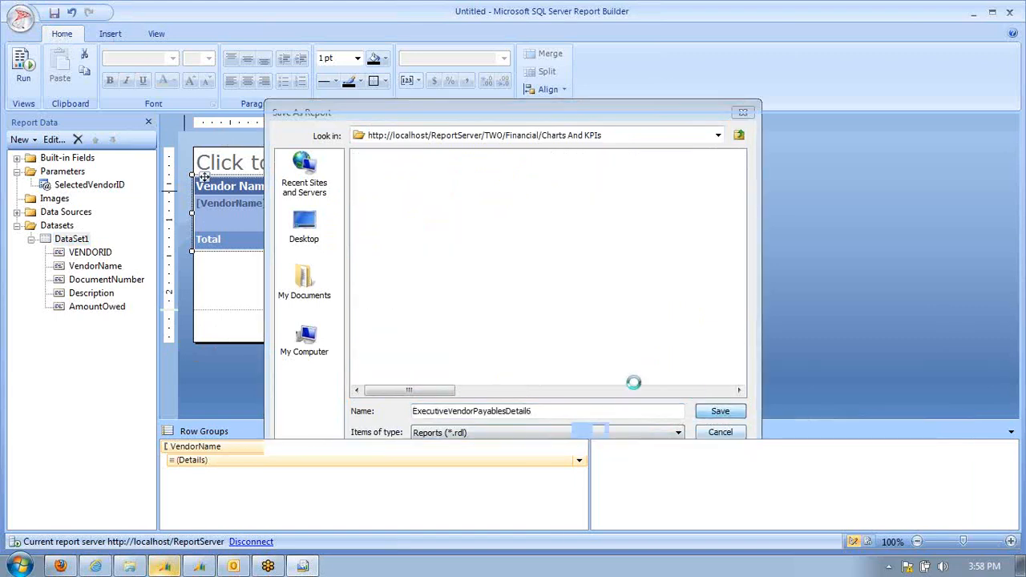
{"action": "left_click", "coordinate": [720, 410]}
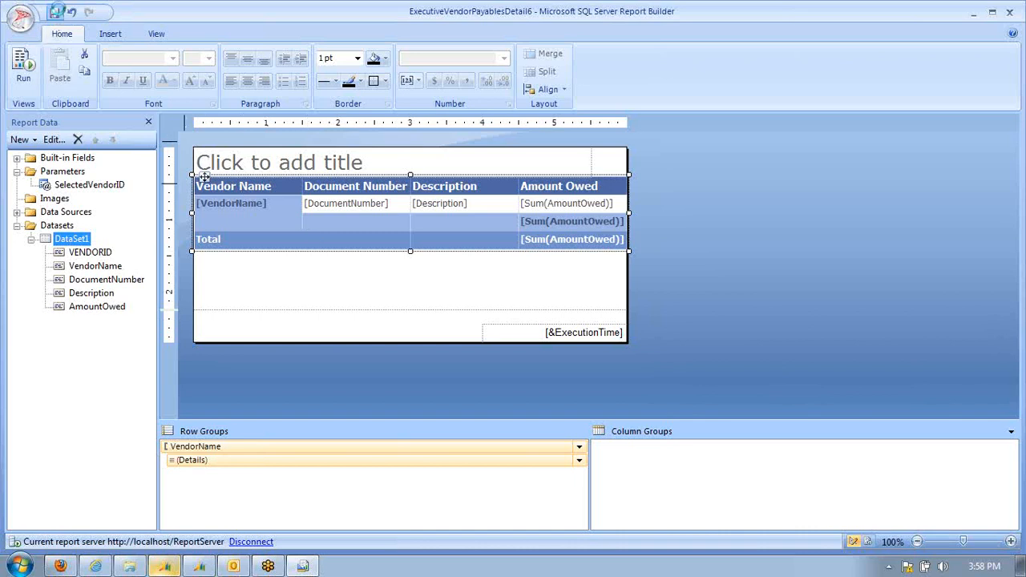
{"action": "left_click", "coordinate": [24, 18]}
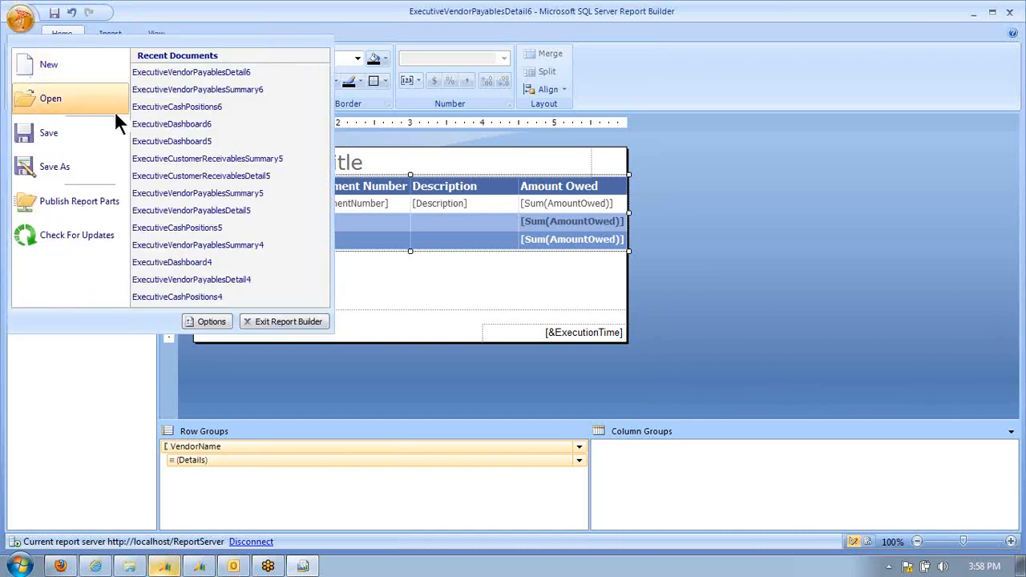
{"action": "mouse_move", "coordinate": [187, 90]}
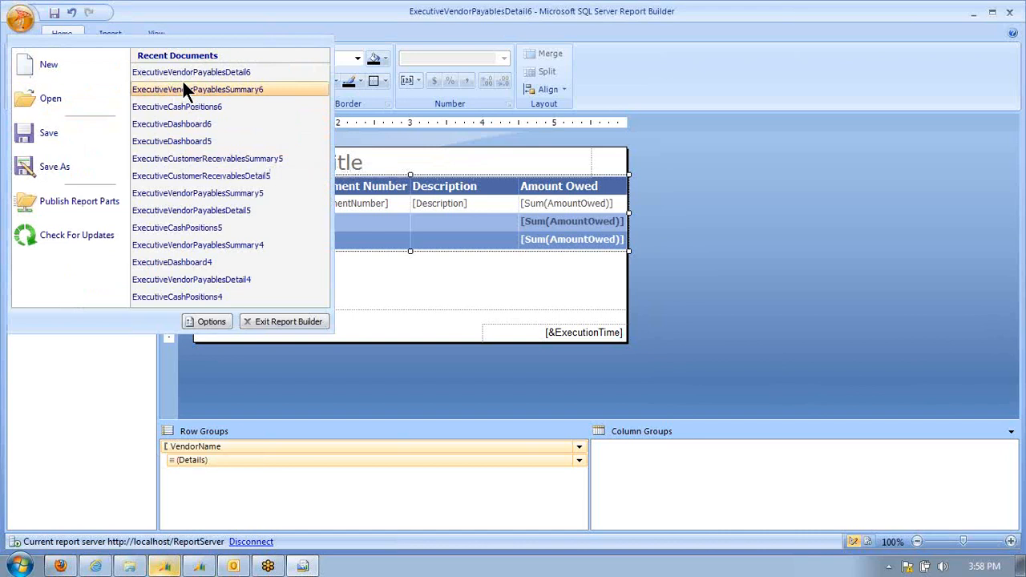
{"action": "left_click", "coordinate": [196, 88]}
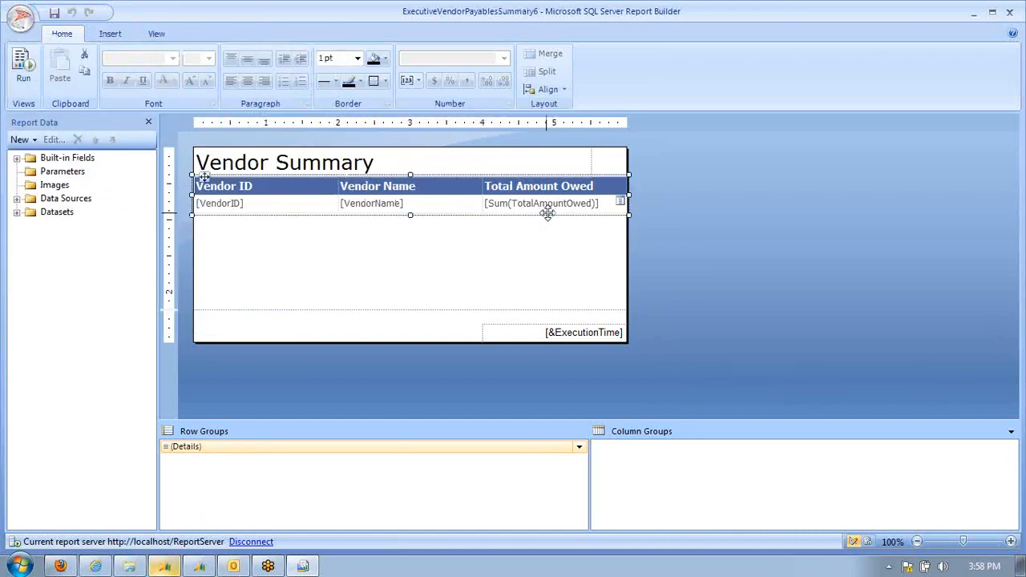
Step: Give the Total Amount Owed cell a Go to report action targeting the vendor payables detail report
{"action": "right_click", "coordinate": [542, 201]}
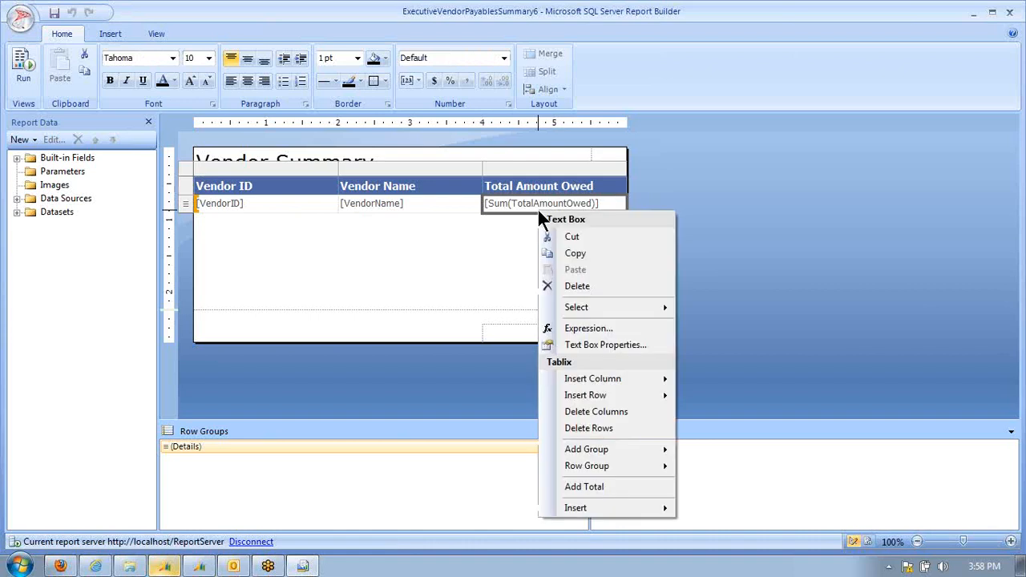
{"action": "left_click", "coordinate": [606, 345]}
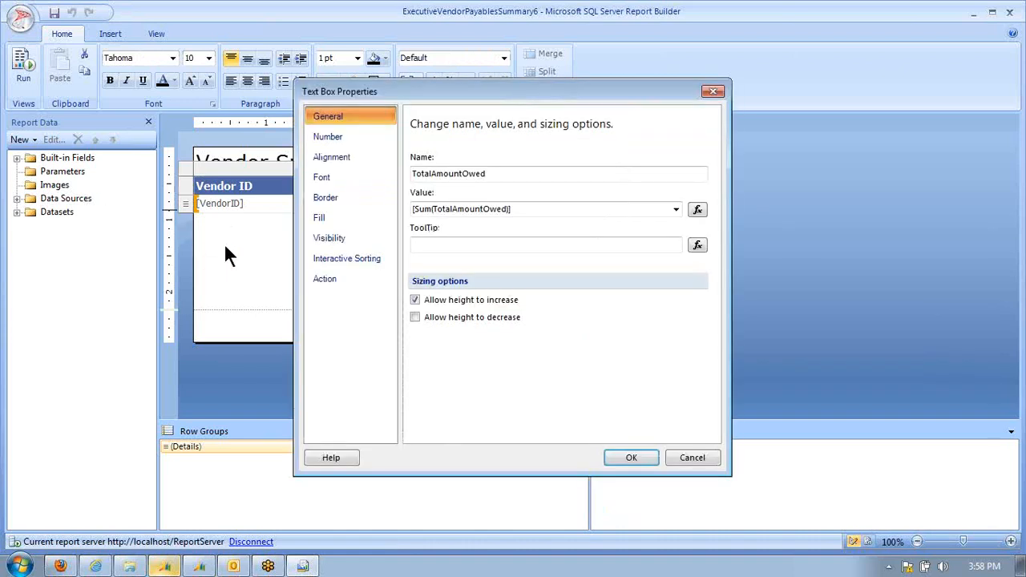
{"action": "left_click", "coordinate": [324, 279]}
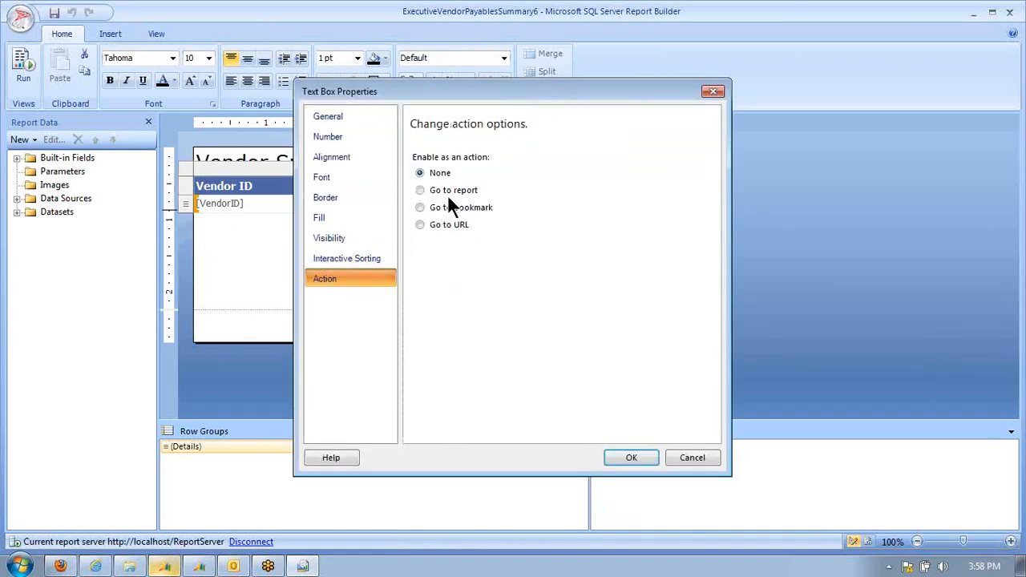
{"action": "left_click", "coordinate": [420, 189]}
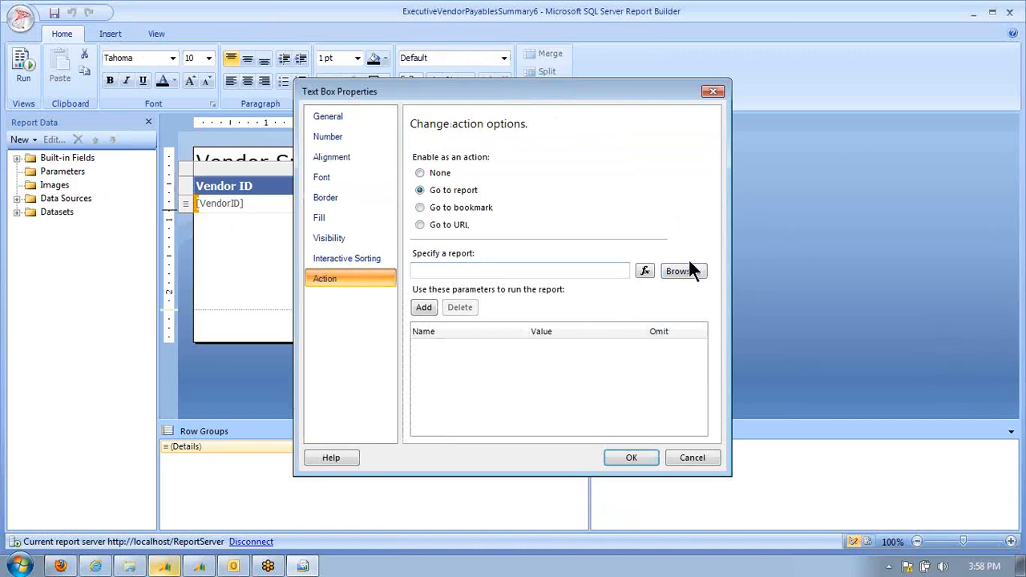
{"action": "left_click", "coordinate": [683, 271]}
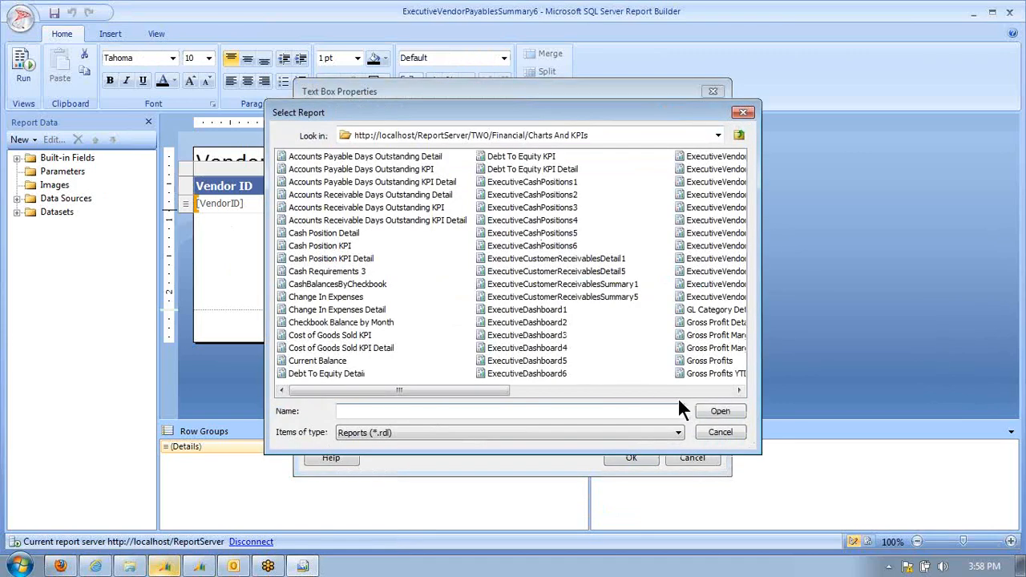
{"action": "scroll", "scroll_direction": "right", "scroll_amount": 3}
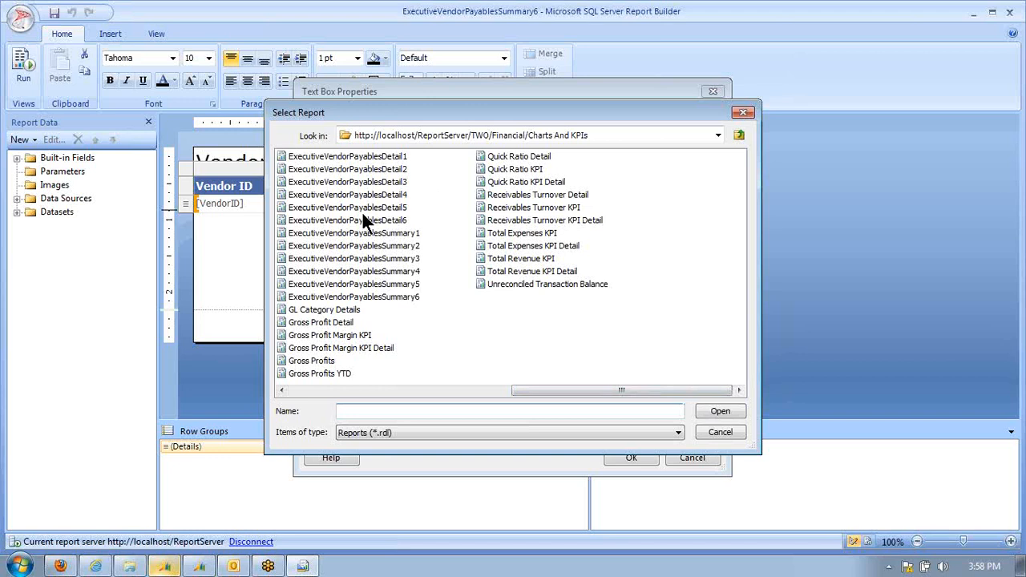
{"action": "left_click", "coordinate": [721, 411]}
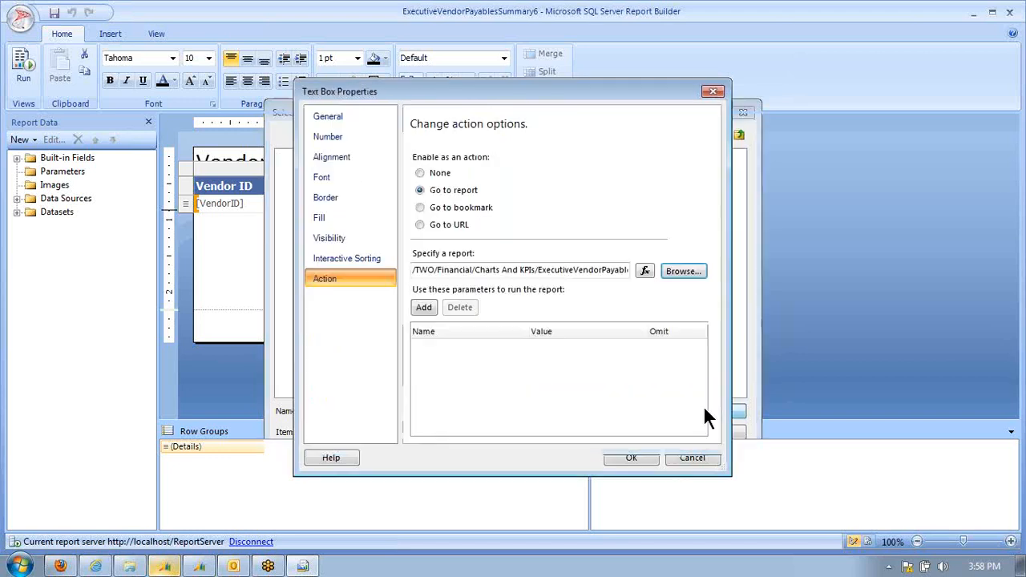
Step: Pass [VendorID] as the SelectedVendorID parameter of the drillthrough
{"action": "left_click", "coordinate": [423, 307]}
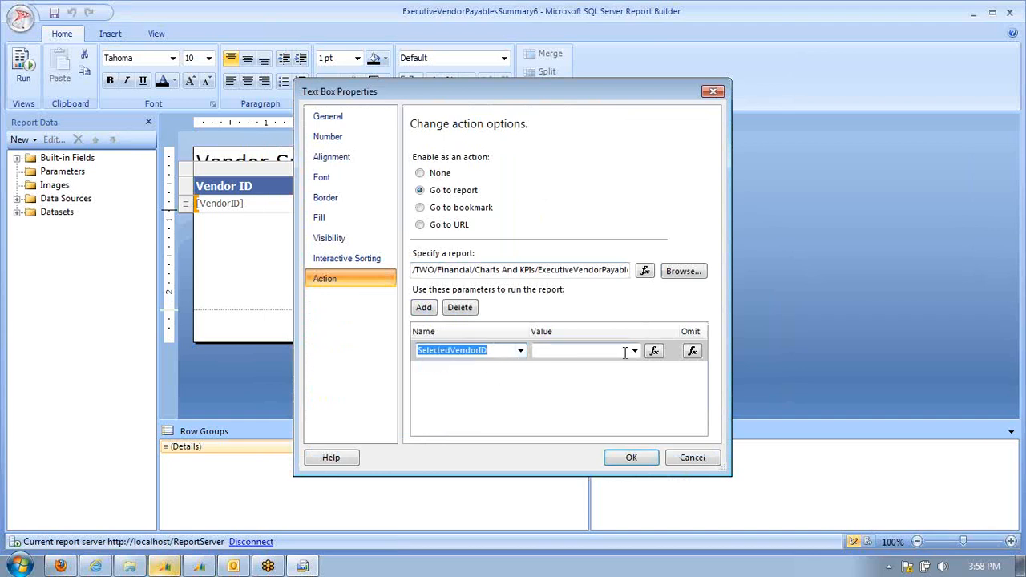
{"action": "left_click", "coordinate": [632, 349]}
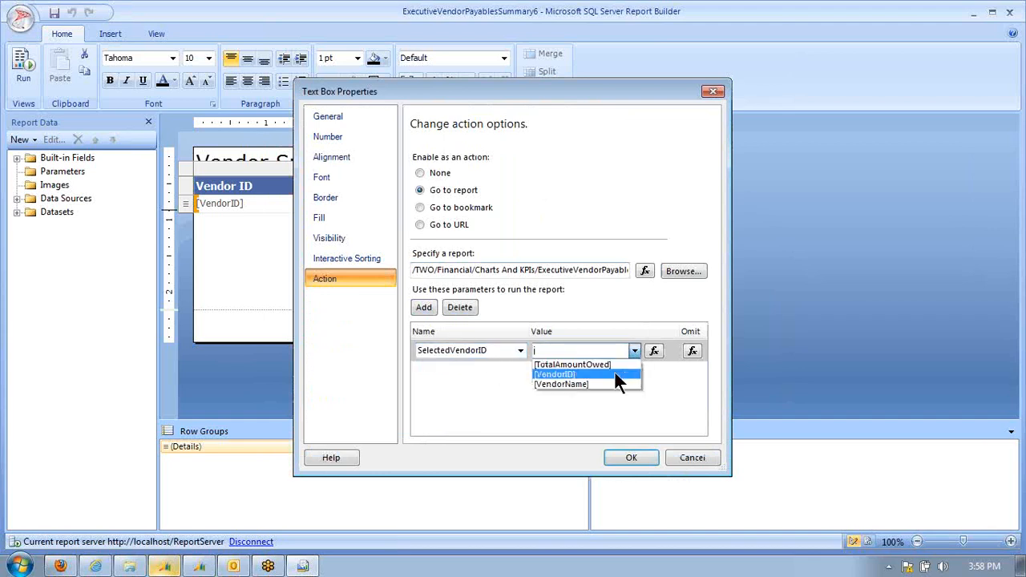
{"action": "left_click", "coordinate": [632, 458]}
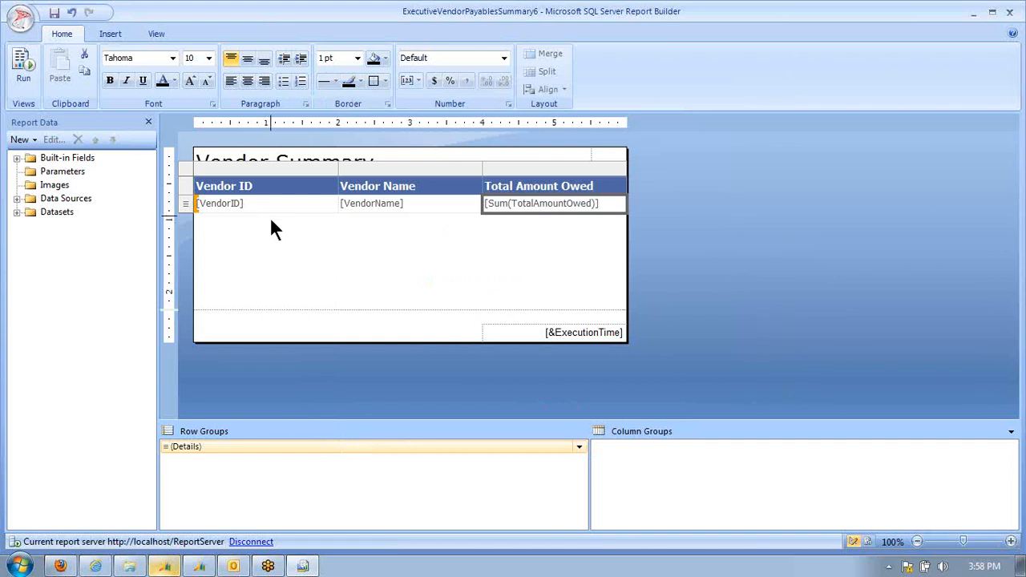
{"action": "mouse_move", "coordinate": [77, 13]}
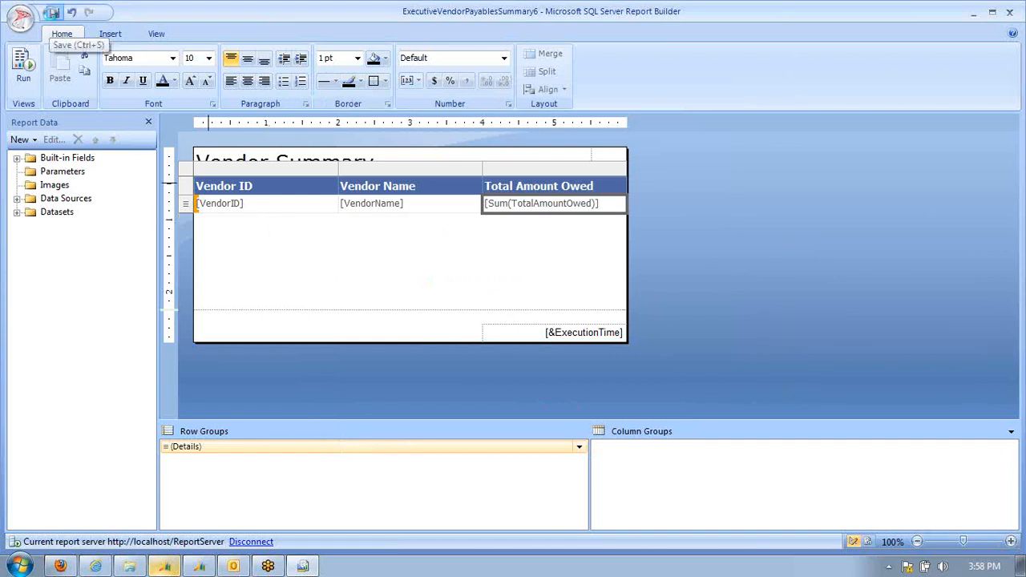
Step: Bring up the Report Builder button menu to save the summary and switch to ExecutiveDashboard6
{"action": "left_click", "coordinate": [24, 18]}
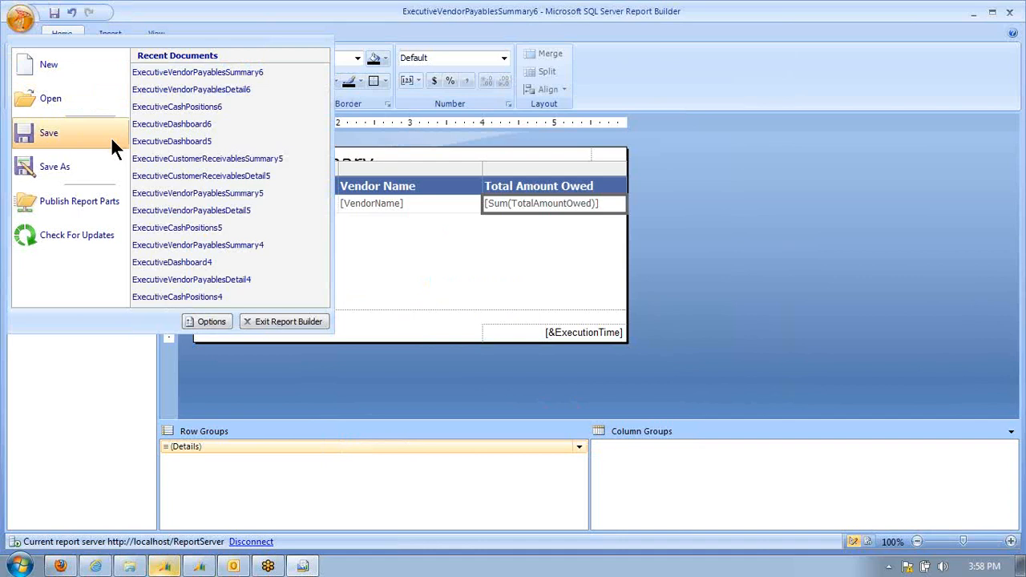
{"action": "mouse_move", "coordinate": [207, 159]}
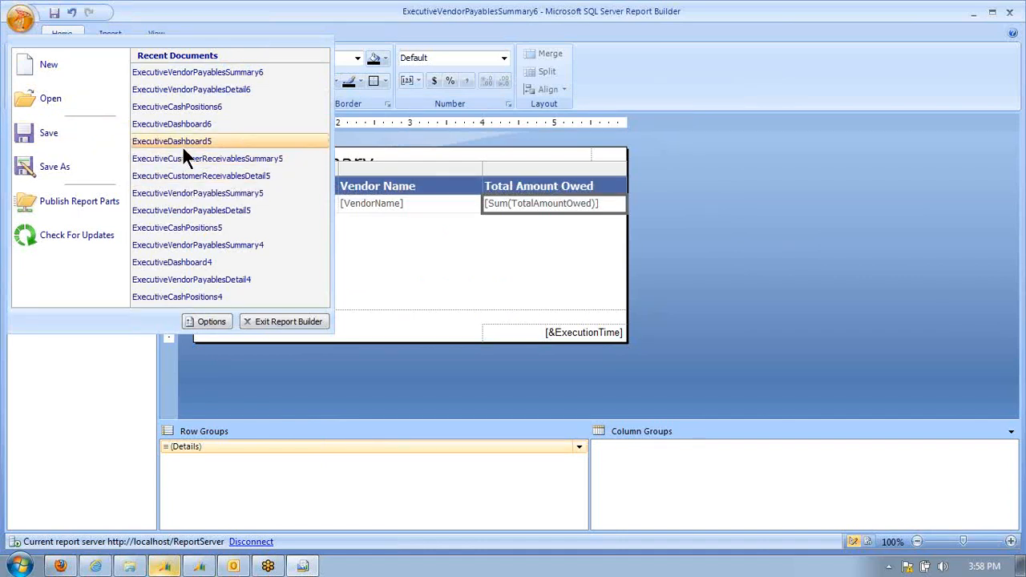
{"action": "mouse_move", "coordinate": [201, 158]}
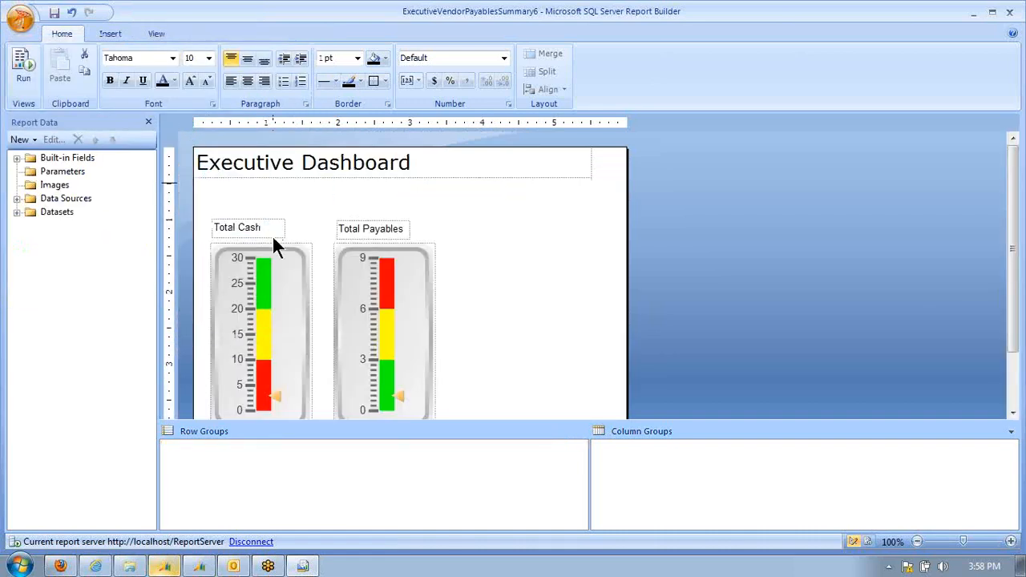
Step: Give the Total Payables gauge panel a Go to report action targeting ExecutiveVendorPayablesSummary6
{"action": "left_click", "coordinate": [385, 323]}
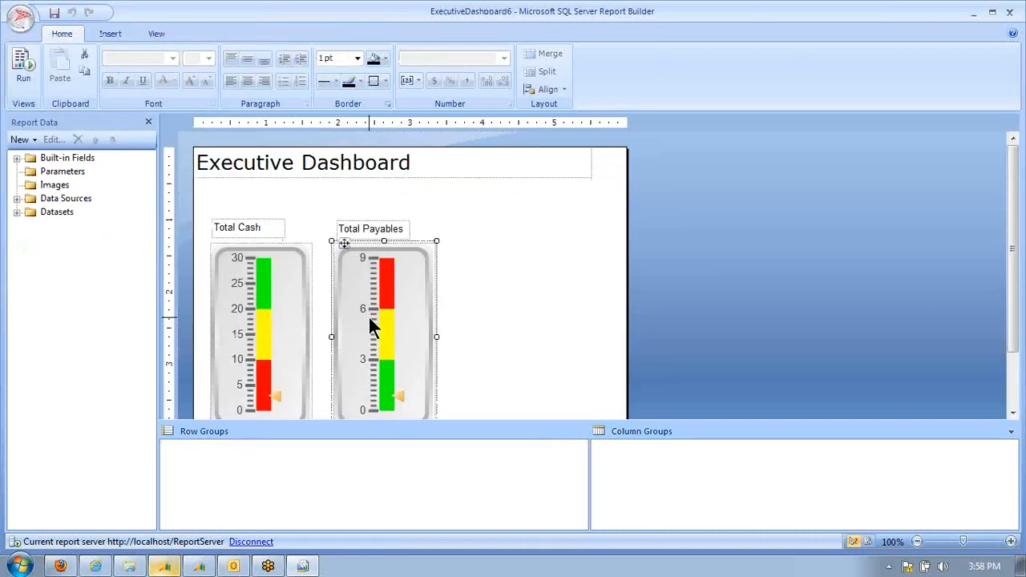
{"action": "right_click", "coordinate": [372, 324]}
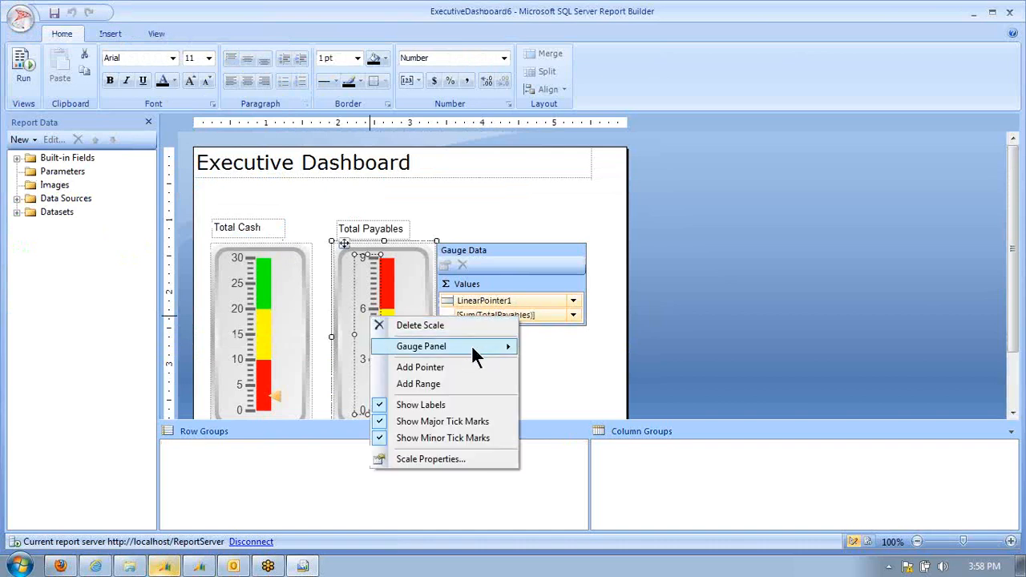
{"action": "left_click", "coordinate": [420, 347]}
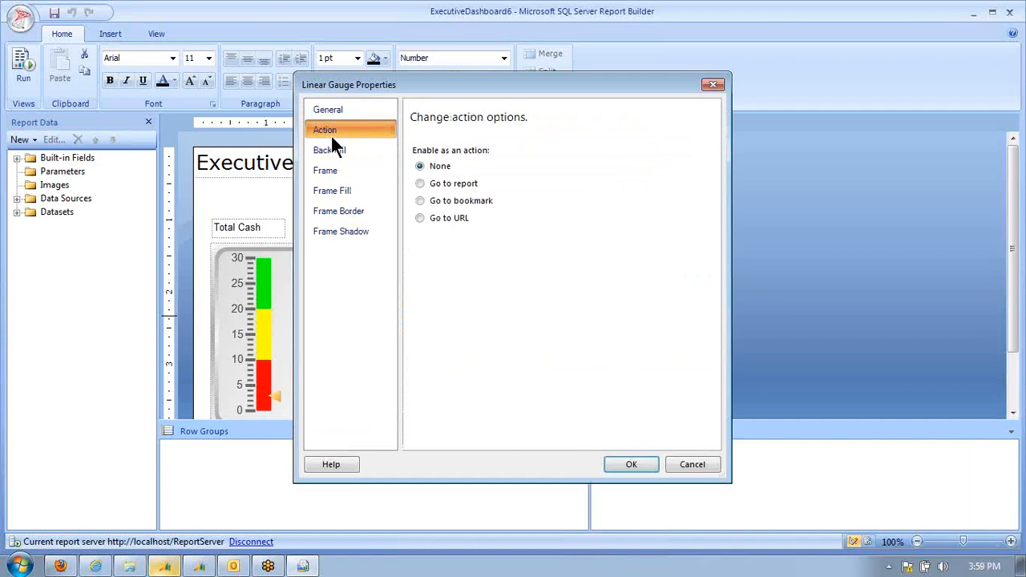
{"action": "left_click", "coordinate": [419, 183]}
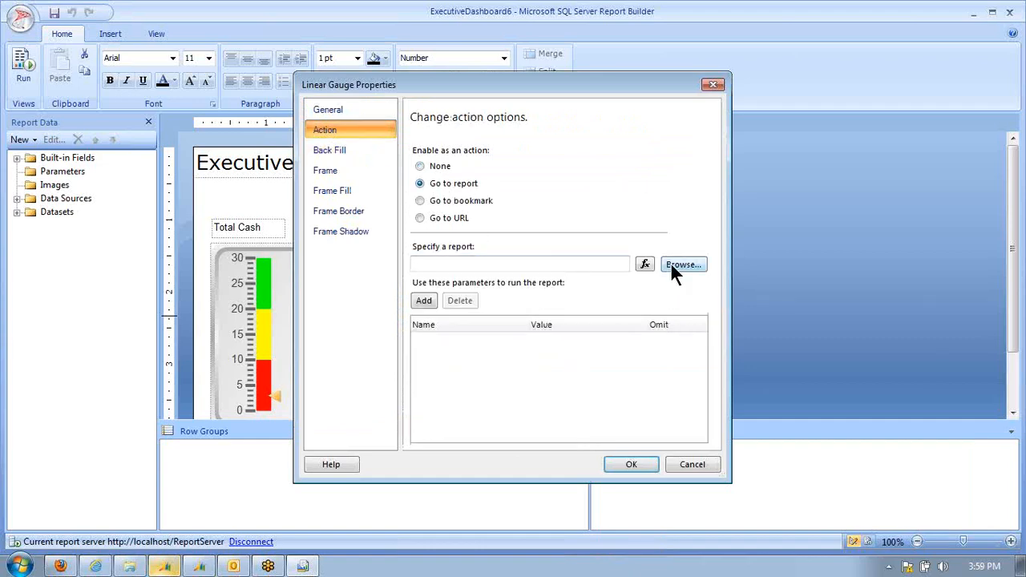
{"action": "left_click", "coordinate": [683, 263]}
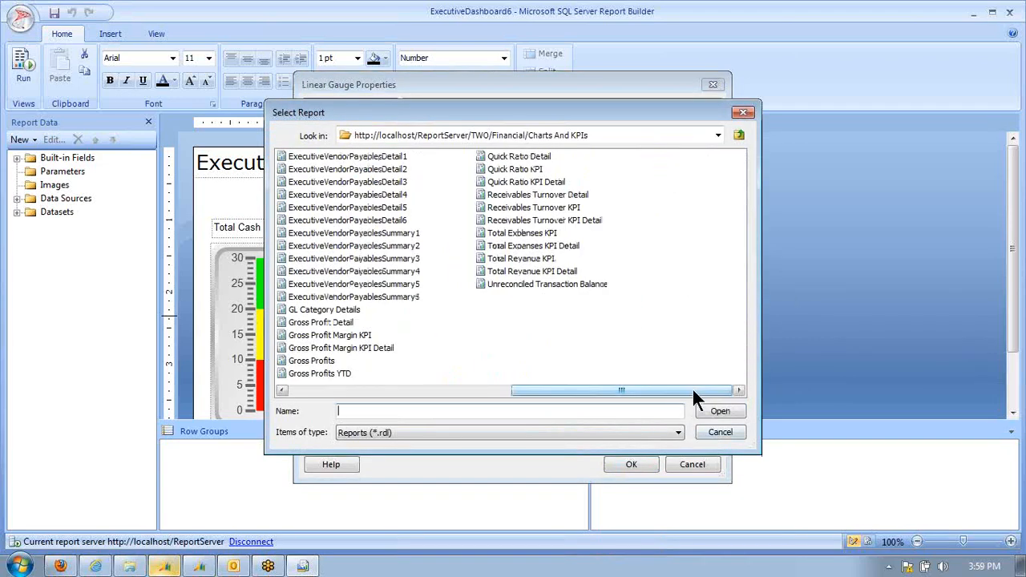
{"action": "left_click", "coordinate": [353, 296]}
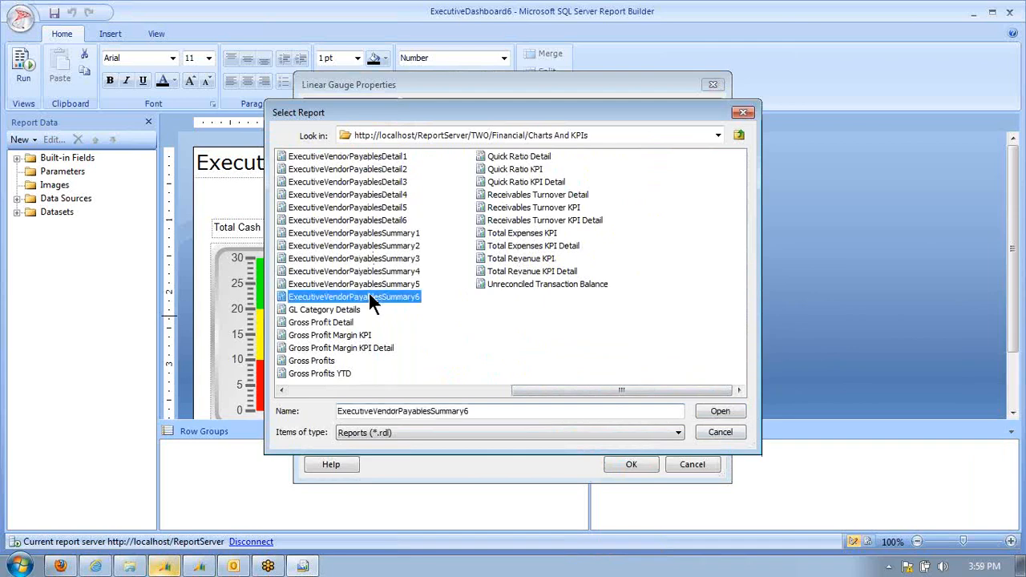
{"action": "left_click", "coordinate": [721, 410]}
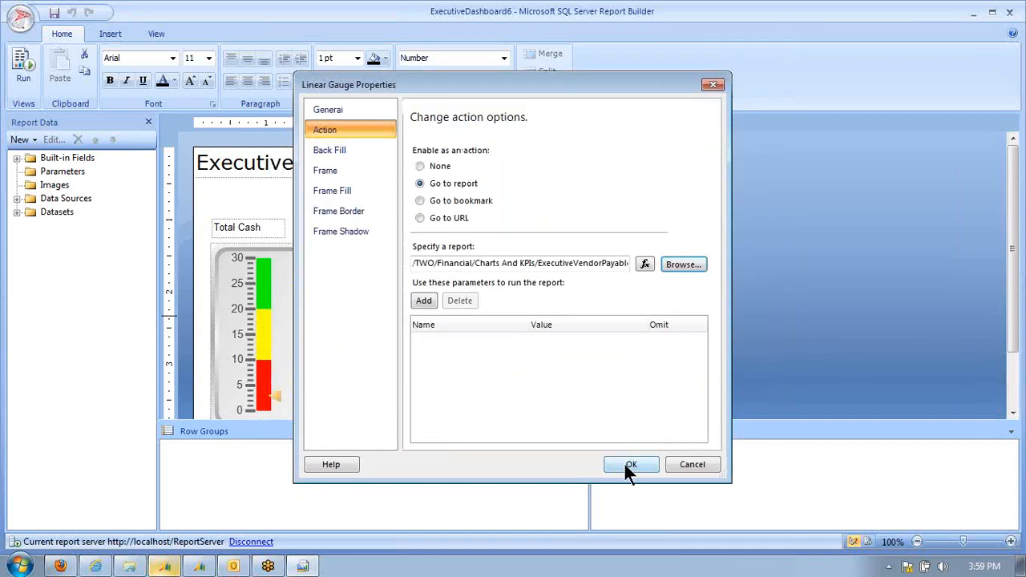
{"action": "left_click", "coordinate": [631, 465]}
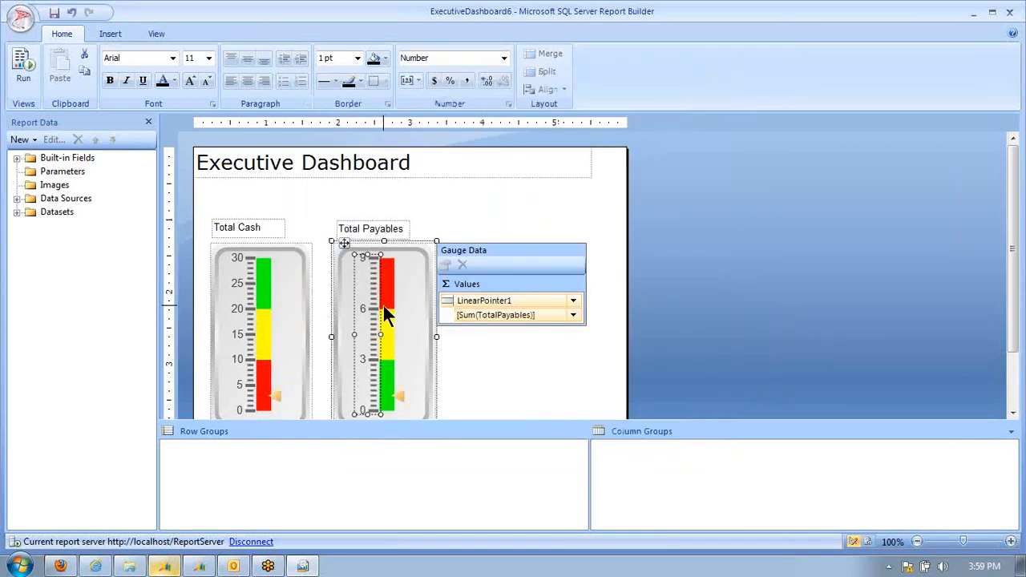
Step: Give the Total Cash gauge panel a Go to report action targeting ExecutiveCashPositions6
{"action": "right_click", "coordinate": [260, 308]}
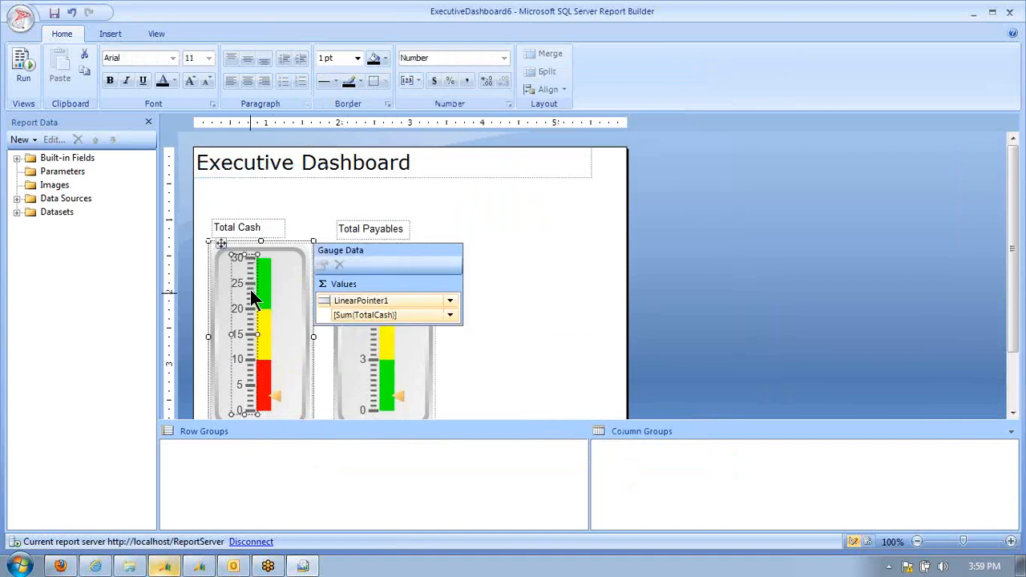
{"action": "right_click", "coordinate": [253, 297]}
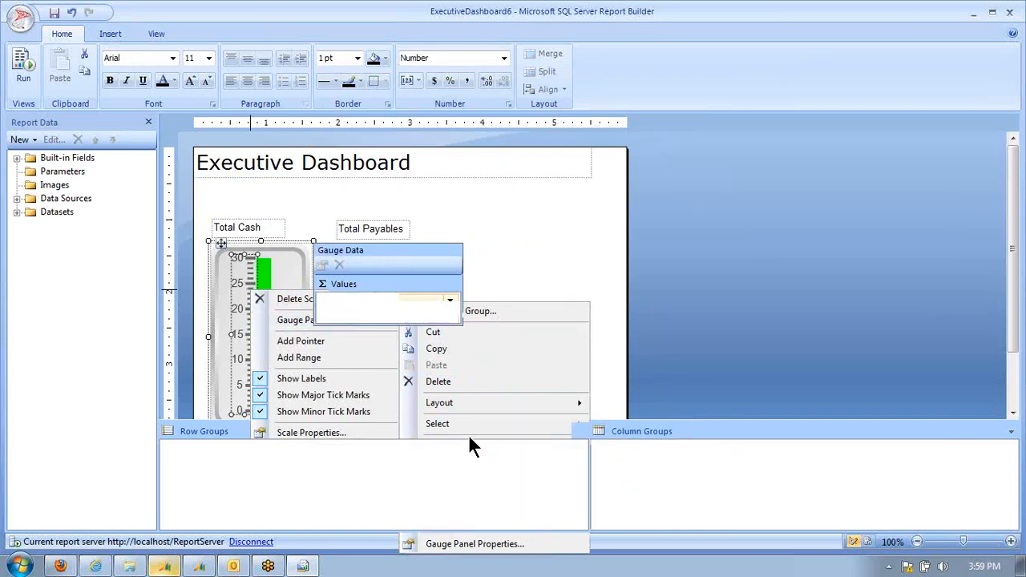
{"action": "left_click", "coordinate": [474, 543]}
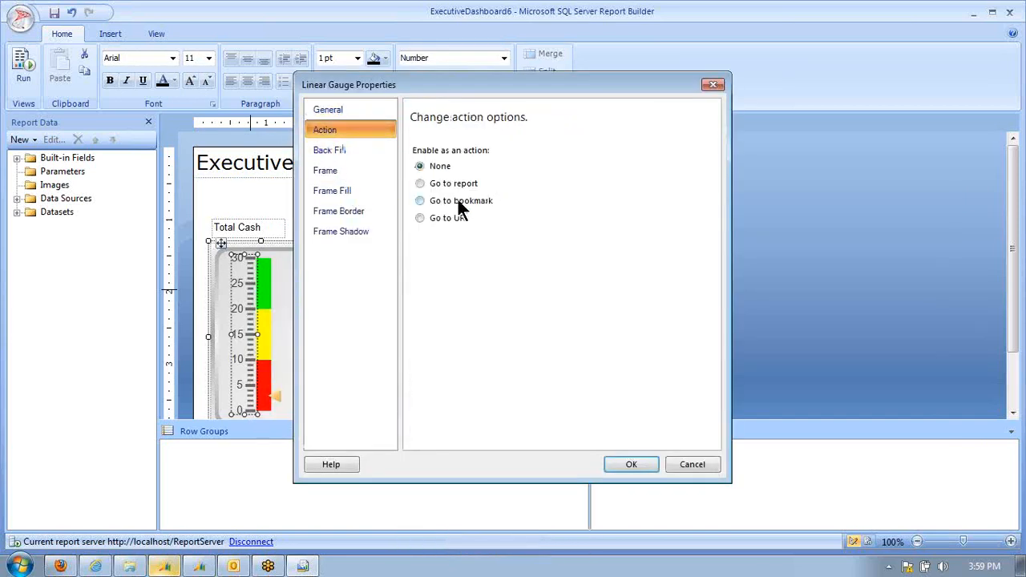
{"action": "left_click", "coordinate": [420, 183]}
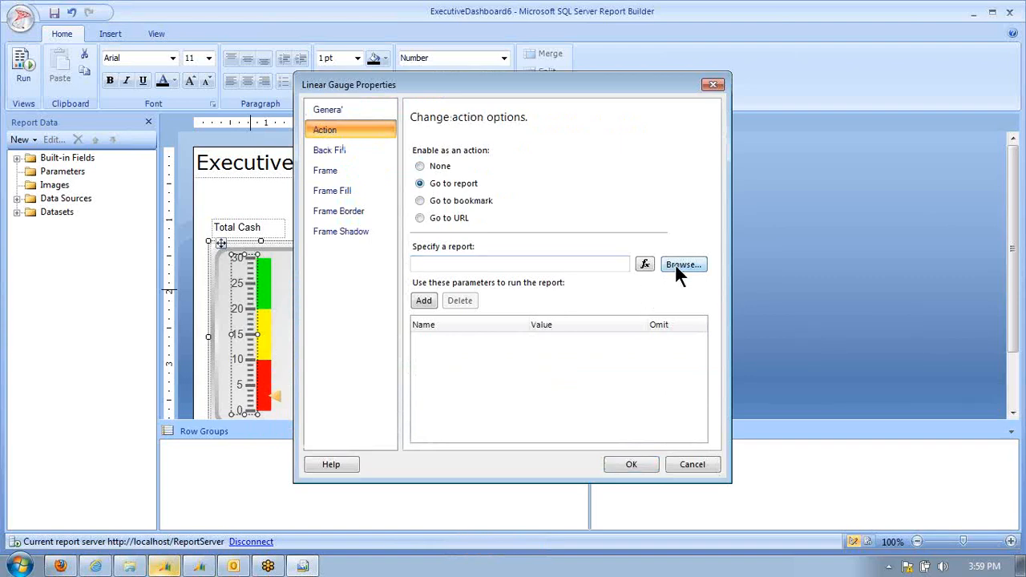
{"action": "left_click", "coordinate": [683, 265]}
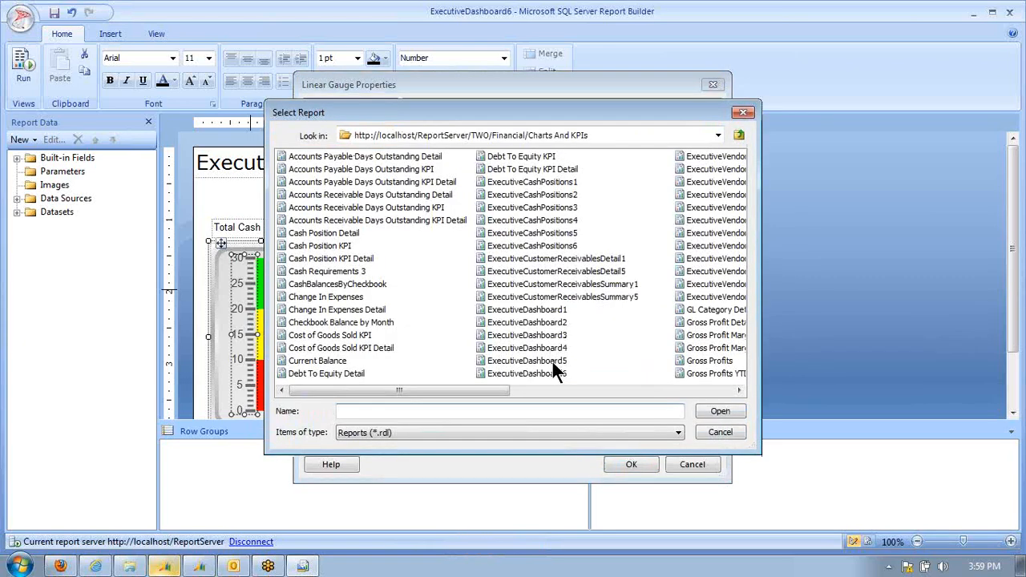
{"action": "left_click", "coordinate": [532, 245]}
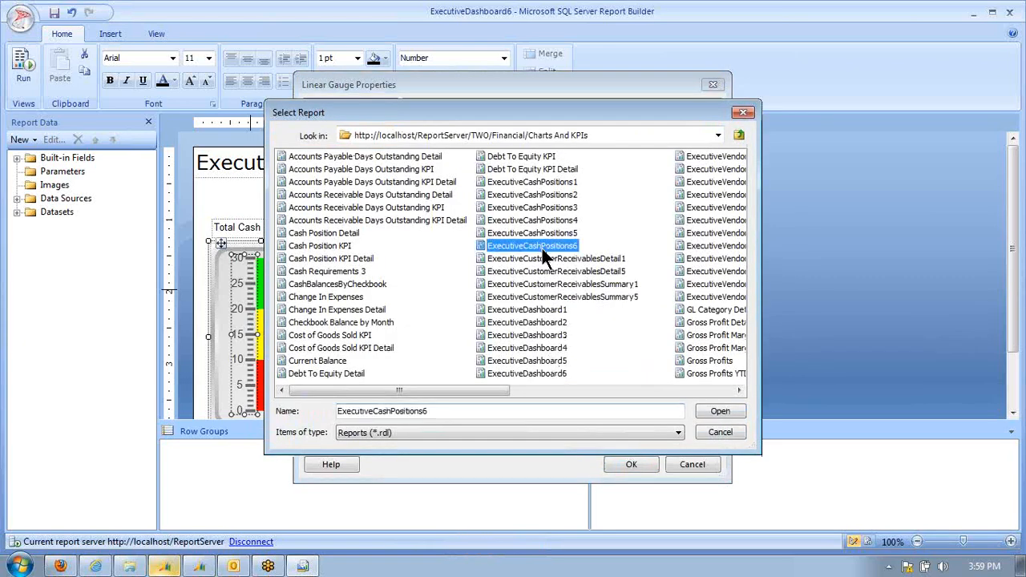
{"action": "left_click", "coordinate": [720, 410]}
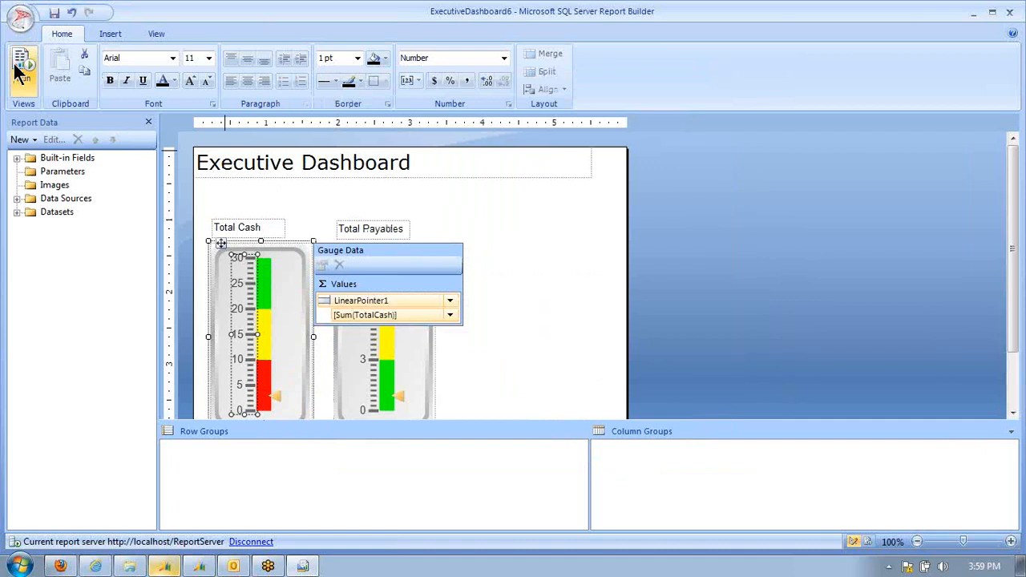
Step: Run the dashboard and drill through Total Cash, Total Payables and a Total Amount Owed value to INTERNAT0002's details
{"action": "left_click", "coordinate": [19, 67]}
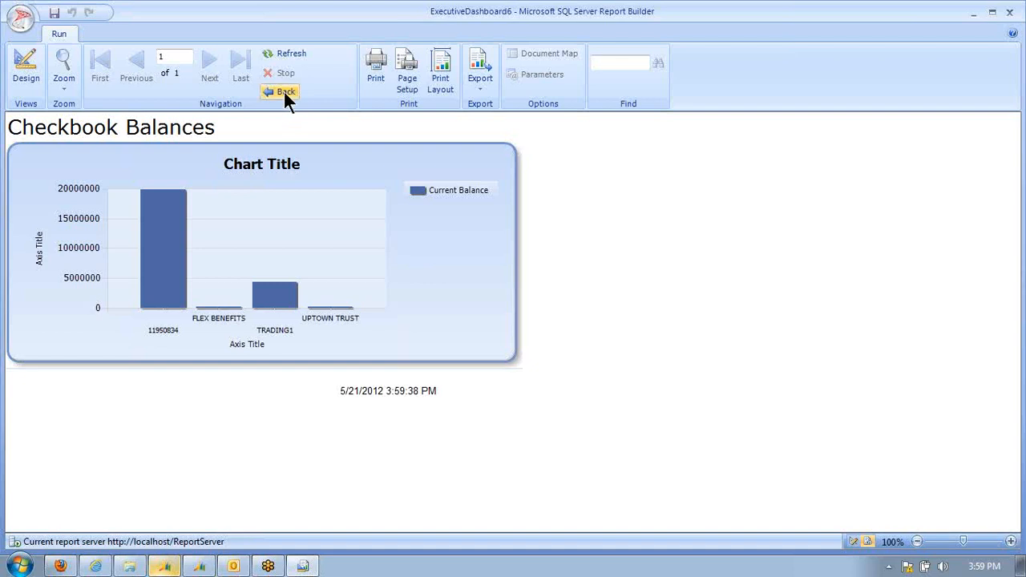
{"action": "left_click", "coordinate": [285, 90]}
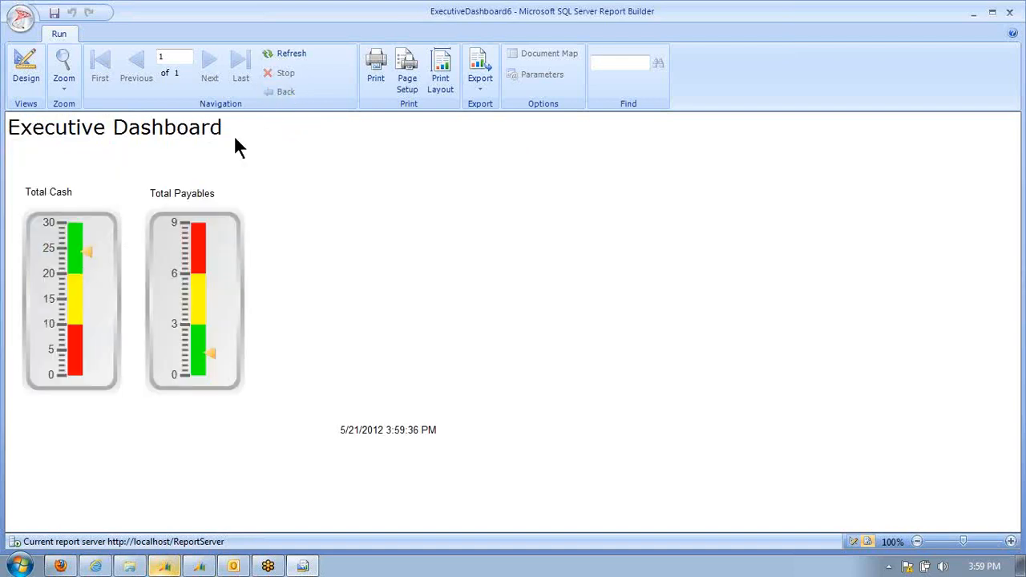
{"action": "mouse_move", "coordinate": [67, 274]}
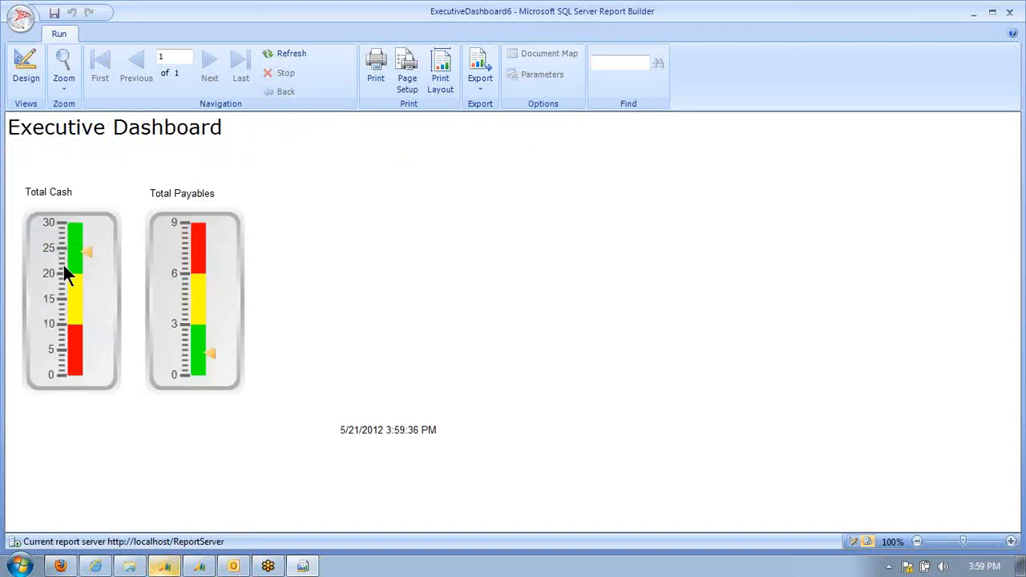
{"action": "mouse_move", "coordinate": [266, 135]}
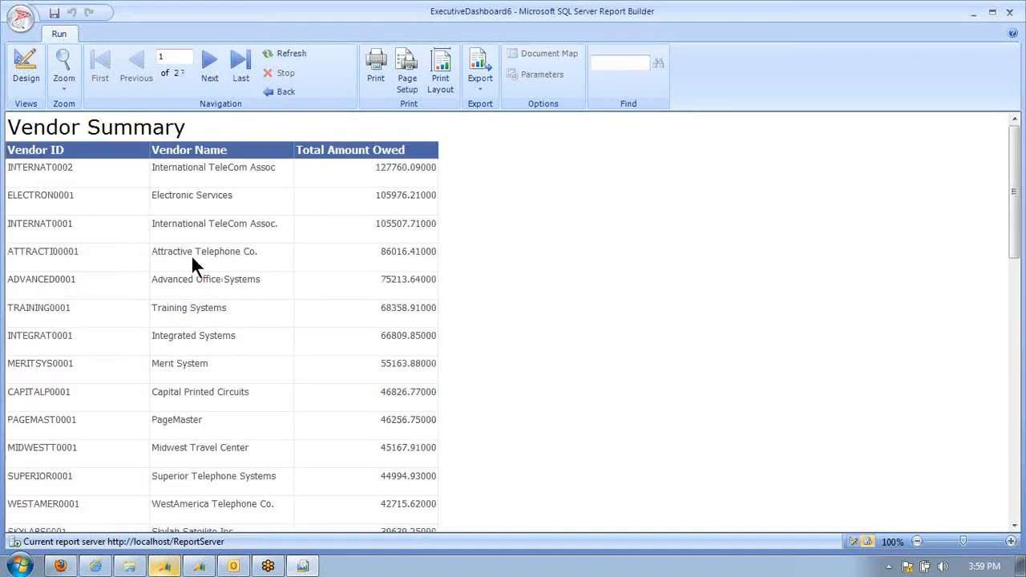
{"action": "mouse_move", "coordinate": [409, 173]}
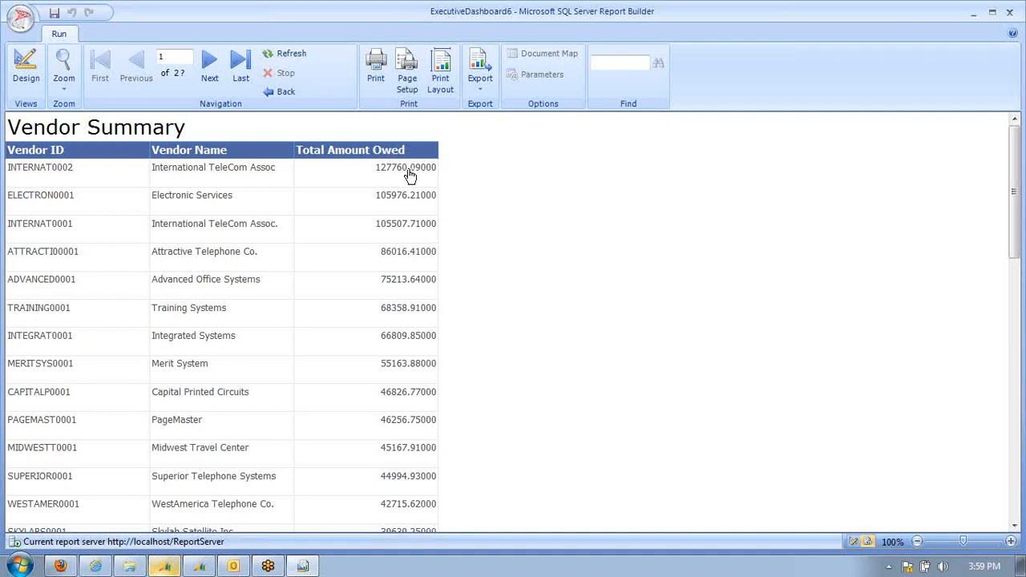
{"action": "left_click", "coordinate": [410, 166]}
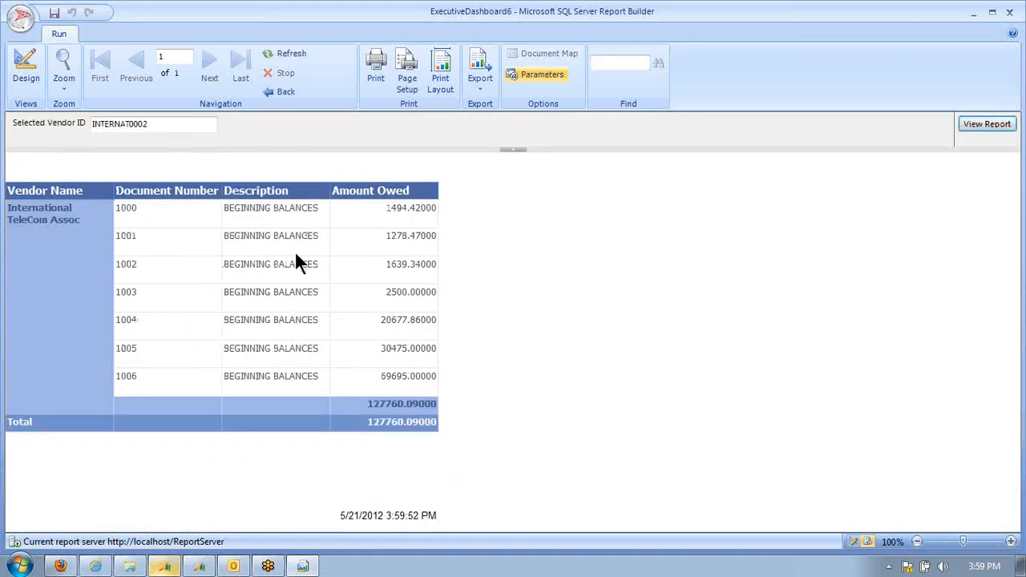
{"action": "mouse_move", "coordinate": [333, 346]}
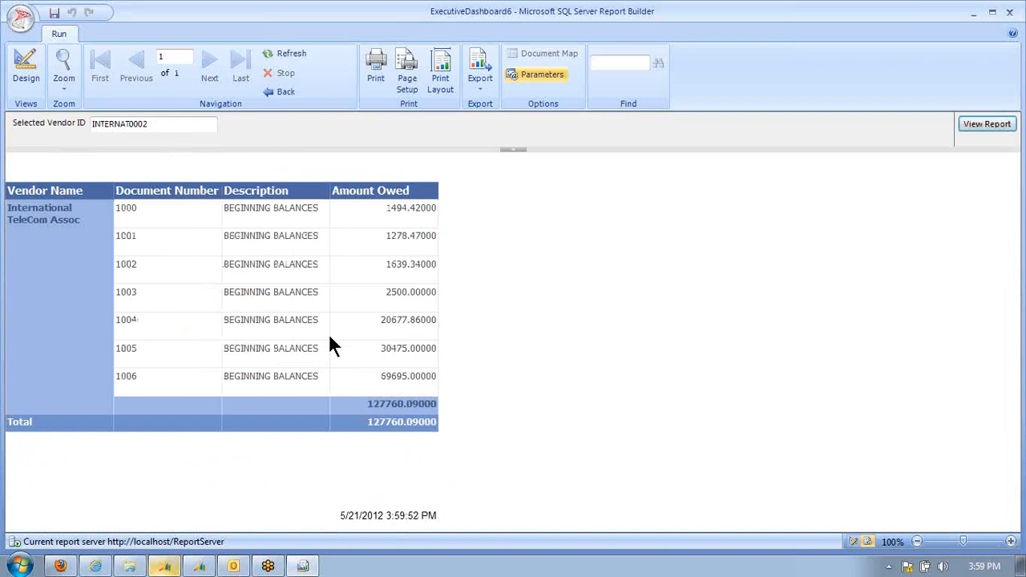
{"action": "mouse_move", "coordinate": [641, 259]}
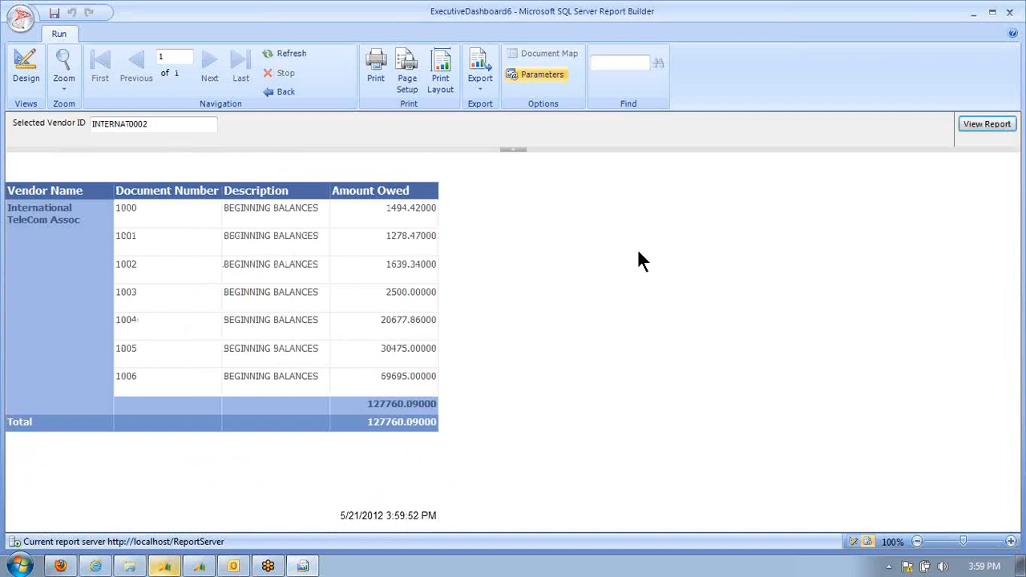
{"action": "mouse_move", "coordinate": [599, 238]}
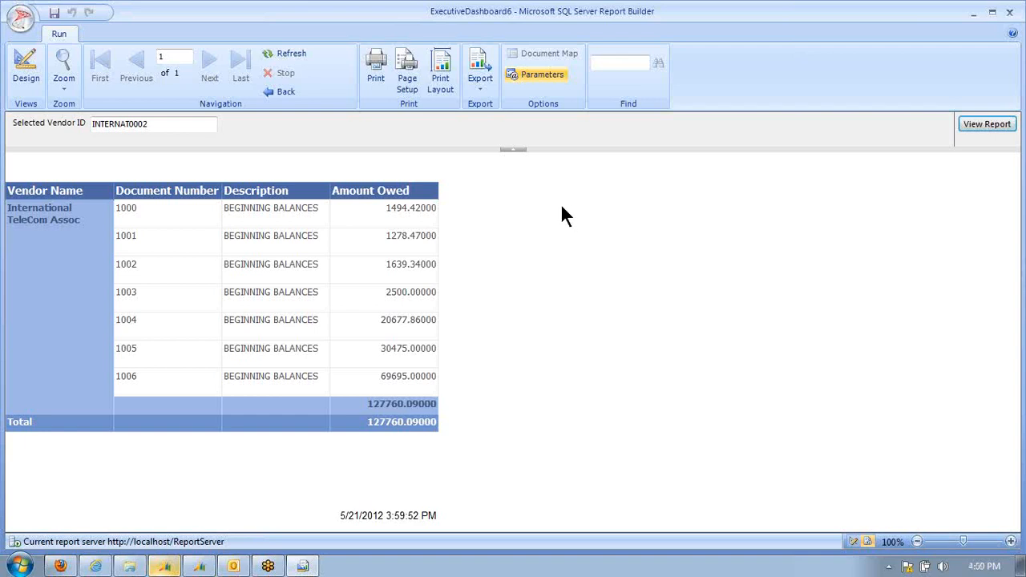
{"action": "mouse_move", "coordinate": [538, 227]}
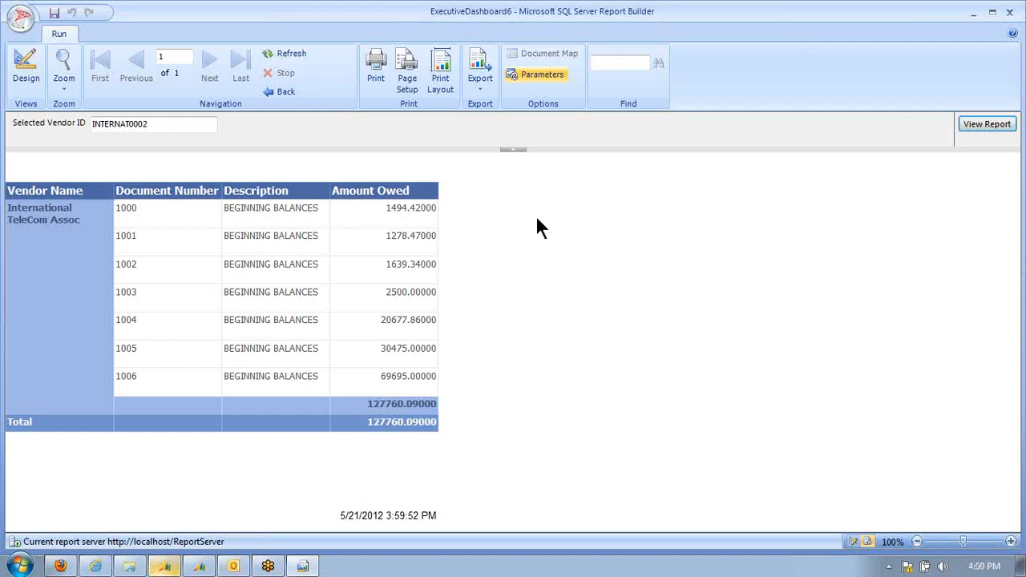
Step: Rerun the preview, drill into the Total Payables gauge and navigate Back to the Vendor Summary list
{"action": "left_click", "coordinate": [28, 61]}
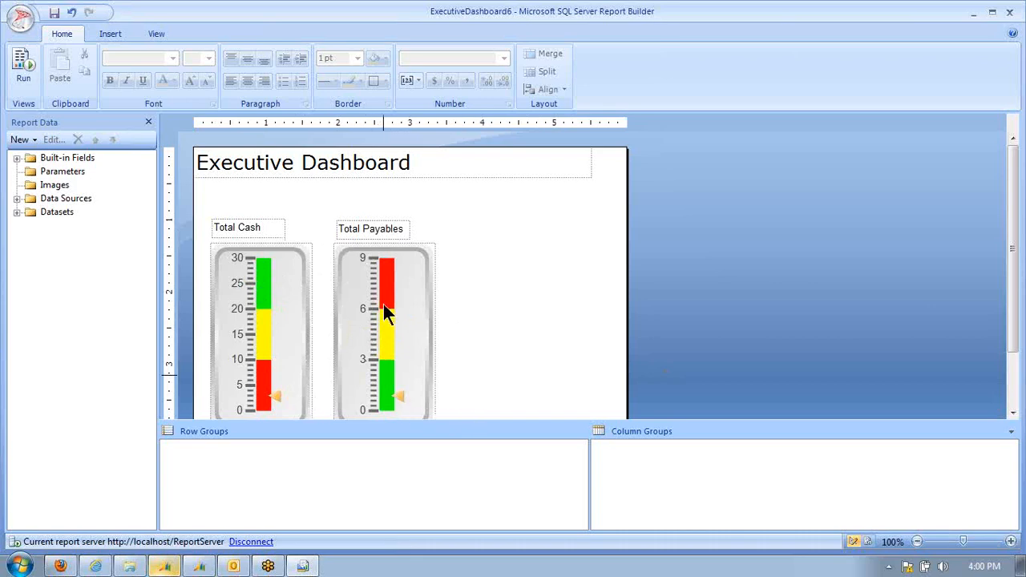
{"action": "left_click", "coordinate": [18, 72]}
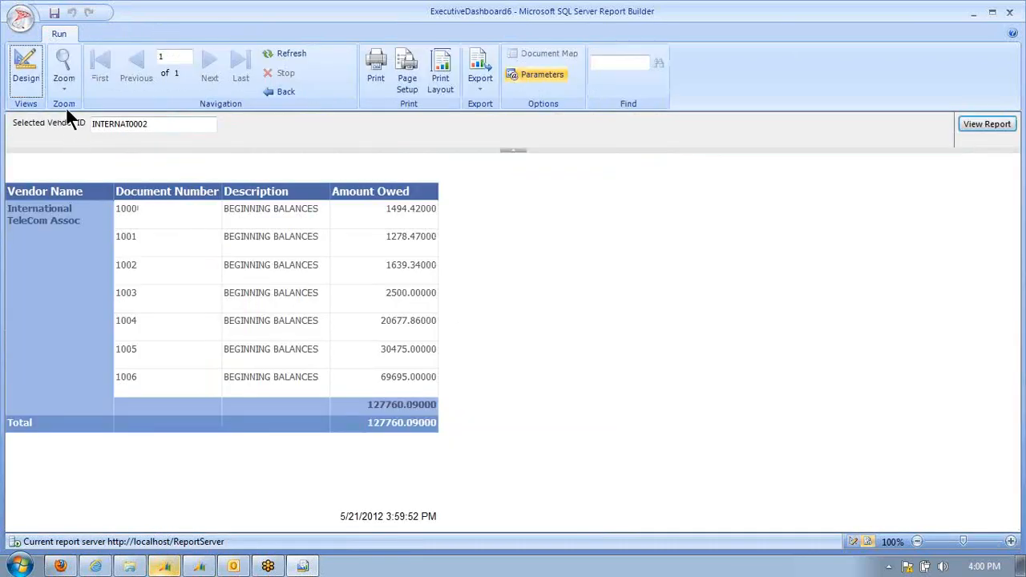
{"action": "left_click", "coordinate": [285, 90]}
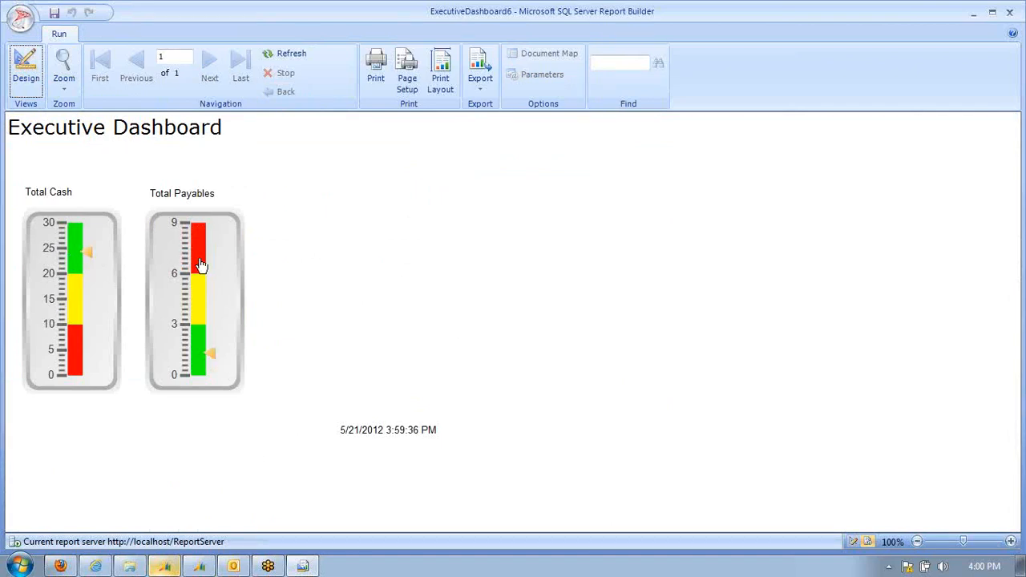
{"action": "left_click", "coordinate": [198, 260]}
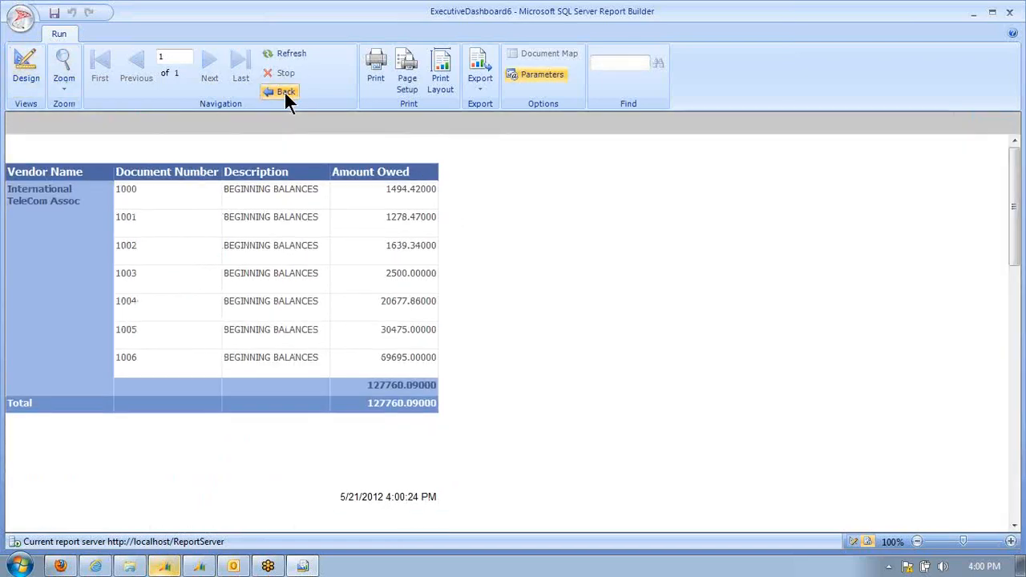
{"action": "left_click", "coordinate": [282, 89]}
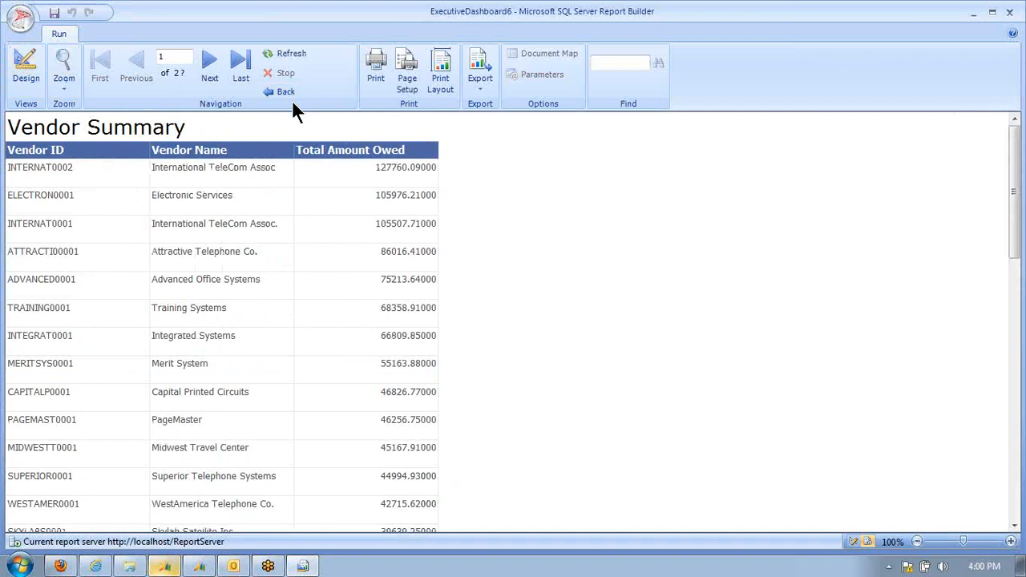